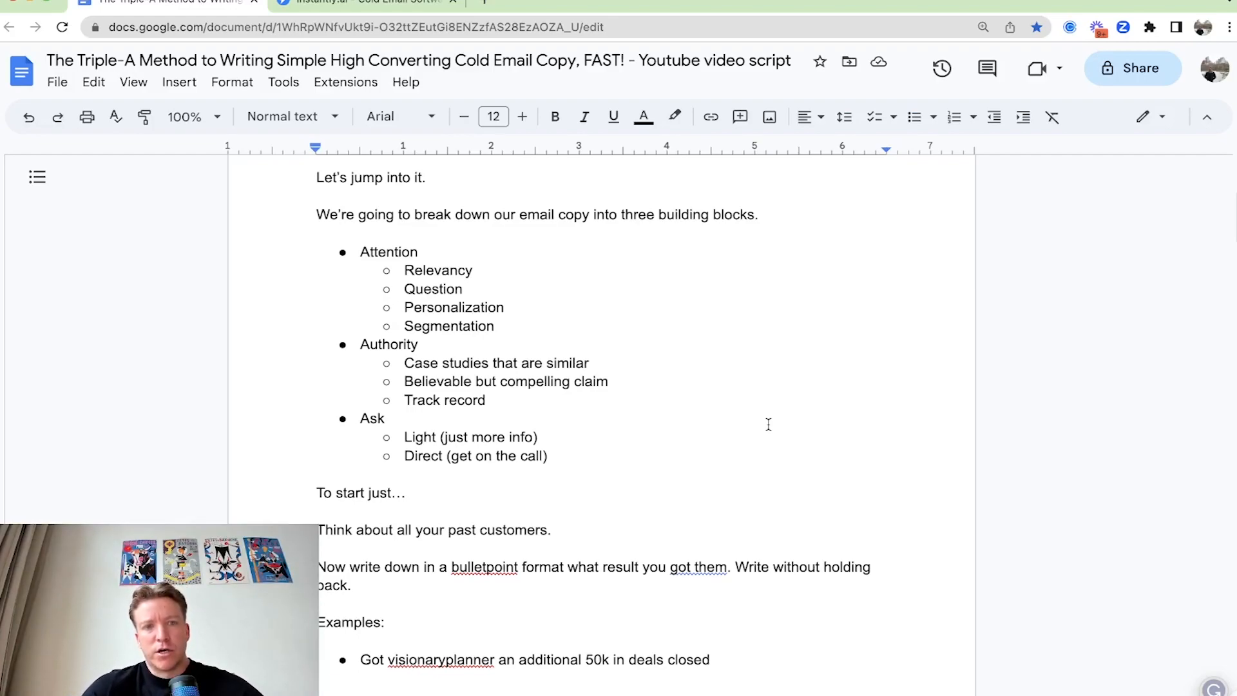
- Scroll through the script to the four past-customer result bullets
scroll(down, 3)
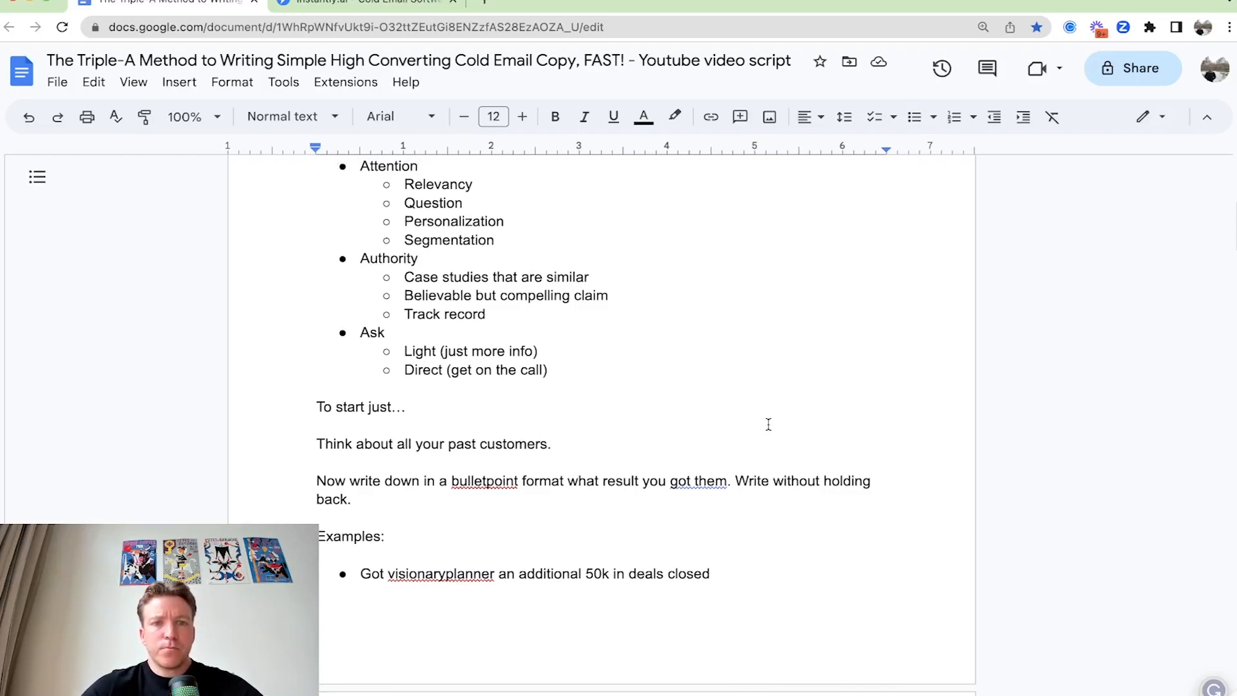
scroll(down, 3)
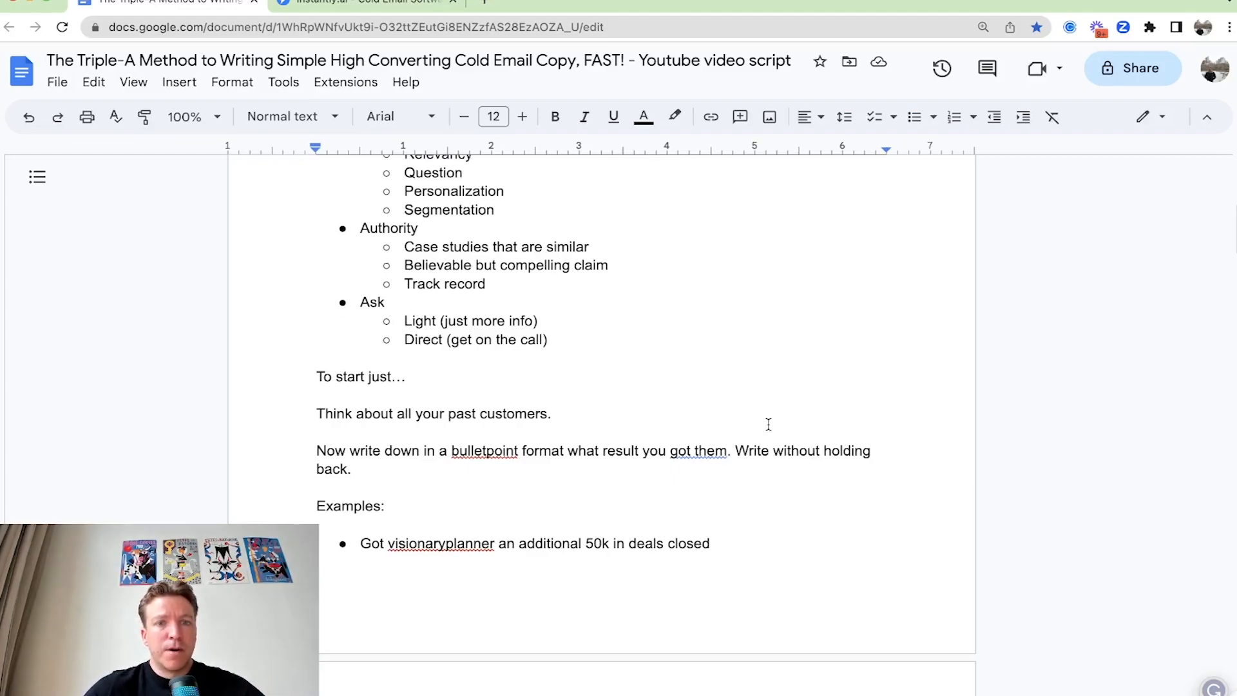
scroll(down, 3)
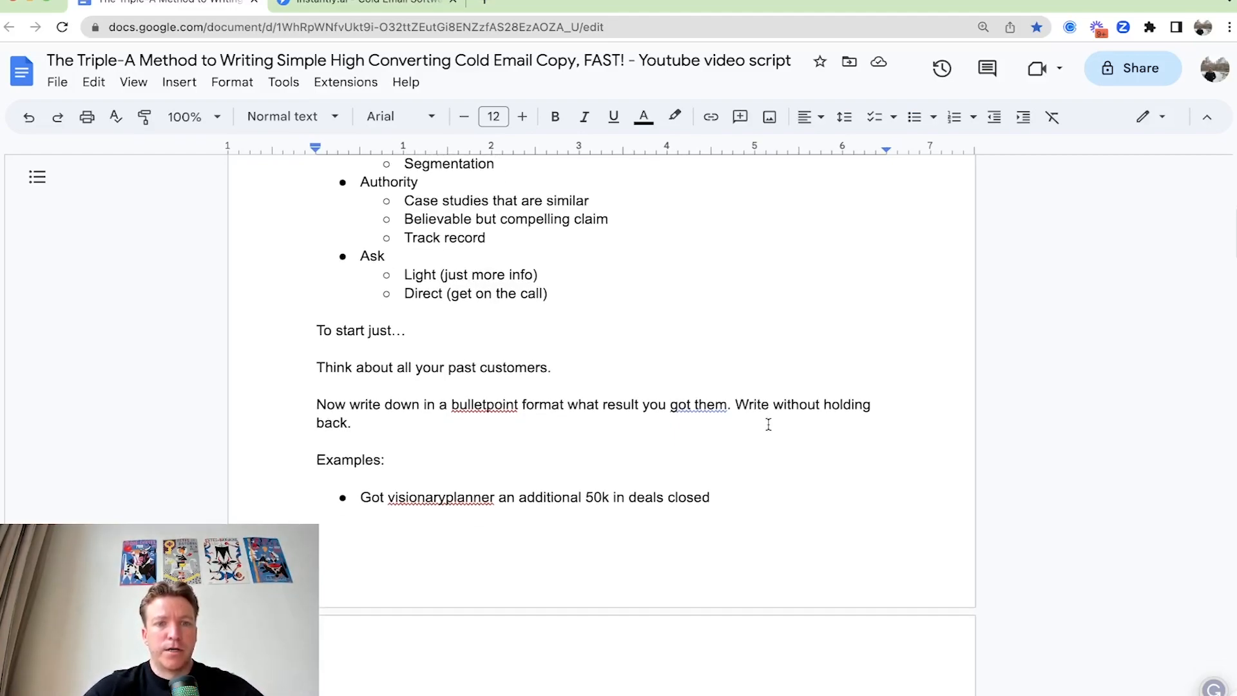
scroll(down, 3)
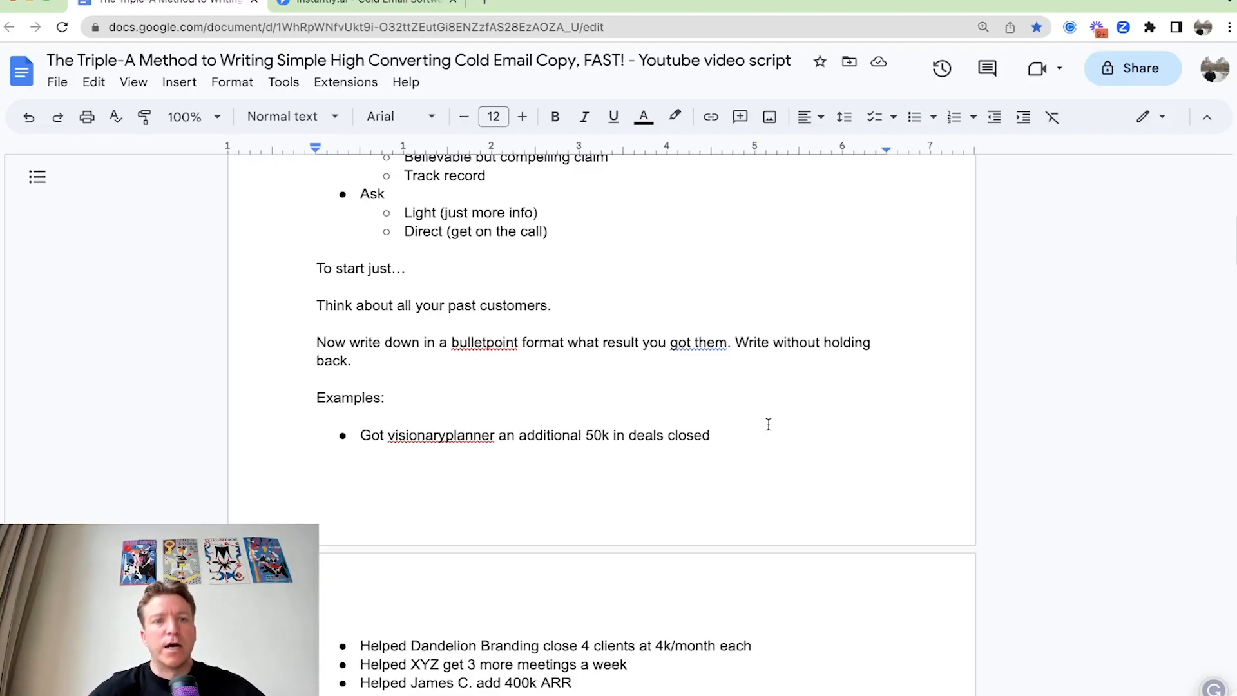
- Create the Instantly campaign 'My Campaign' and open its Step 1 sequence editor
click(375, 3)
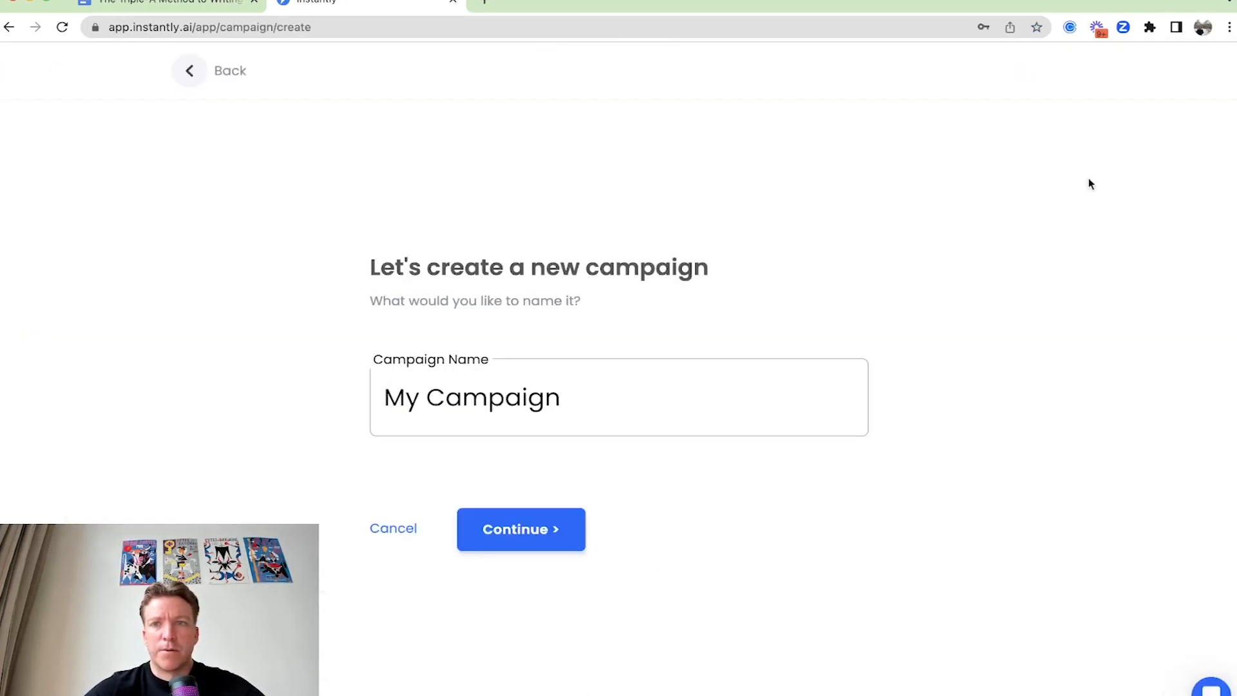
click(520, 529)
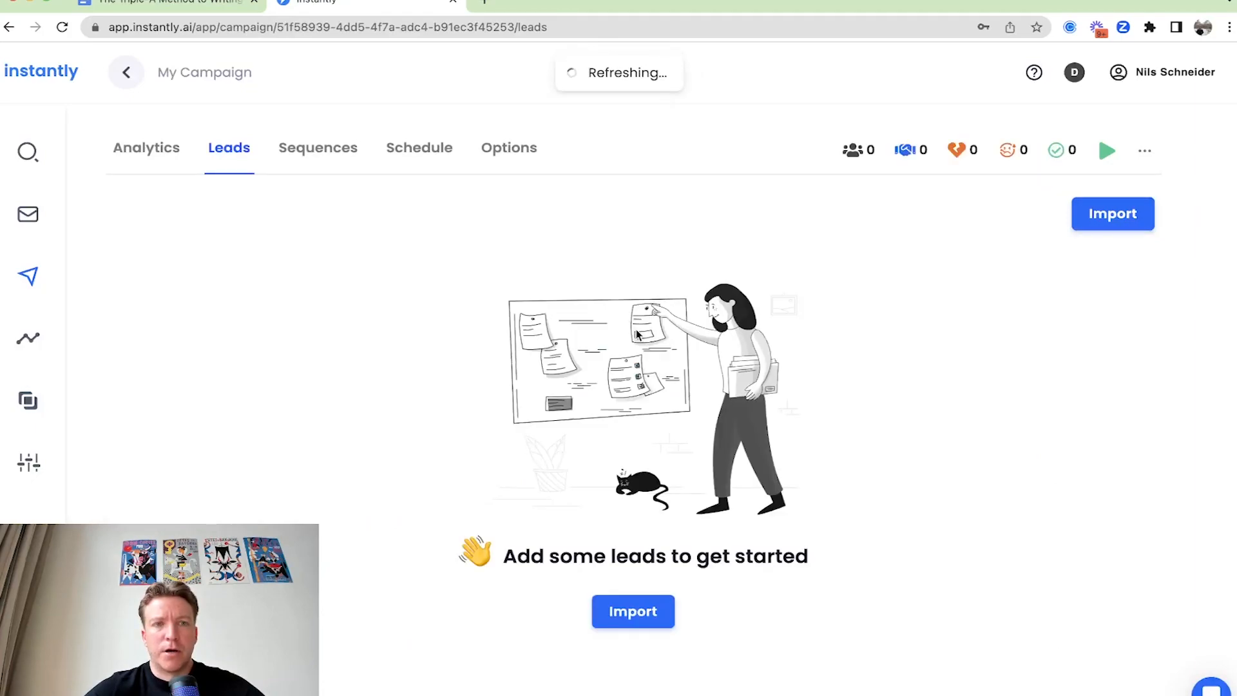
click(317, 147)
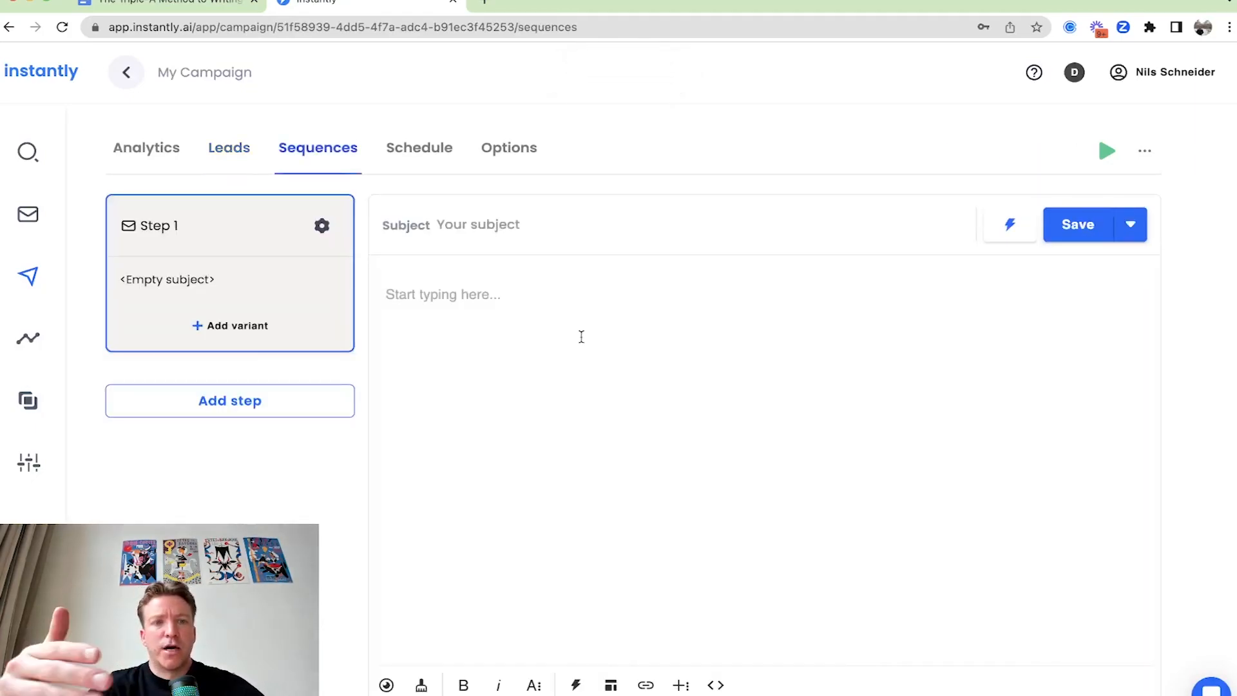
mouse_move(653, 150)
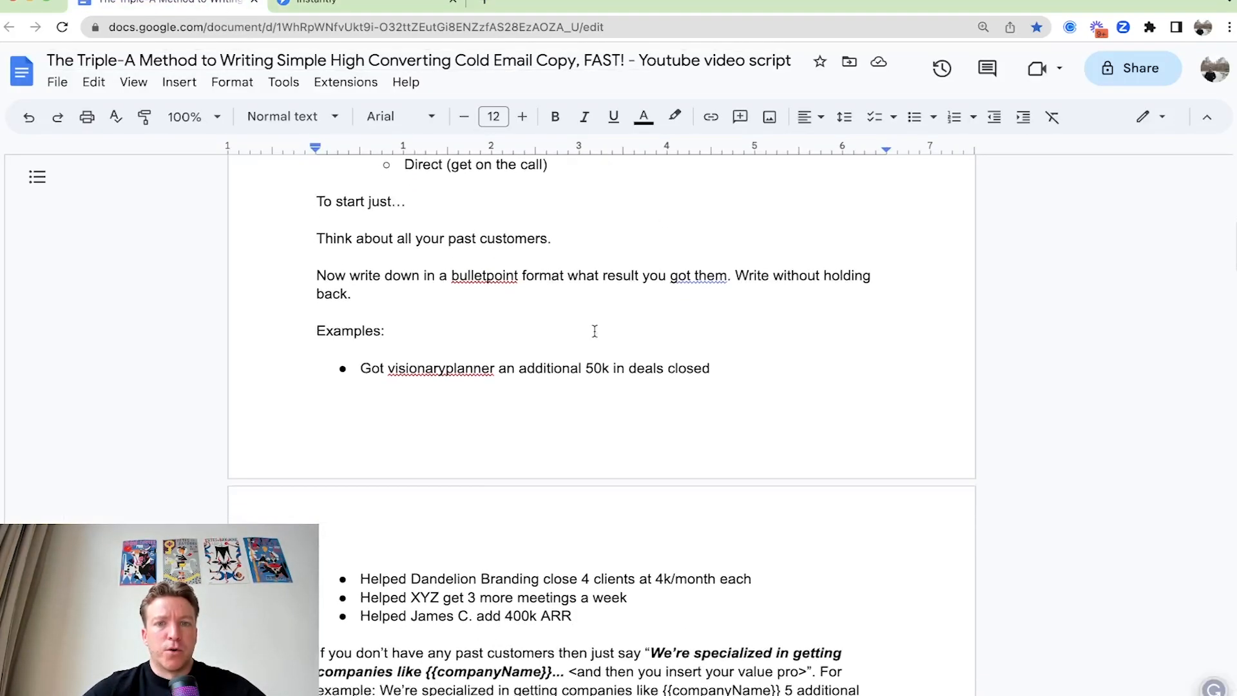
scroll(down, 3)
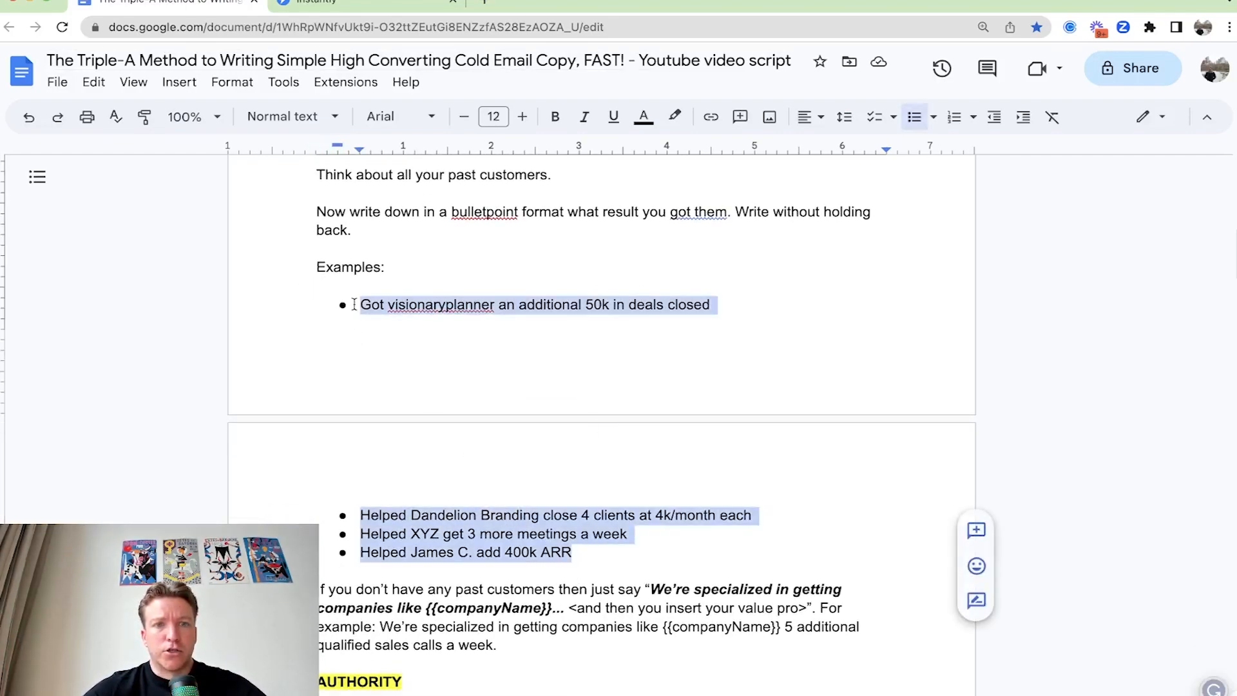
click(373, 2)
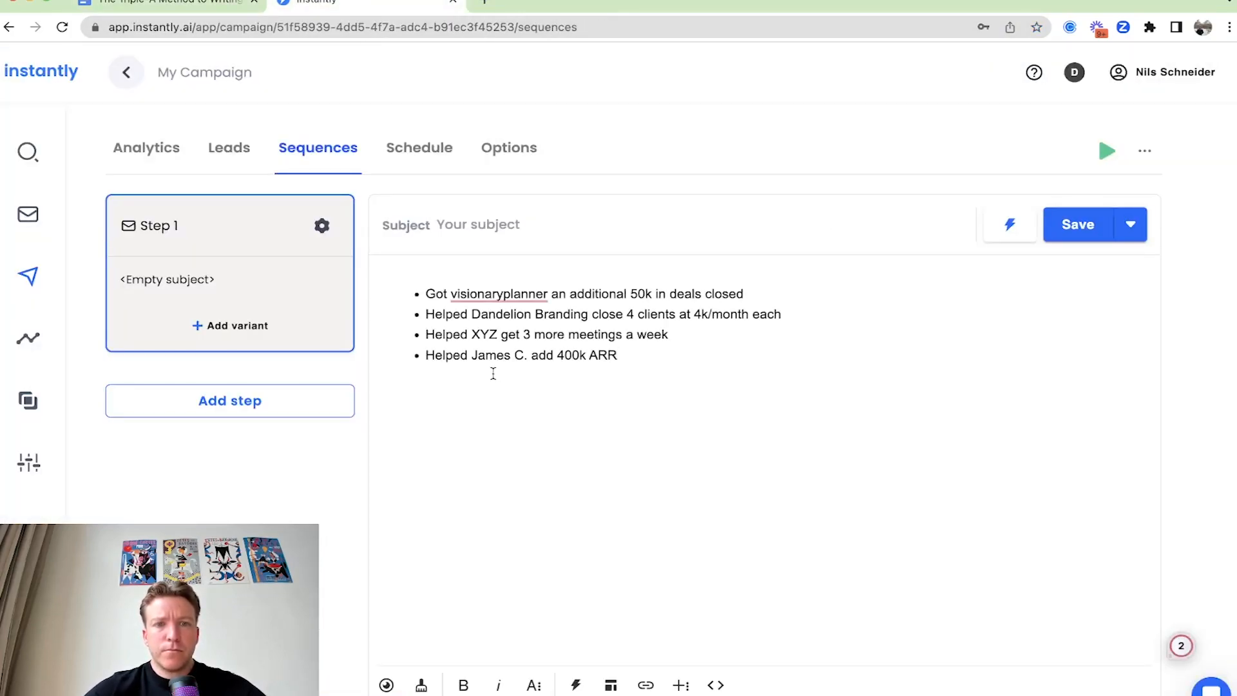
mouse_move(705, 374)
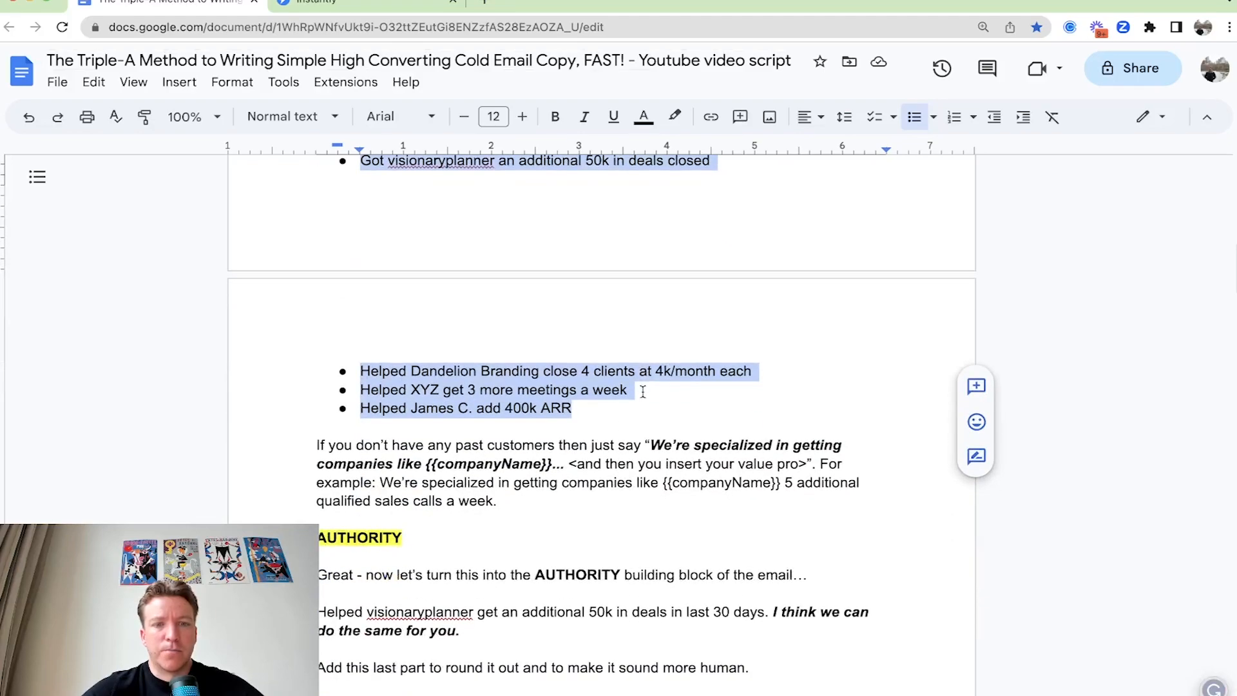
scroll(down, 3)
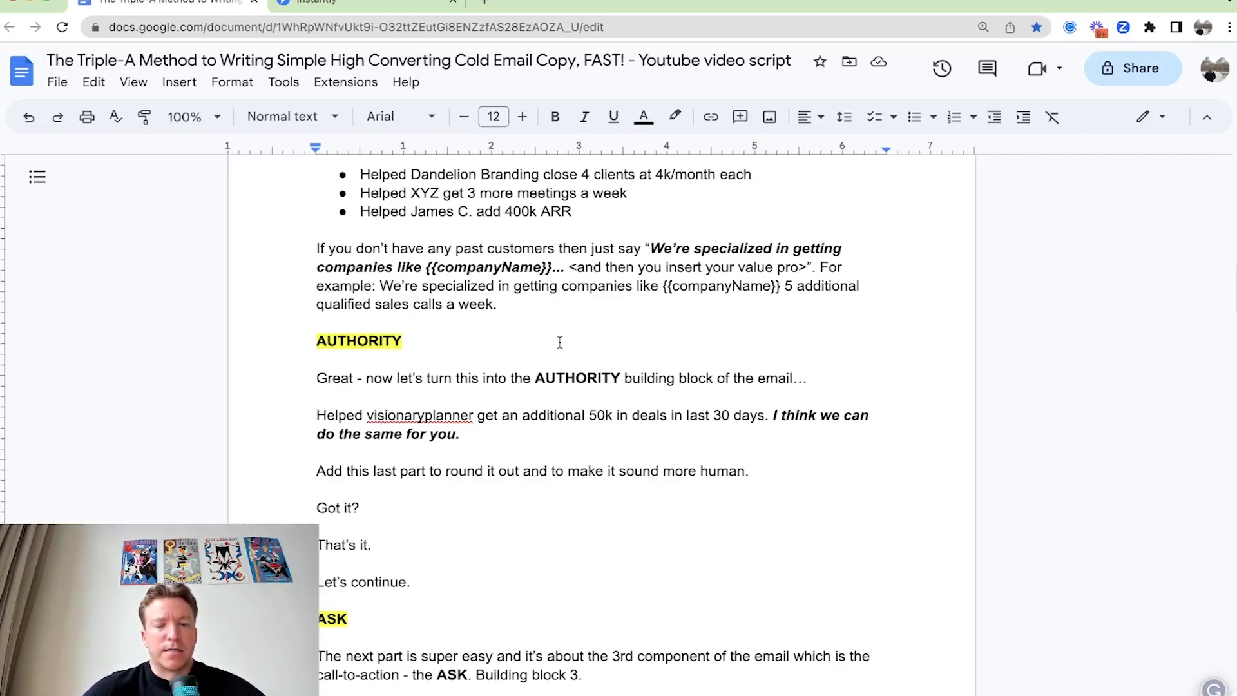
scroll(down, 3)
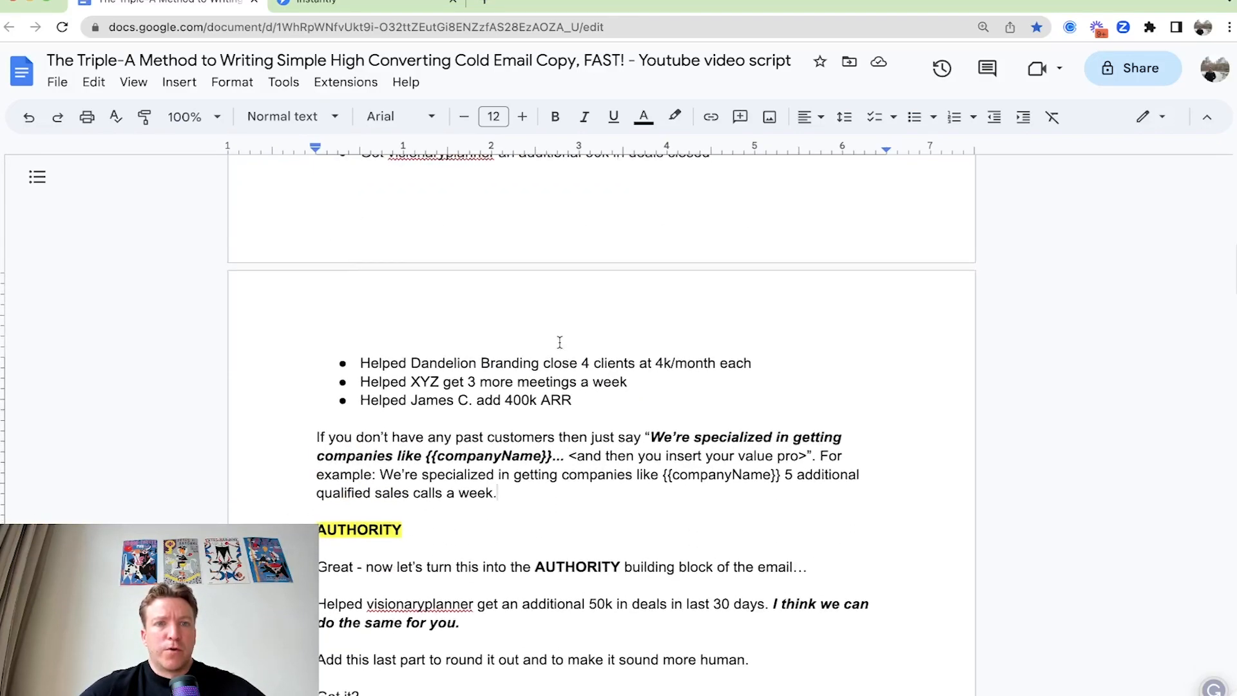
scroll(down, 3)
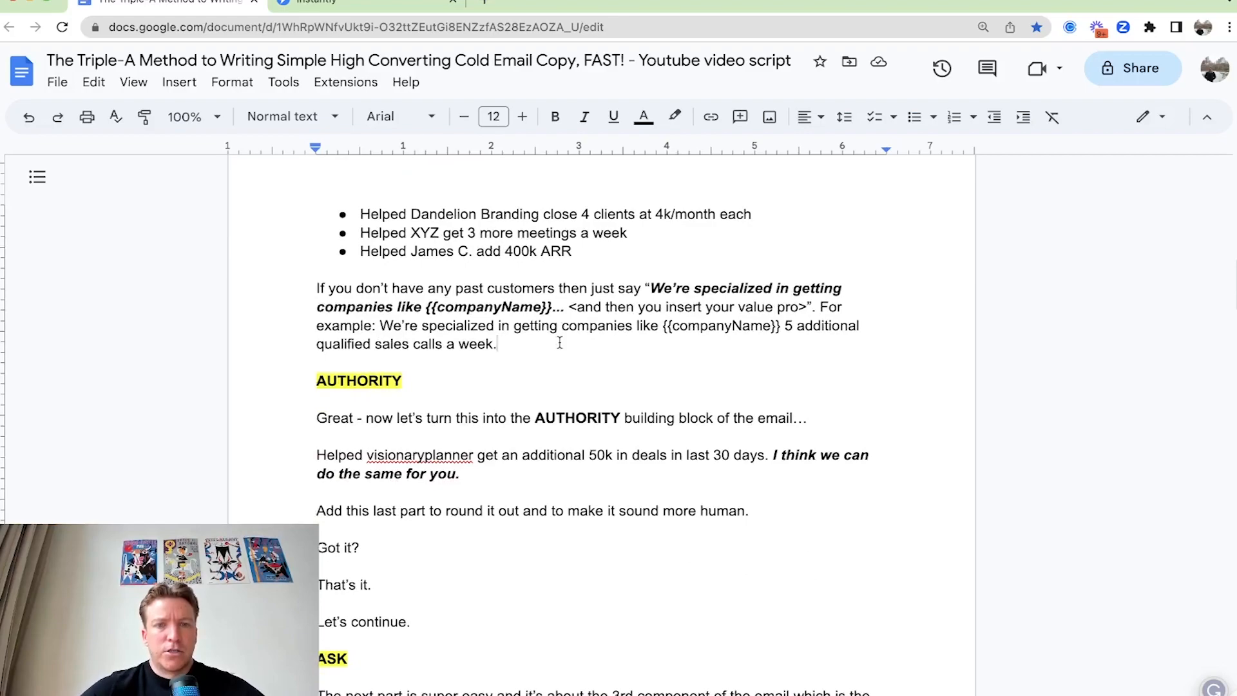
scroll(down, 3)
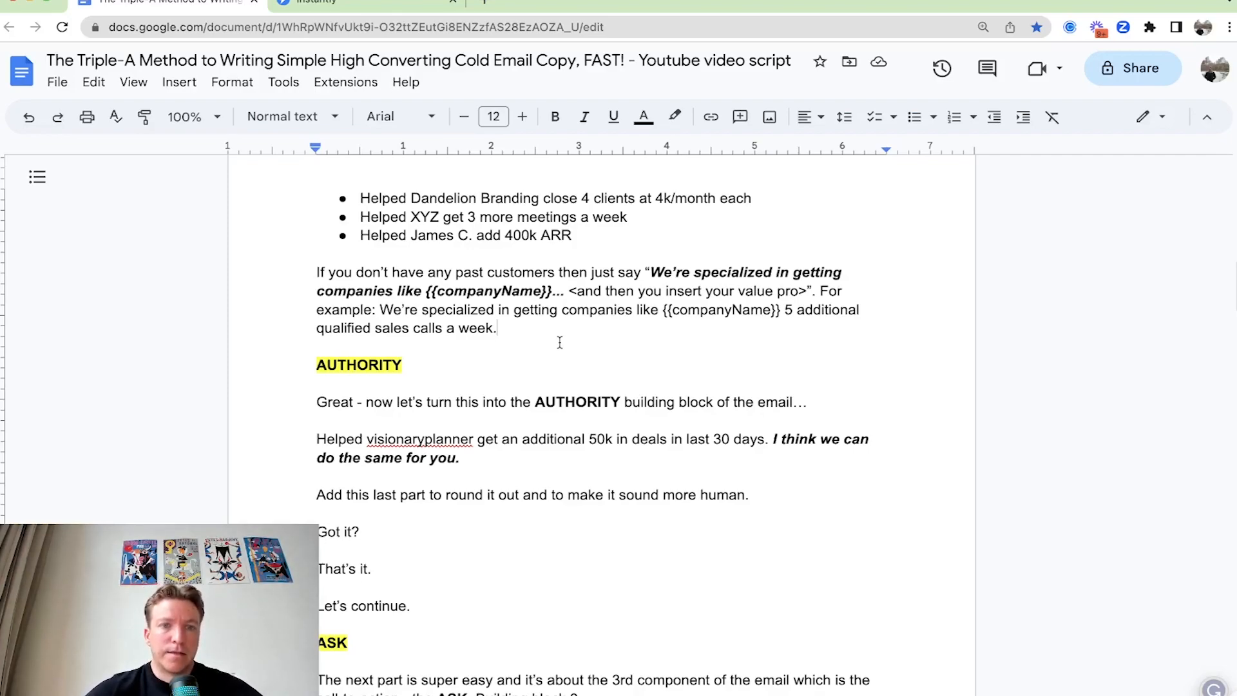
scroll(down, 3)
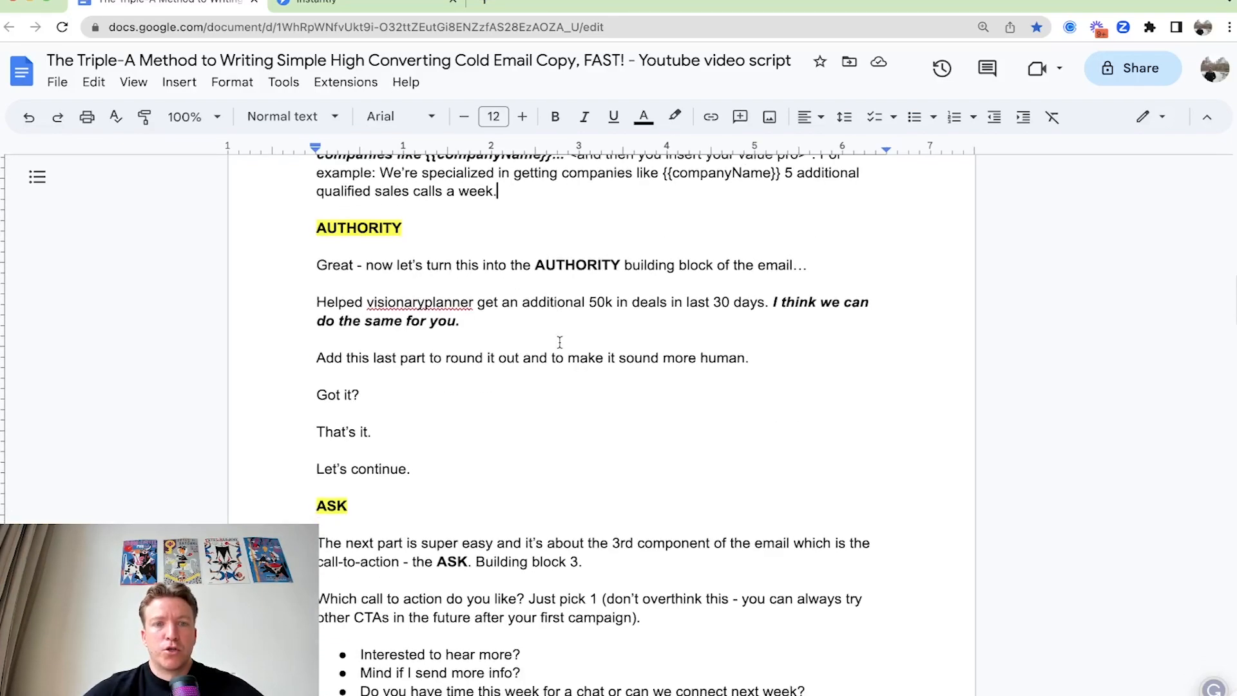
scroll(down, 3)
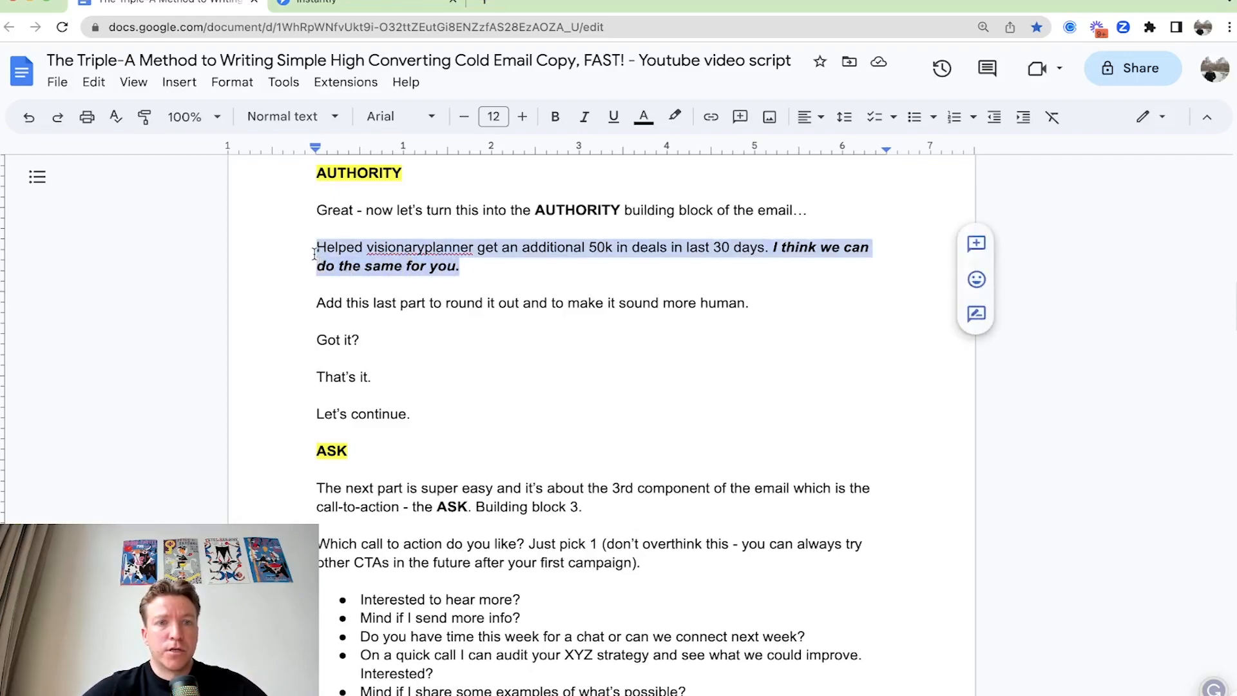
- Type the deals-results authority sentence into the email body and add the AUTHORITY label
click(372, 1)
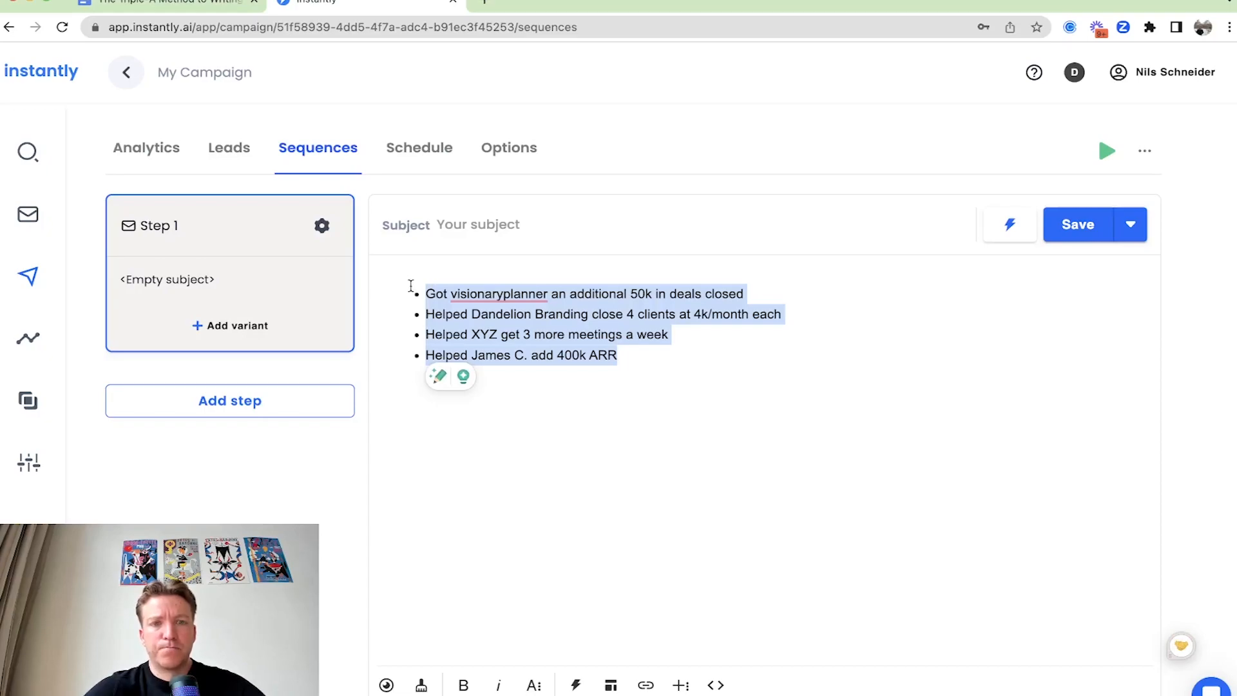
text(Helped visionaryplanner get an additional 50k in deals in last 30 days. I think we can do the same for you.)
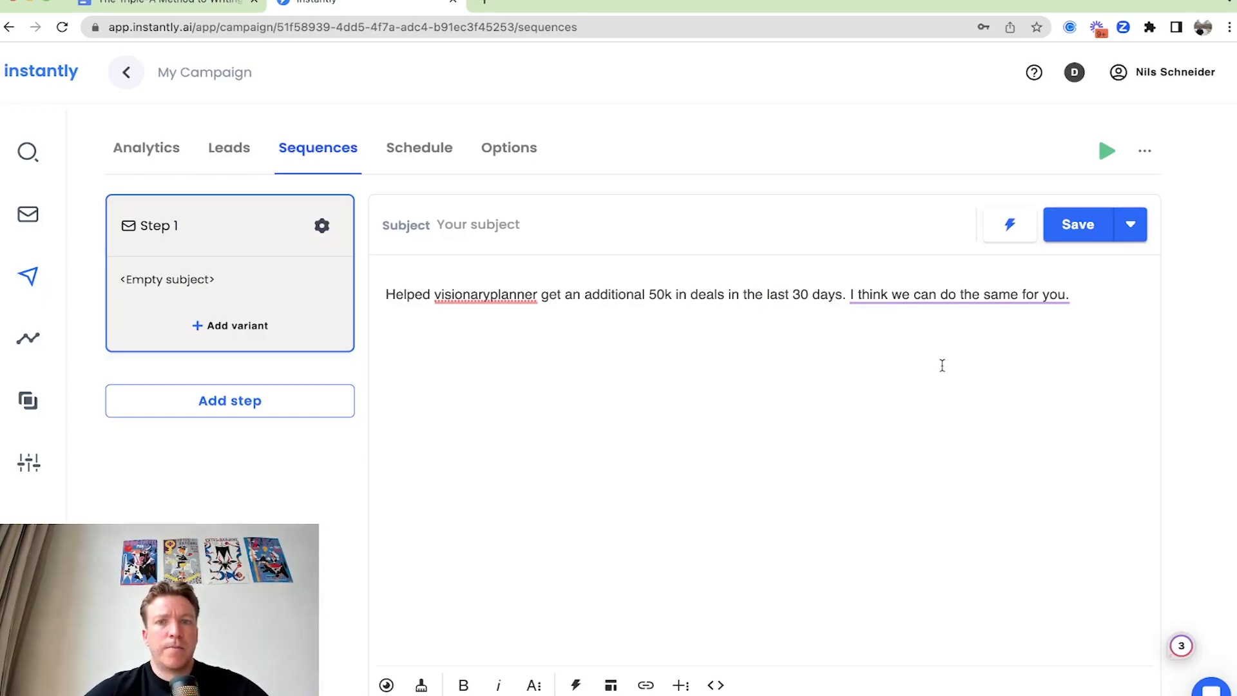
text(AUTHORITY:)
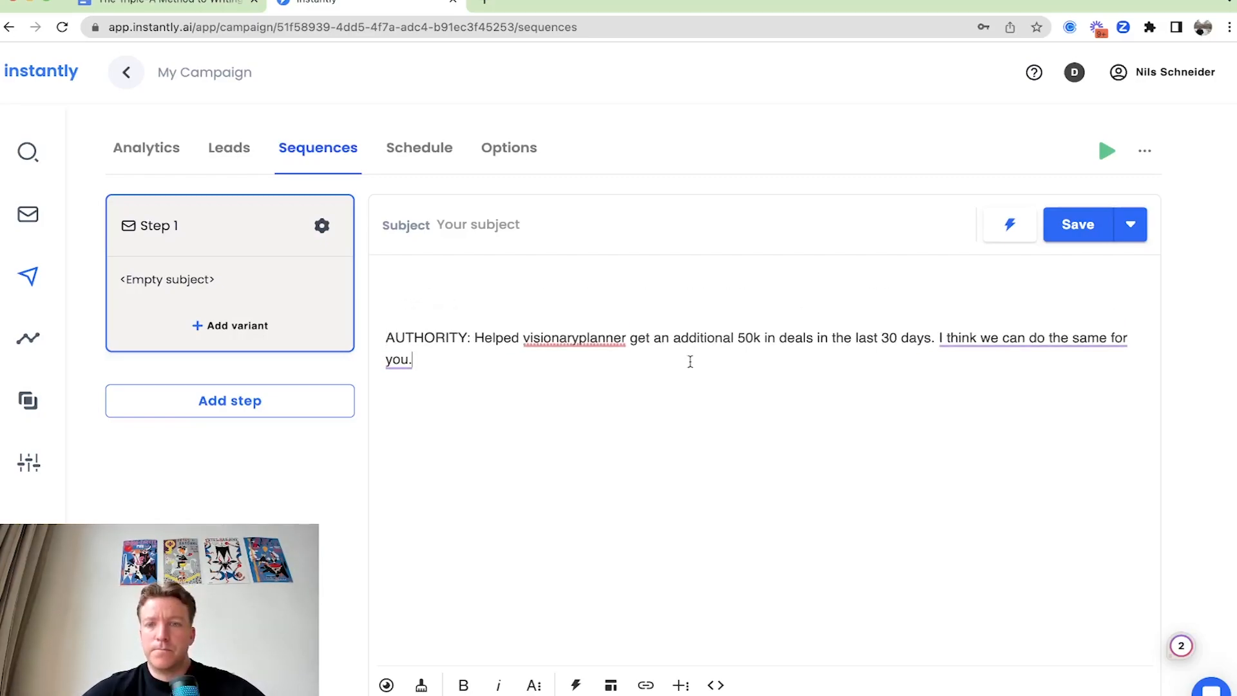
- Check the script, then begin the ASK label below the authority sentence
click(161, 3)
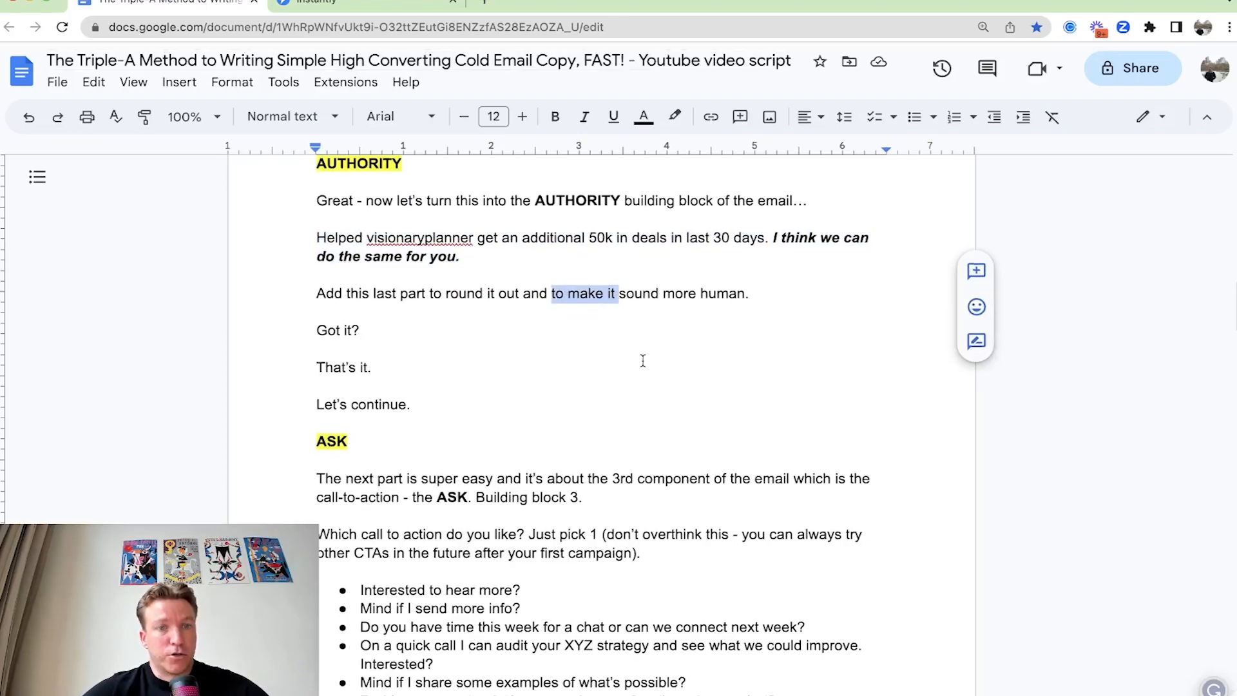
scroll(down, 3)
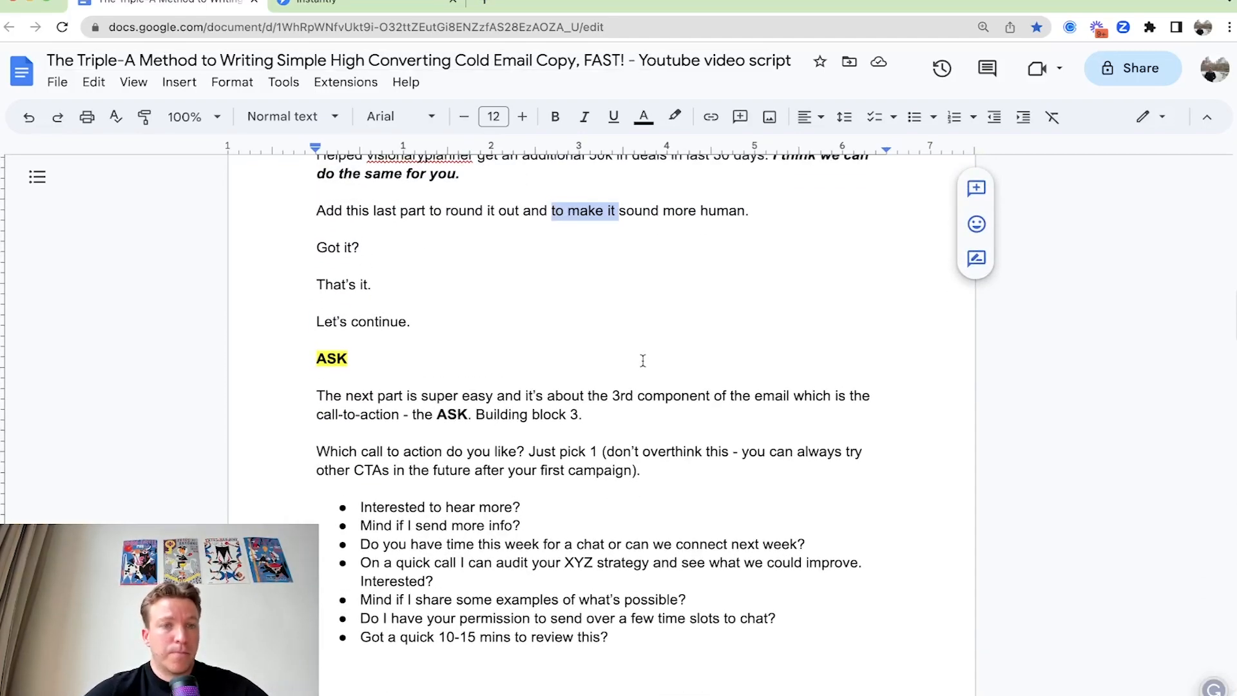
click(357, 2)
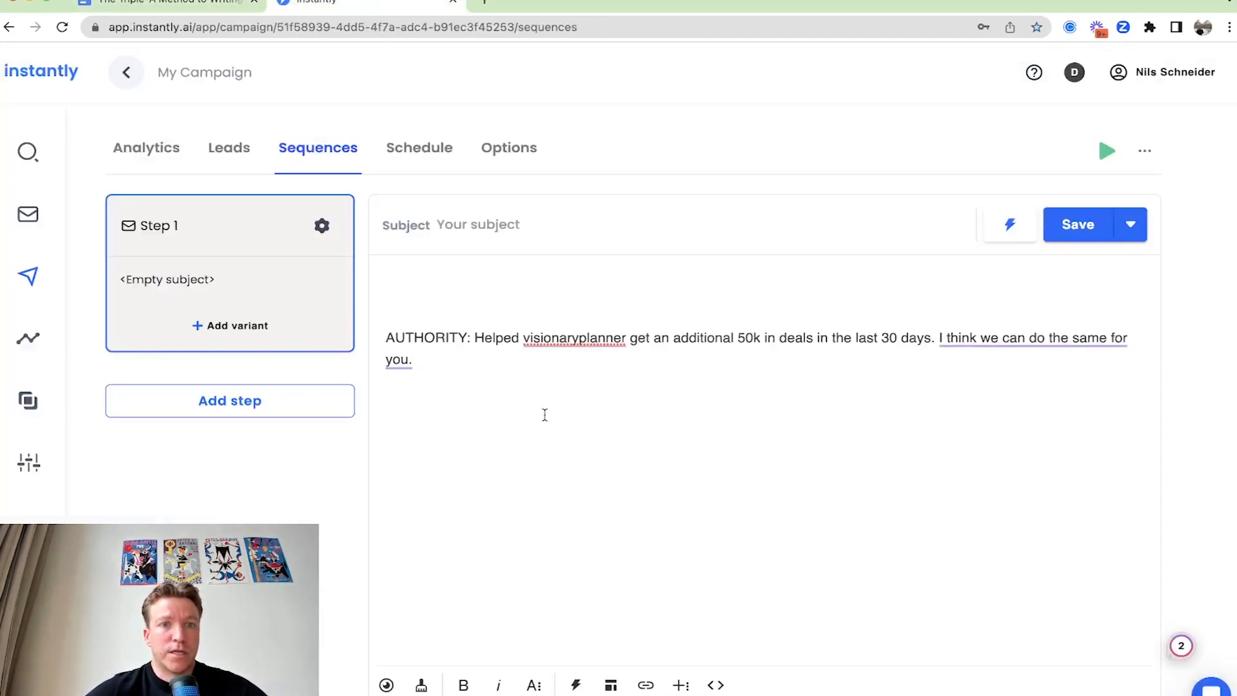
click(174, 3)
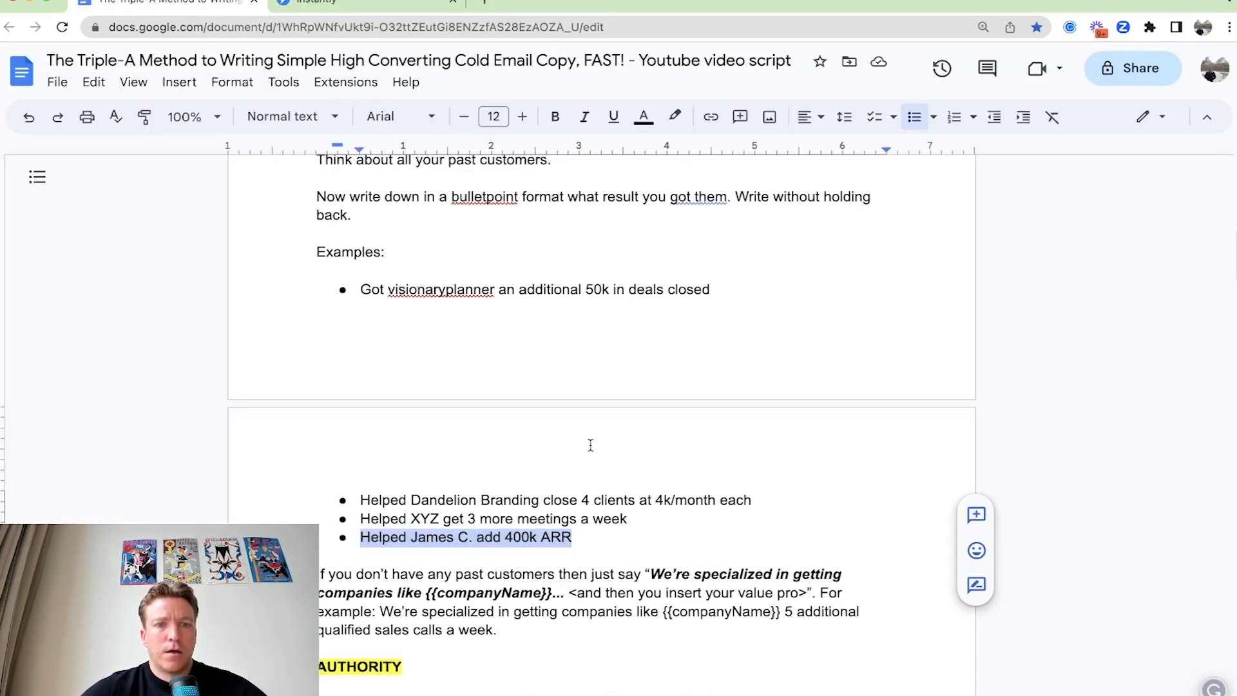
scroll(down, 3)
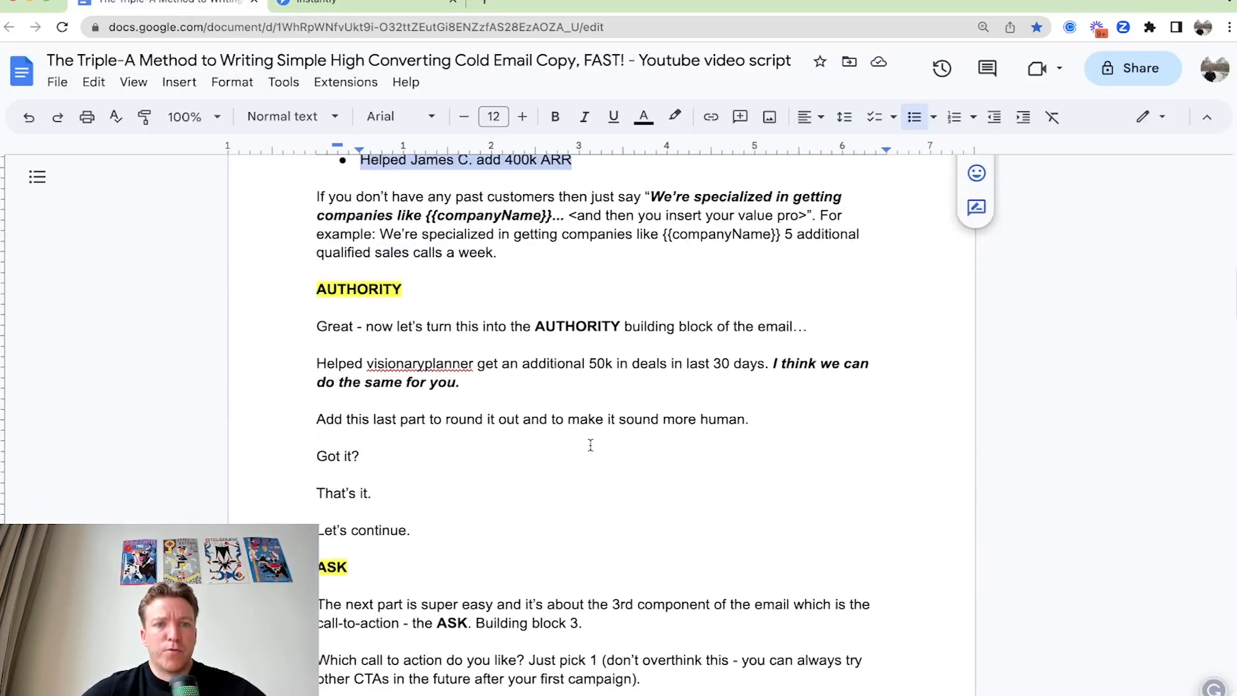
scroll(down, 3)
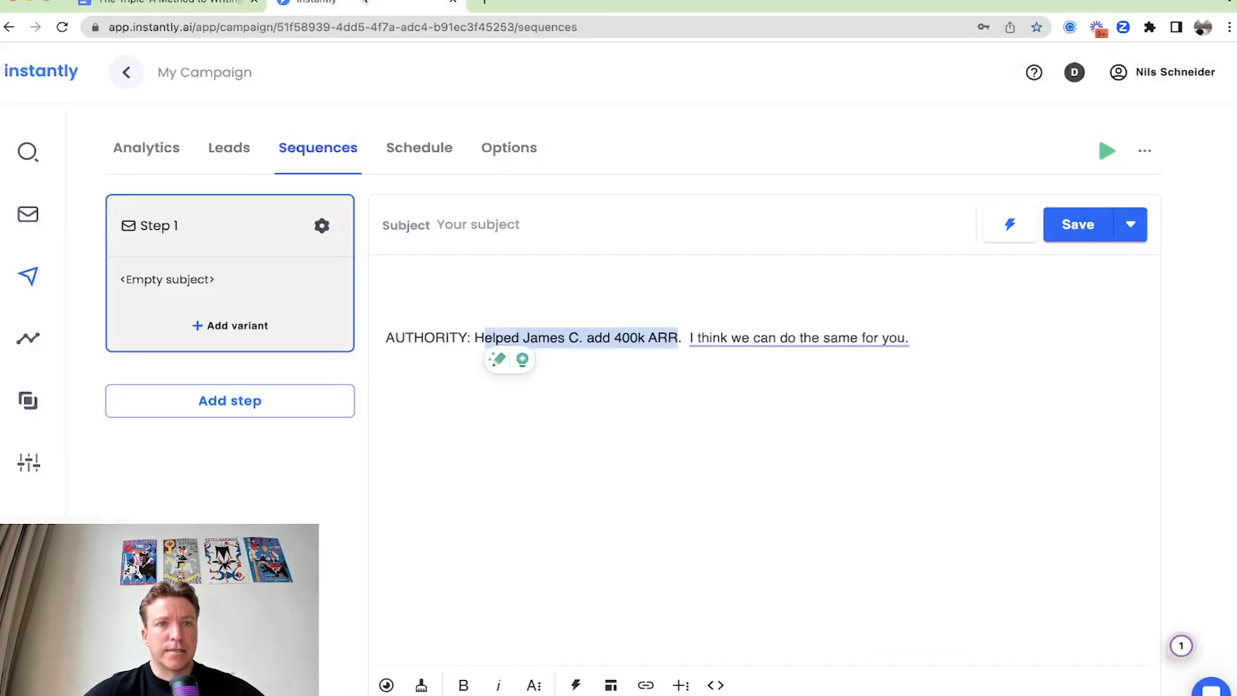
text(AS)
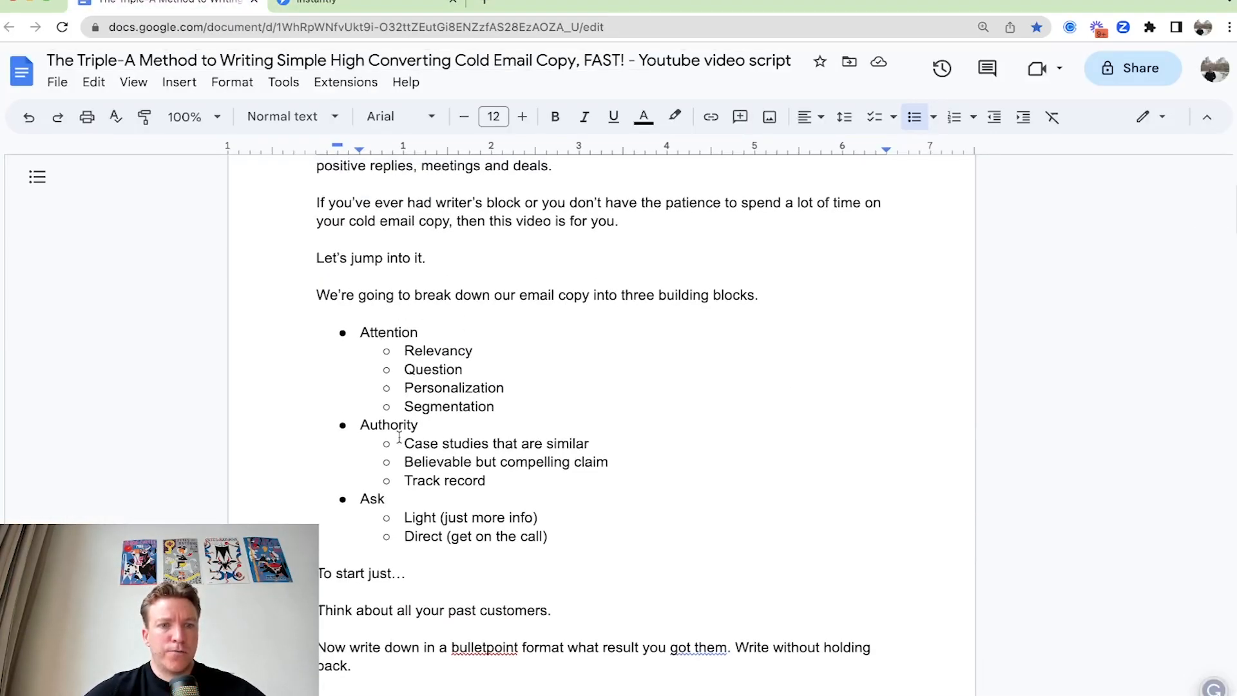
scroll(down, 3)
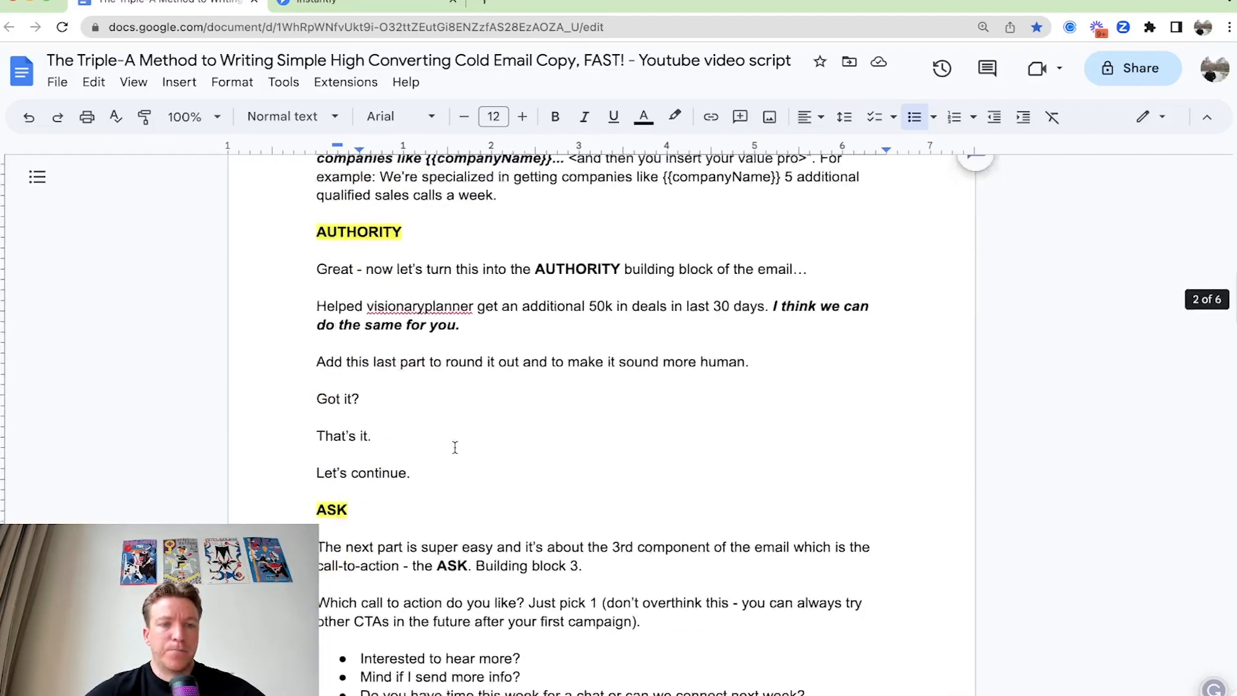
- Scroll the script past the call-to-action questions to the ATTENTION heading
scroll(down, 3)
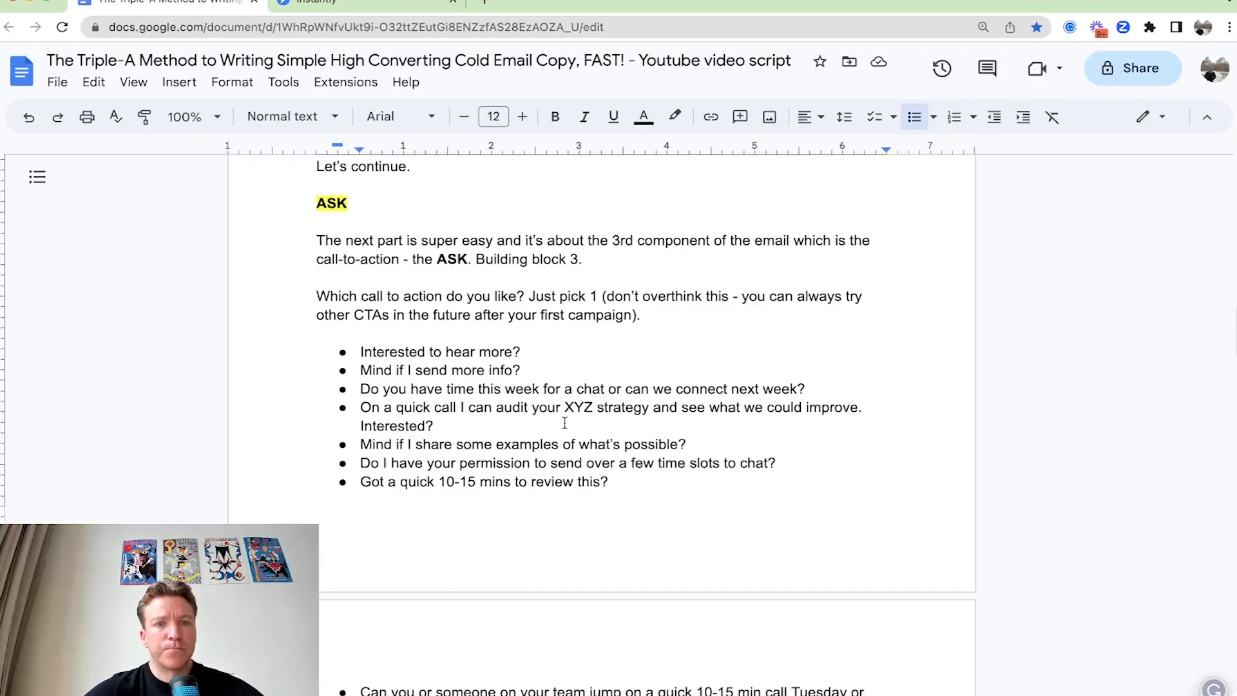
scroll(down, 3)
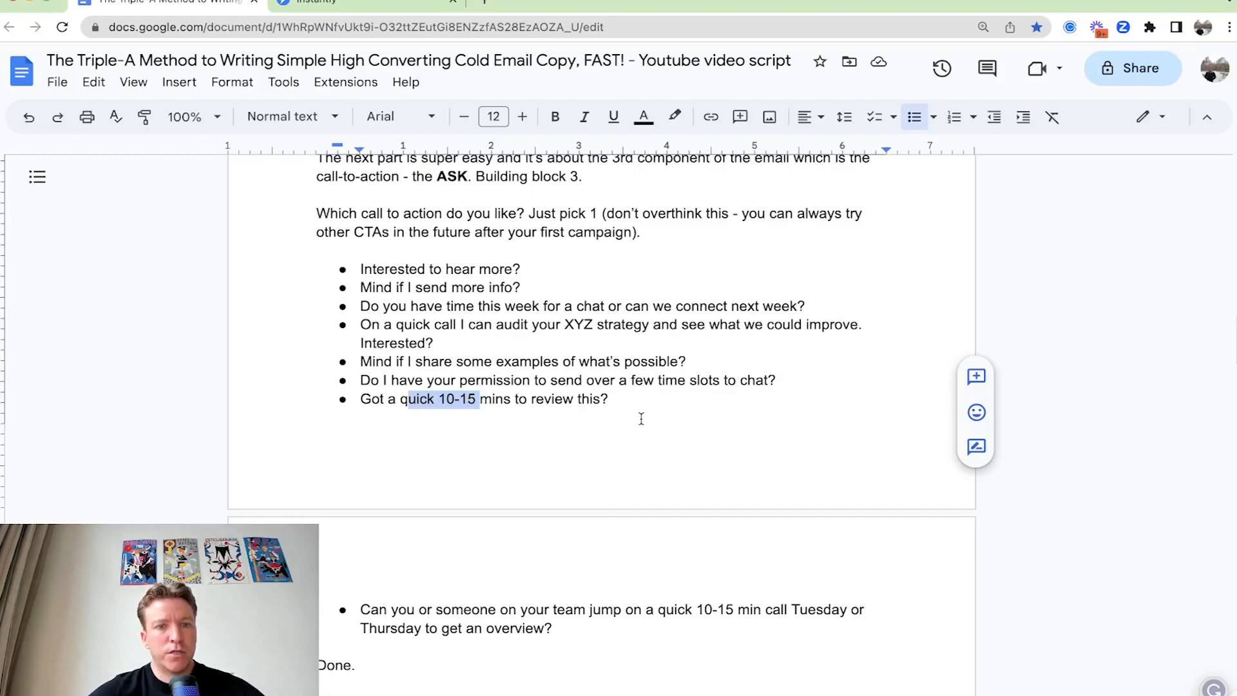
click(693, 361)
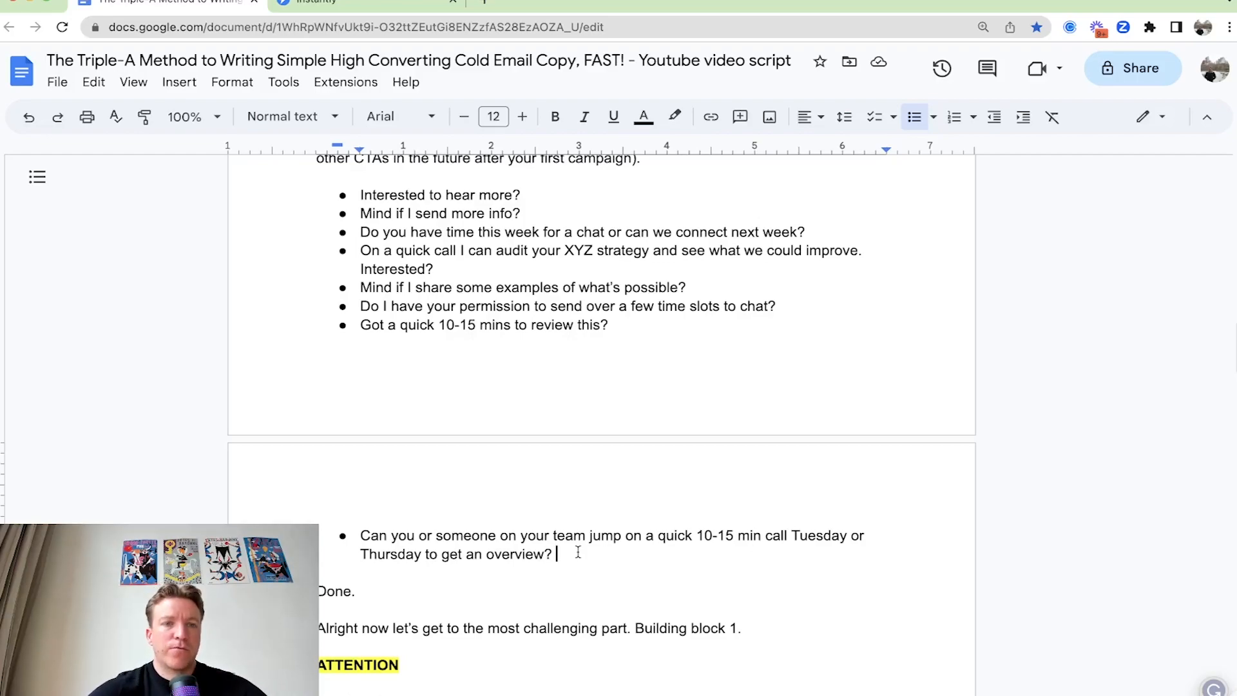
scroll(down, 3)
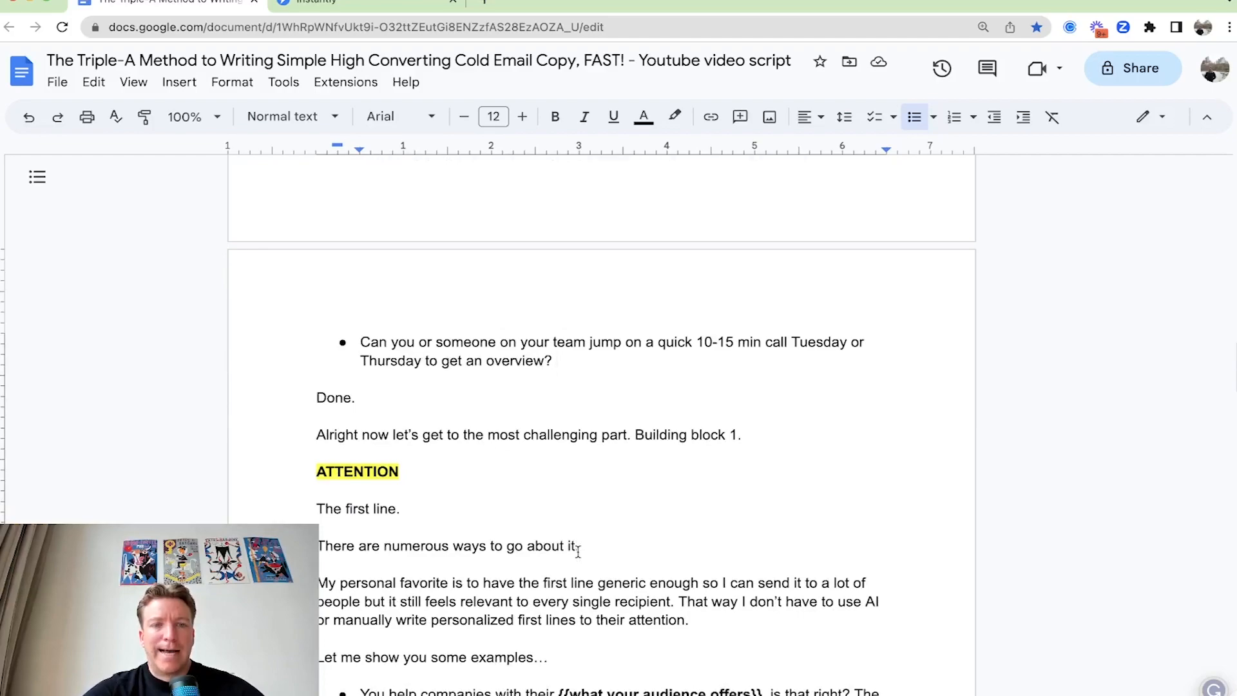
scroll(down, 3)
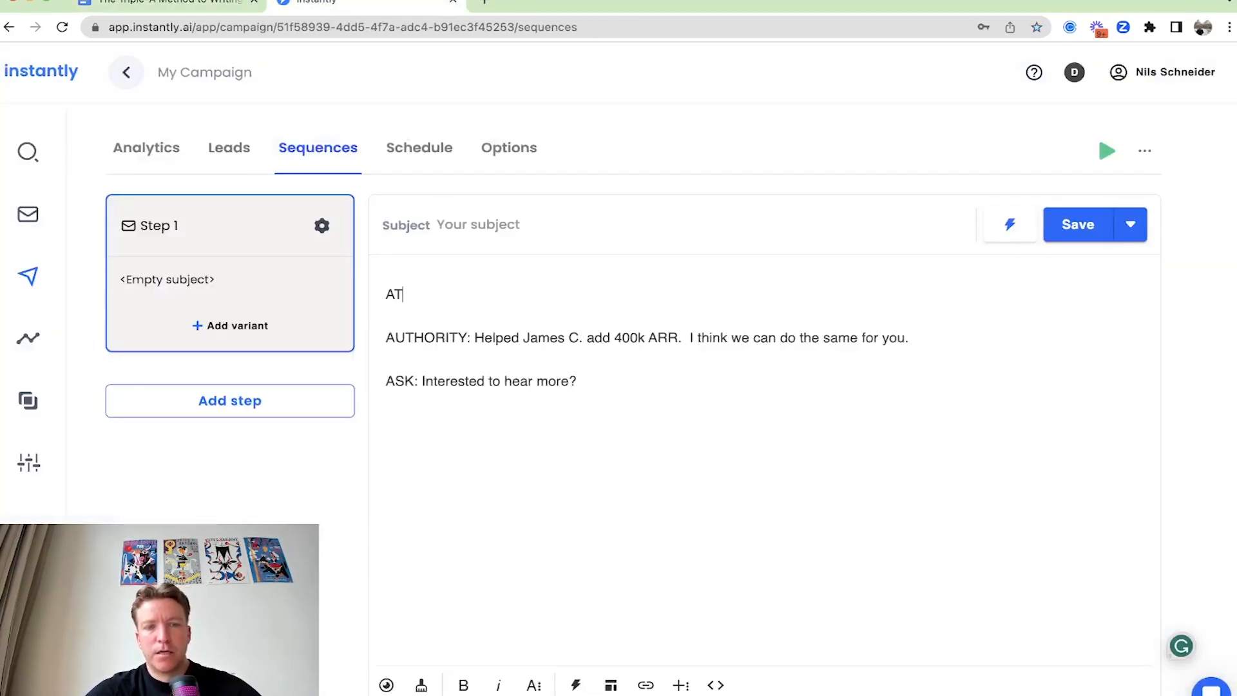
- Complete the 'ATTENTION:' label in the email, then review the script's opener examples
text(TENTION:)
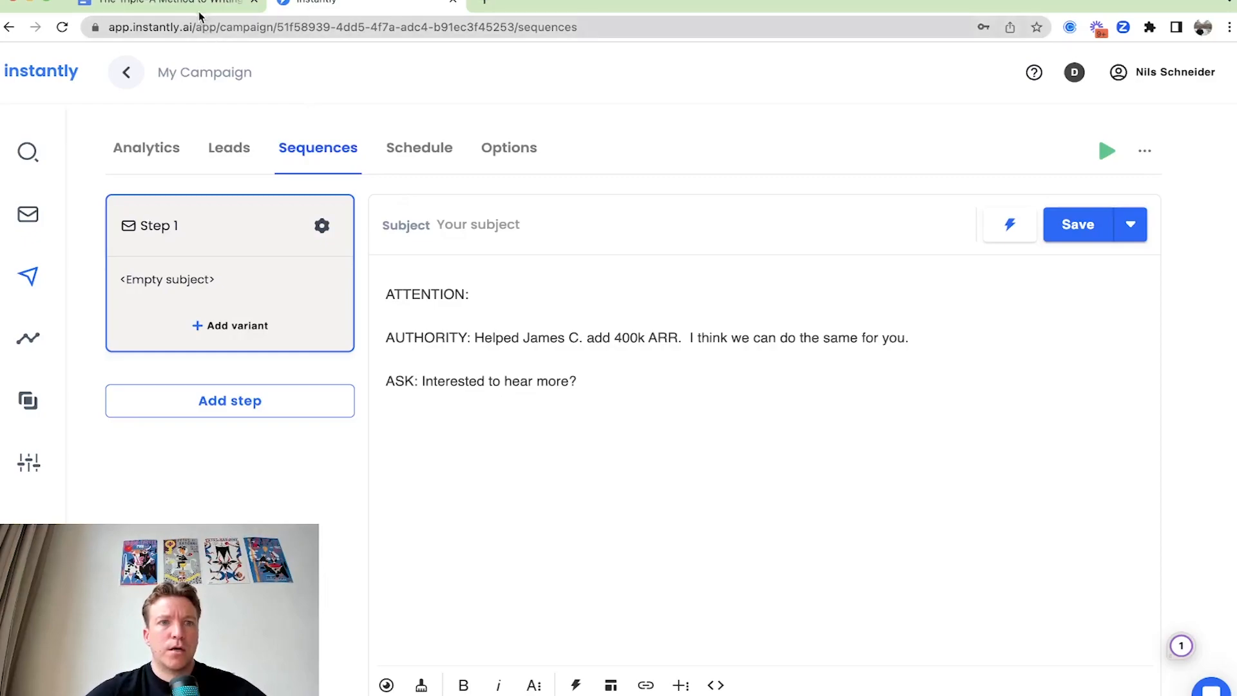
click(161, 4)
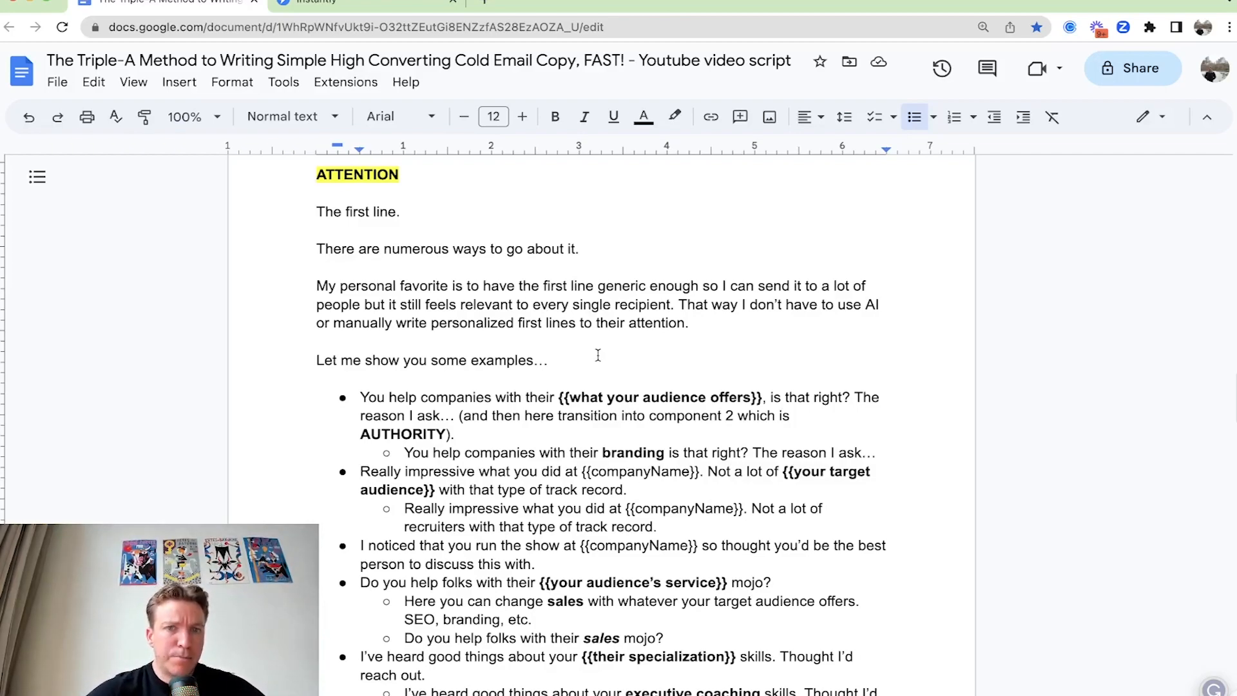
scroll(down, 3)
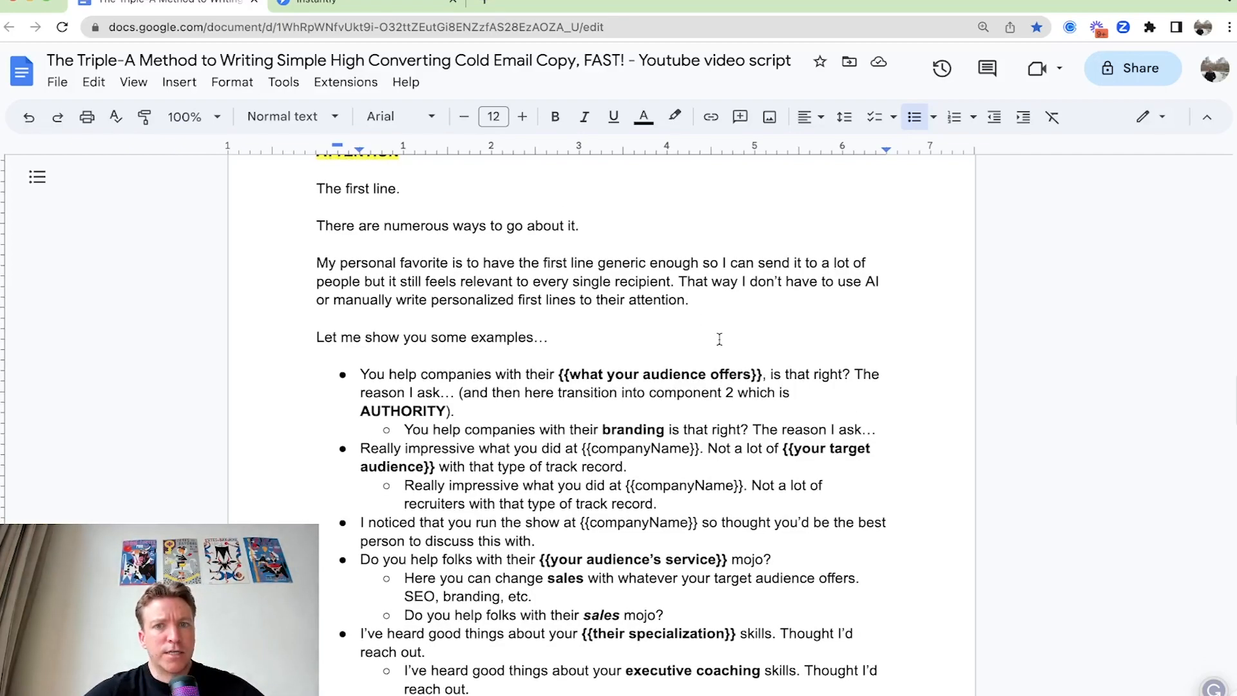
scroll(down, 3)
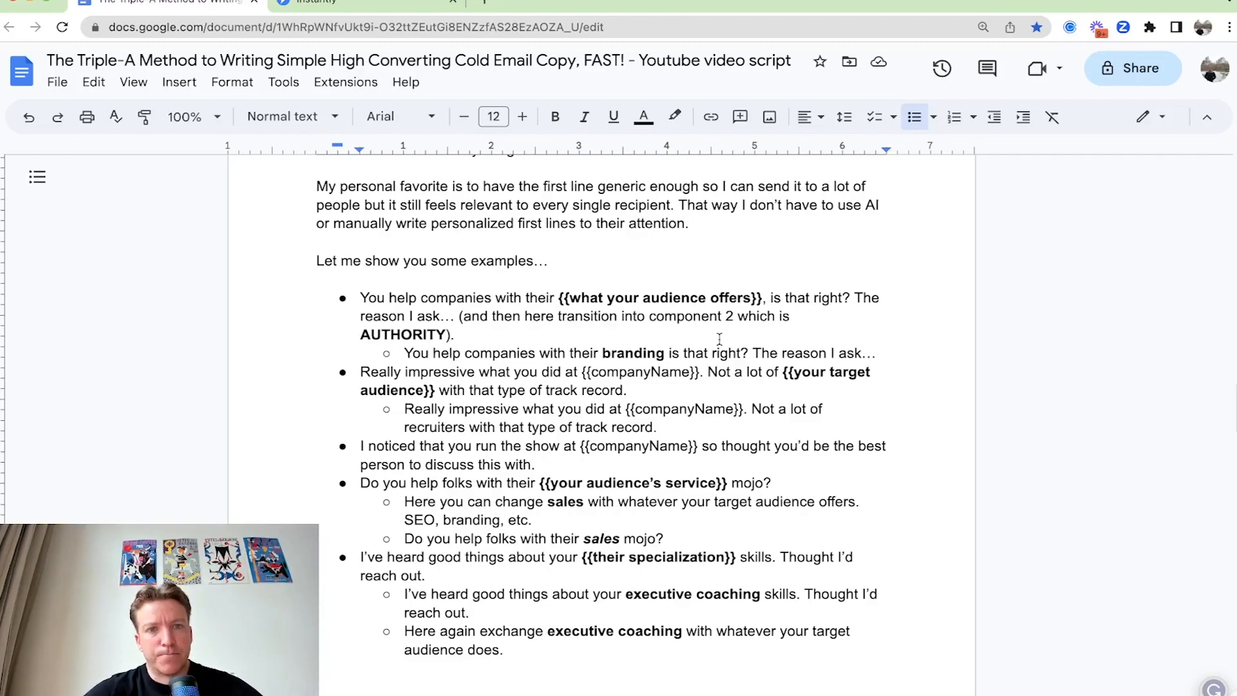
scroll(down, 3)
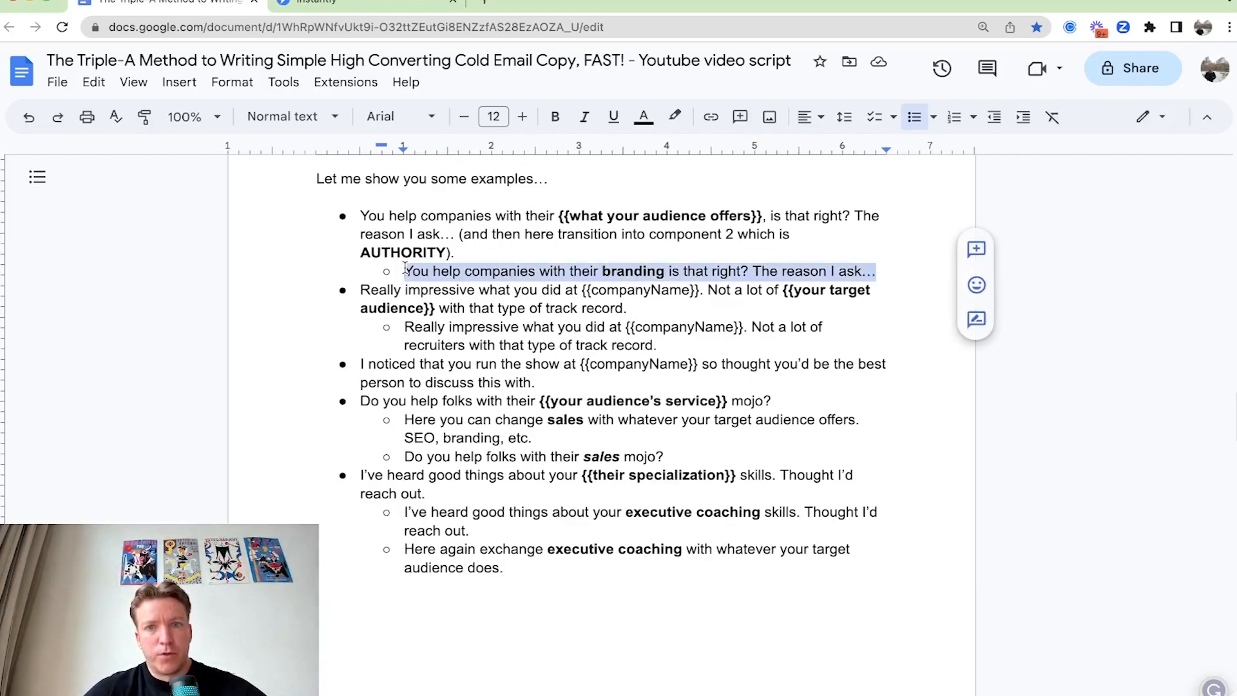
- Open the ATTENTION line with {{firstName}} and replace 'branding' with 'funnels'
click(325, 4)
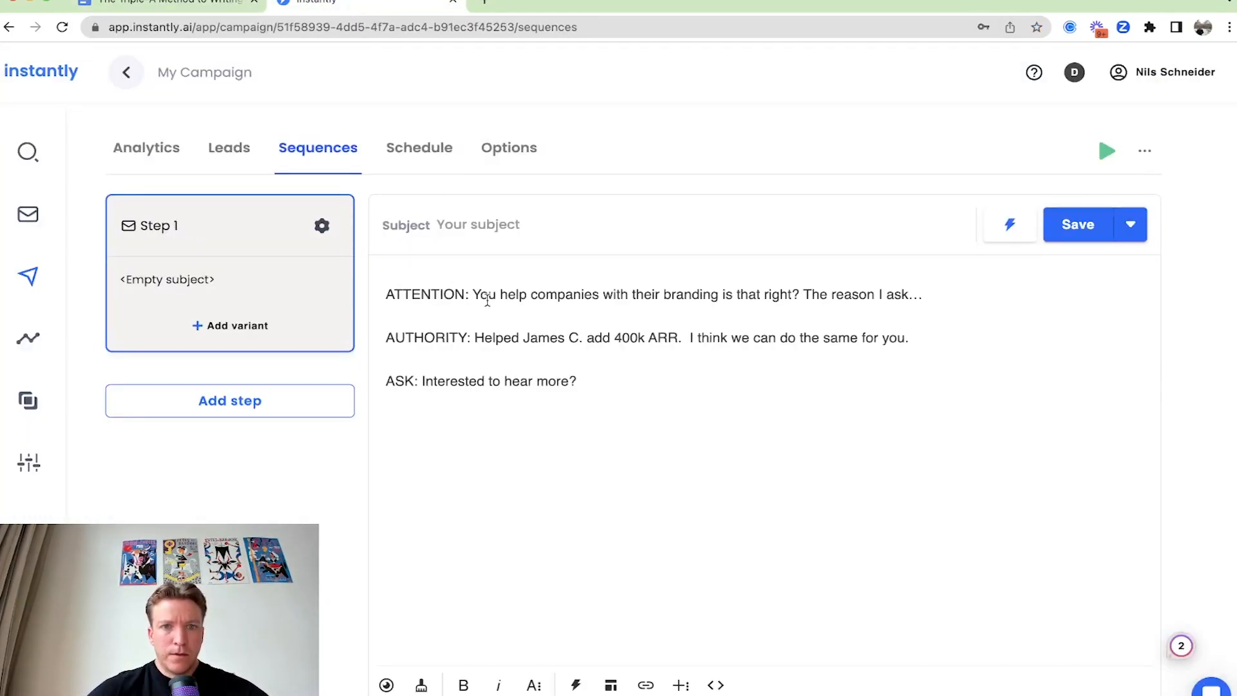
text({{firstName}},)
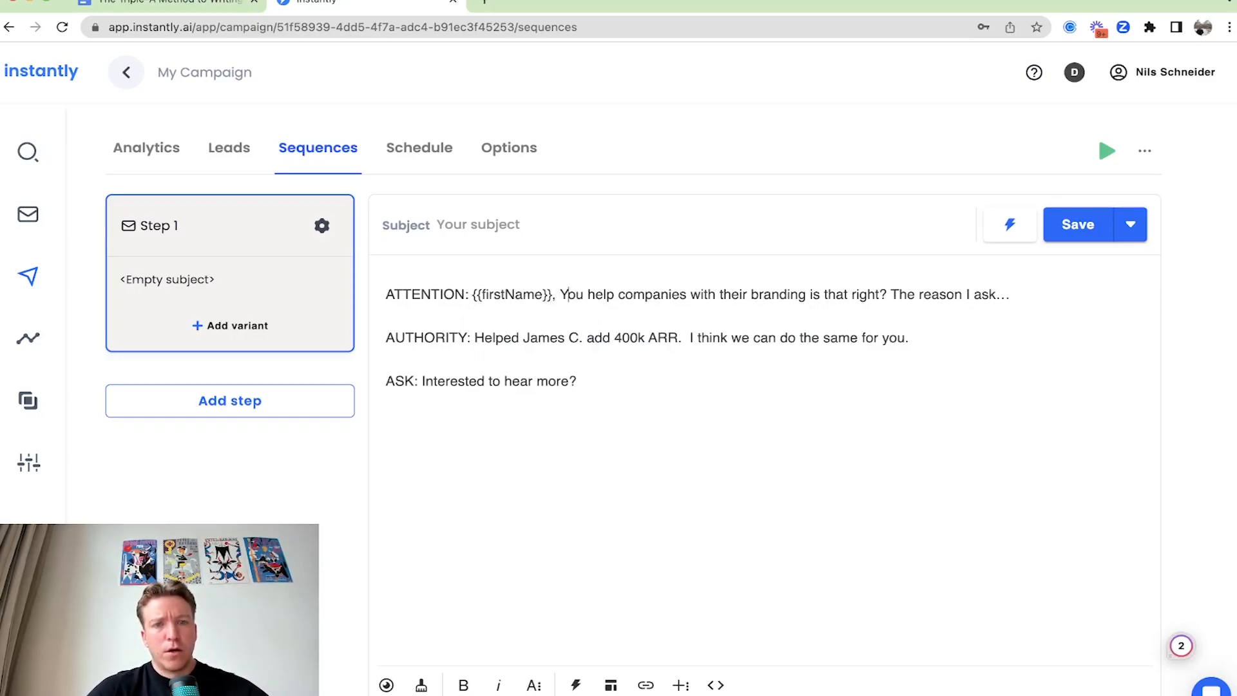
double_click(776, 294)
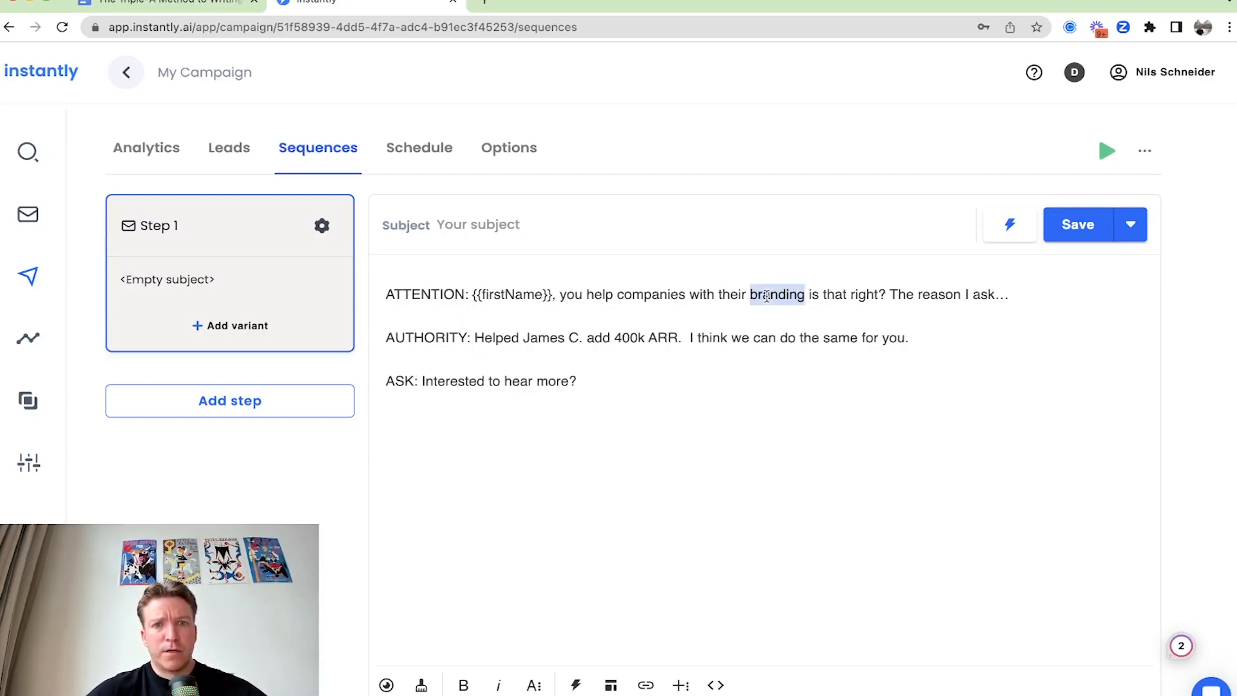
text(funnels)
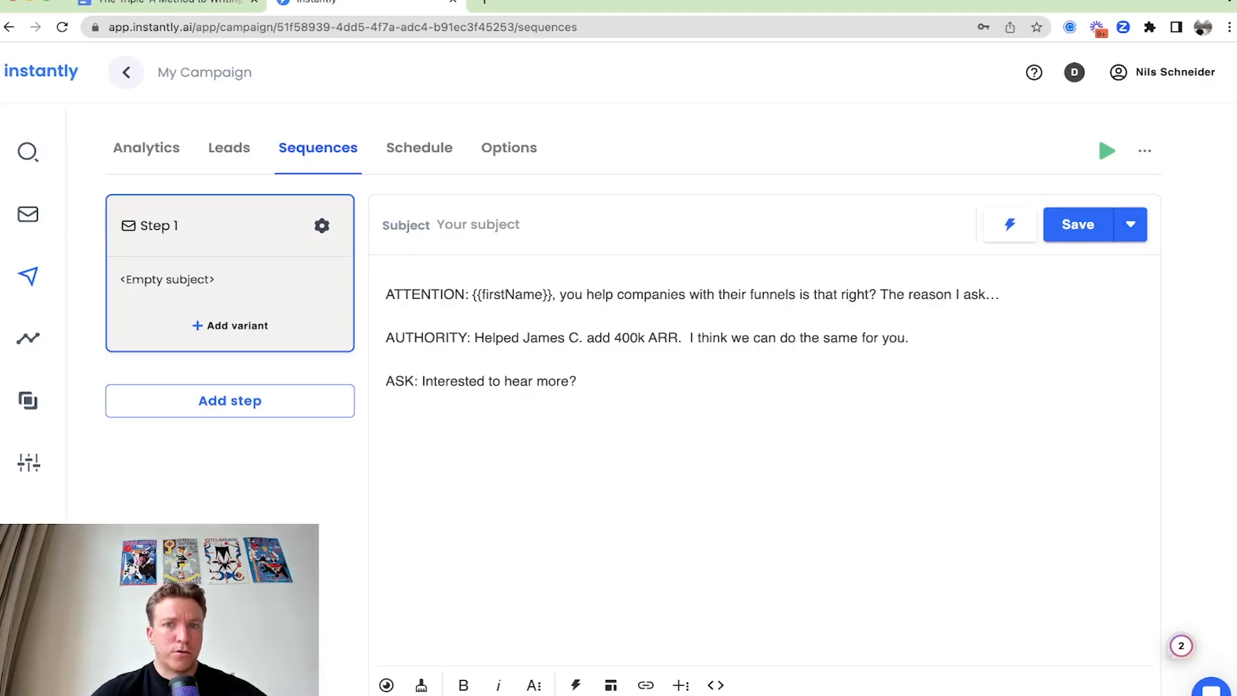
text(sales)
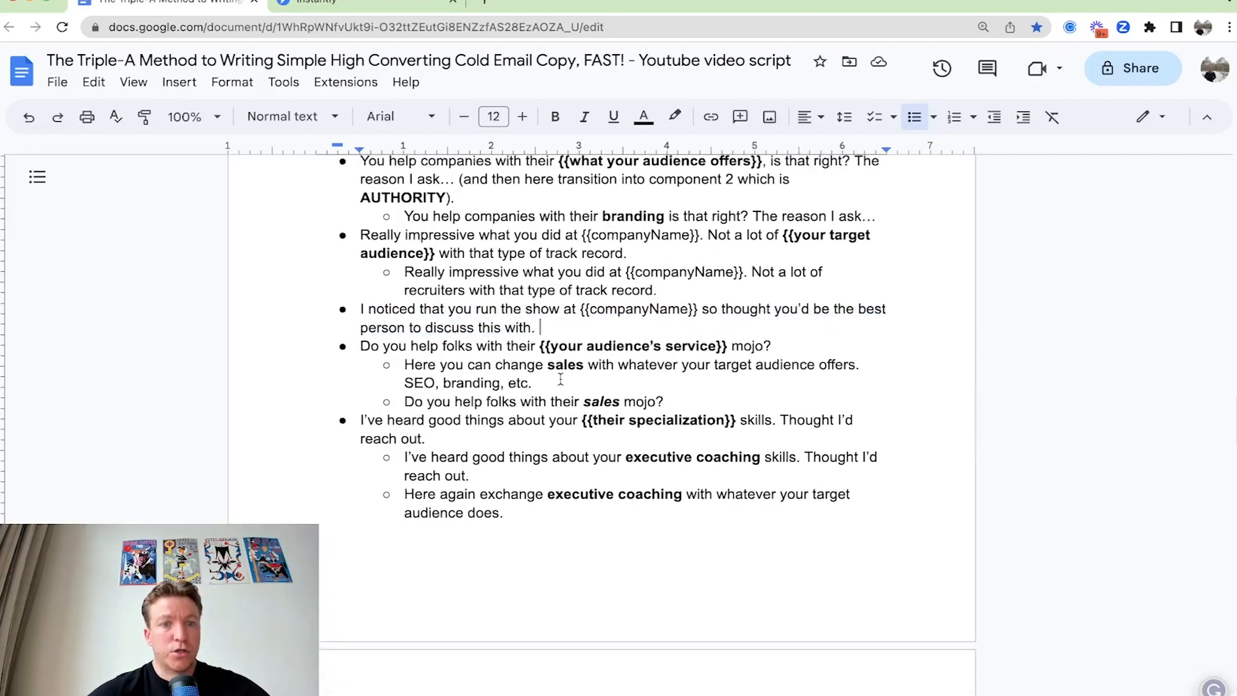
- Scroll the script to the specialization and service attention-line templates
scroll(down, 3)
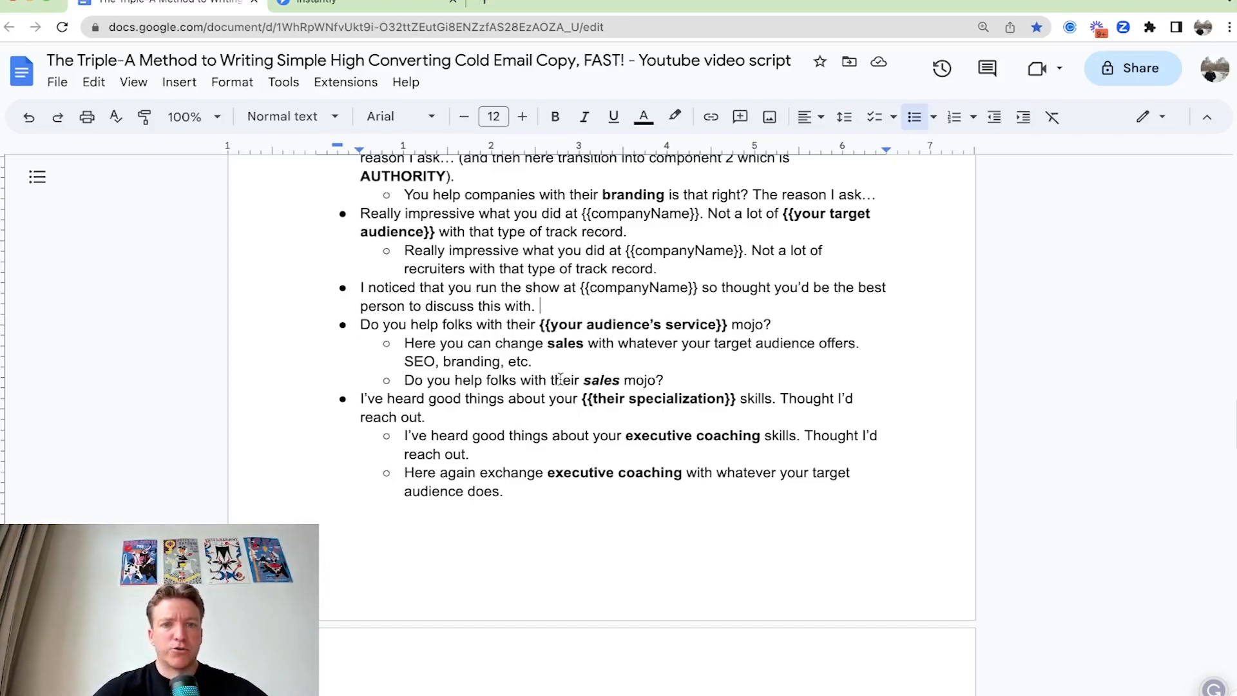
scroll(down, 3)
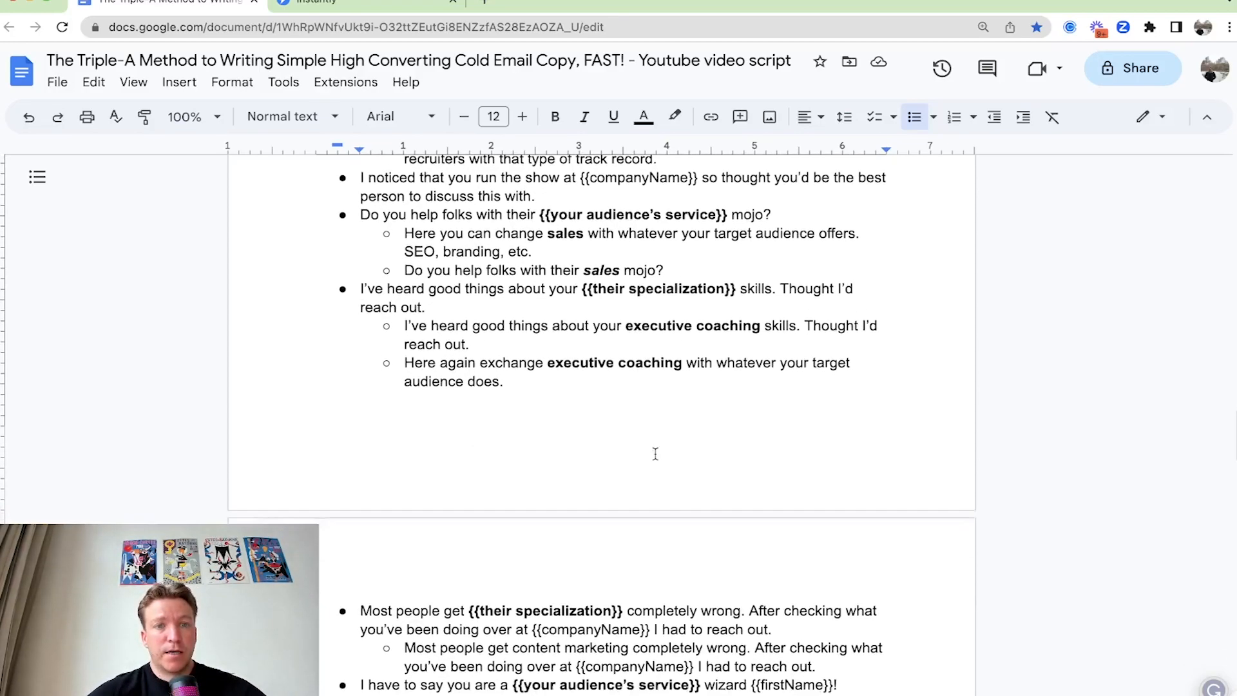
scroll(down, 3)
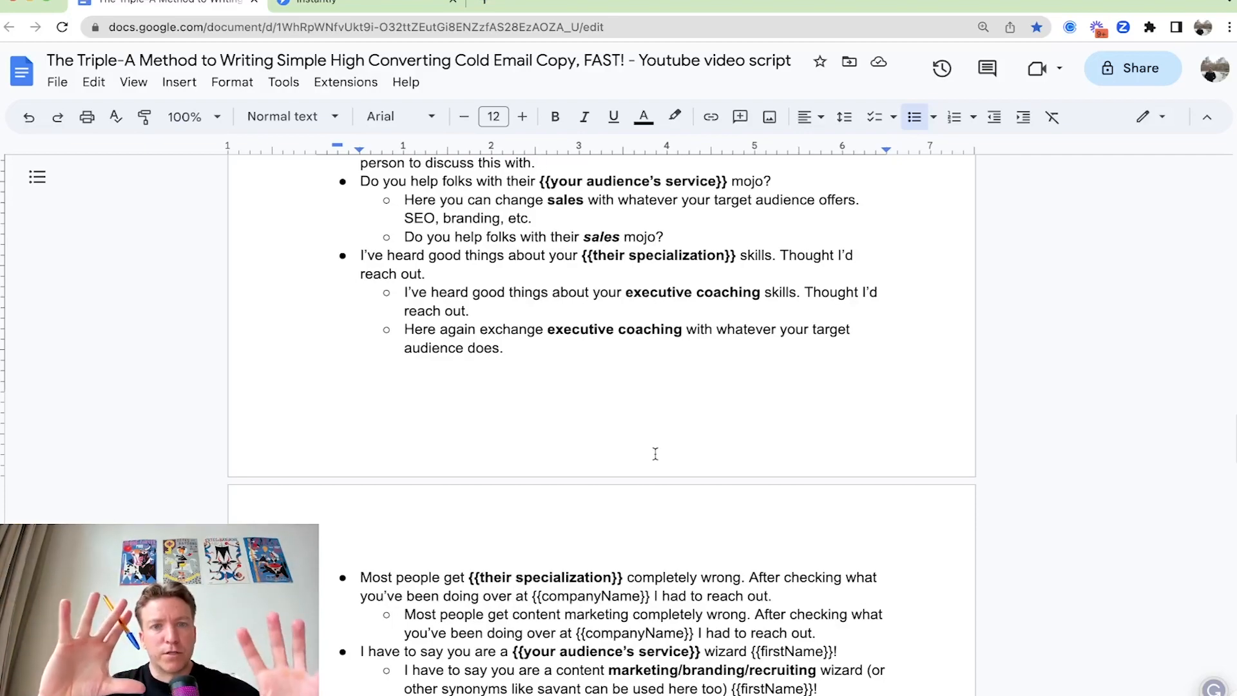
- Select the 'Great profile pic on Linkedin!' opener and remove it from the examples
scroll(down, 3)
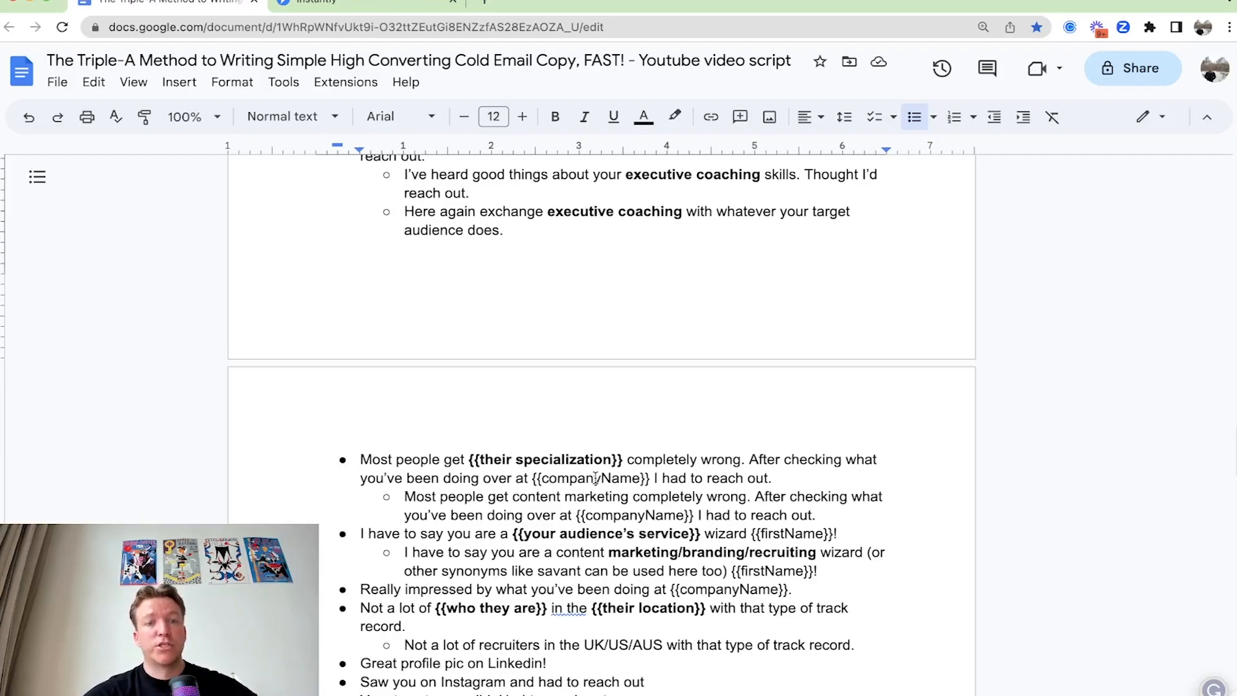
scroll(down, 3)
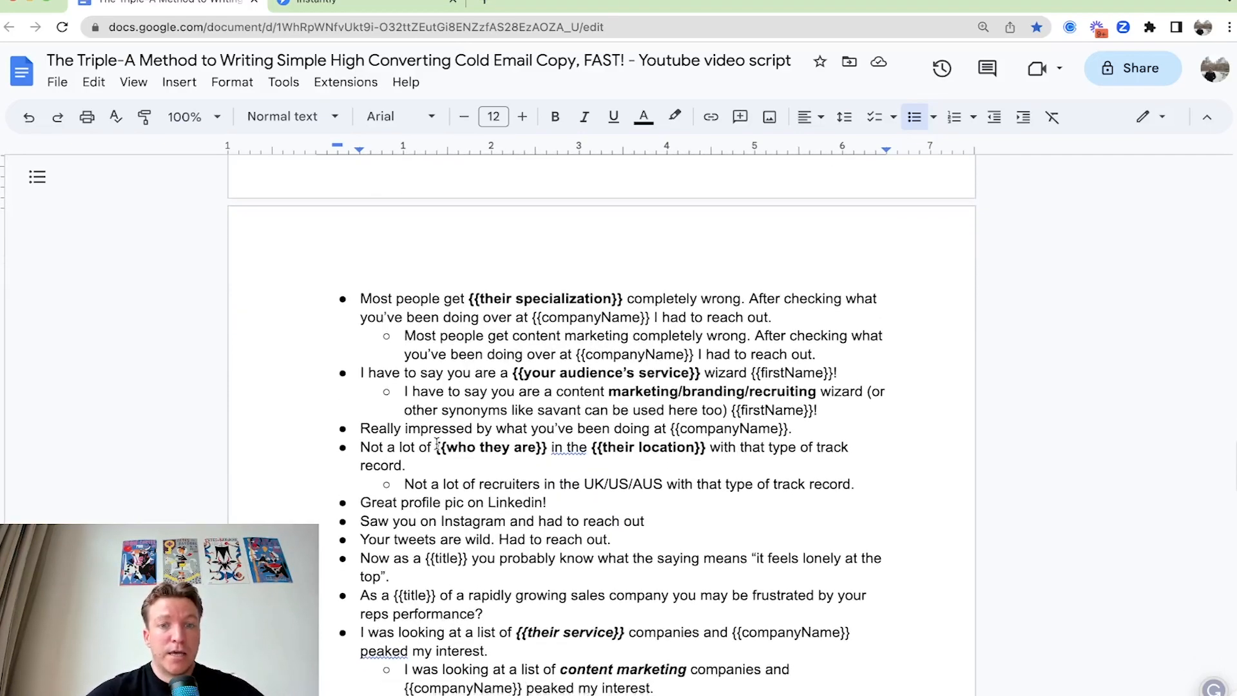
scroll(down, 3)
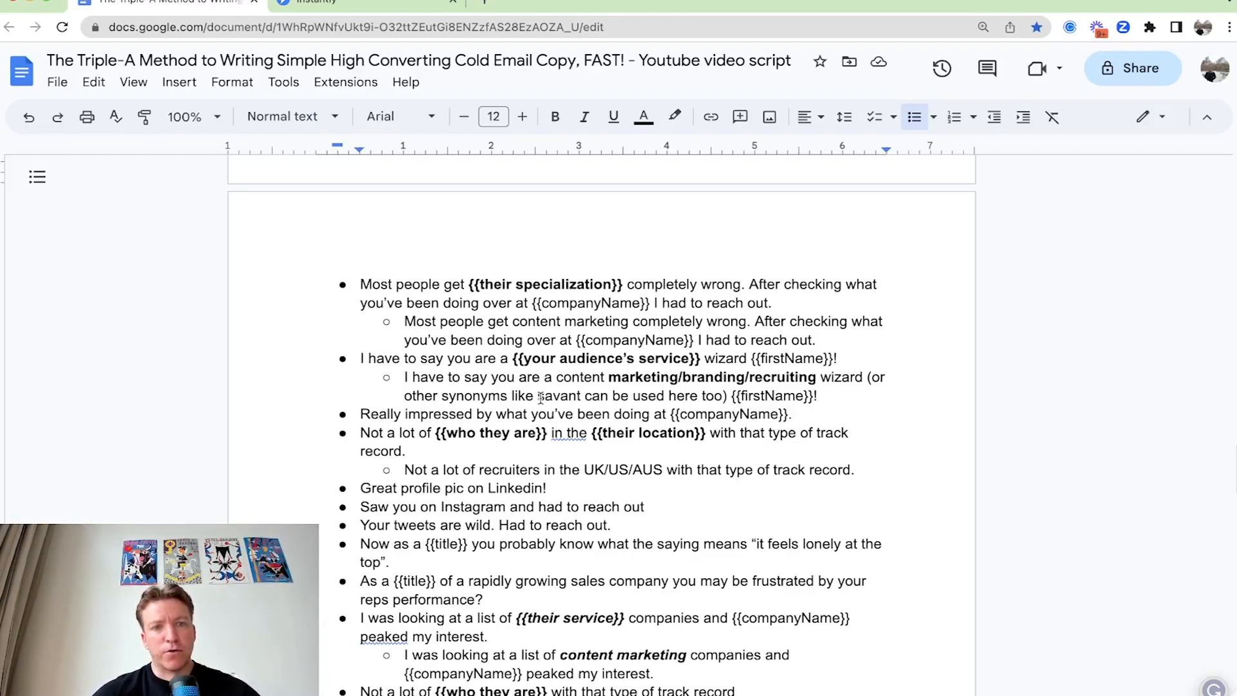
scroll(down, 3)
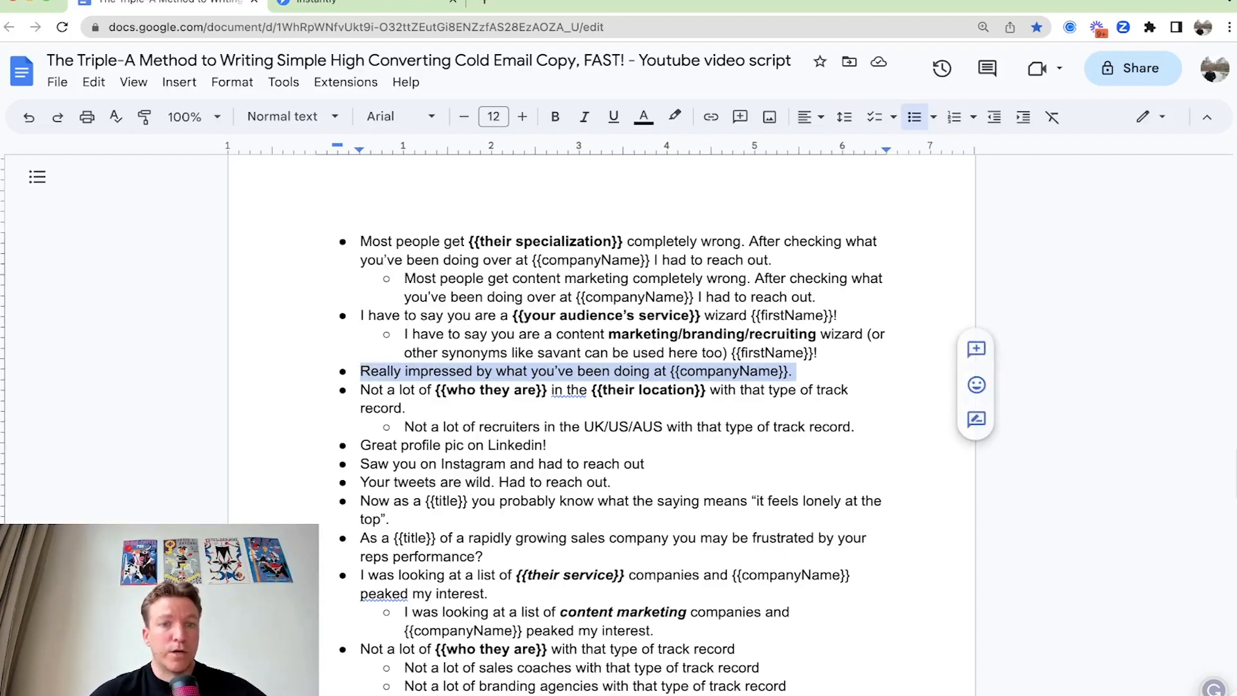
click(796, 372)
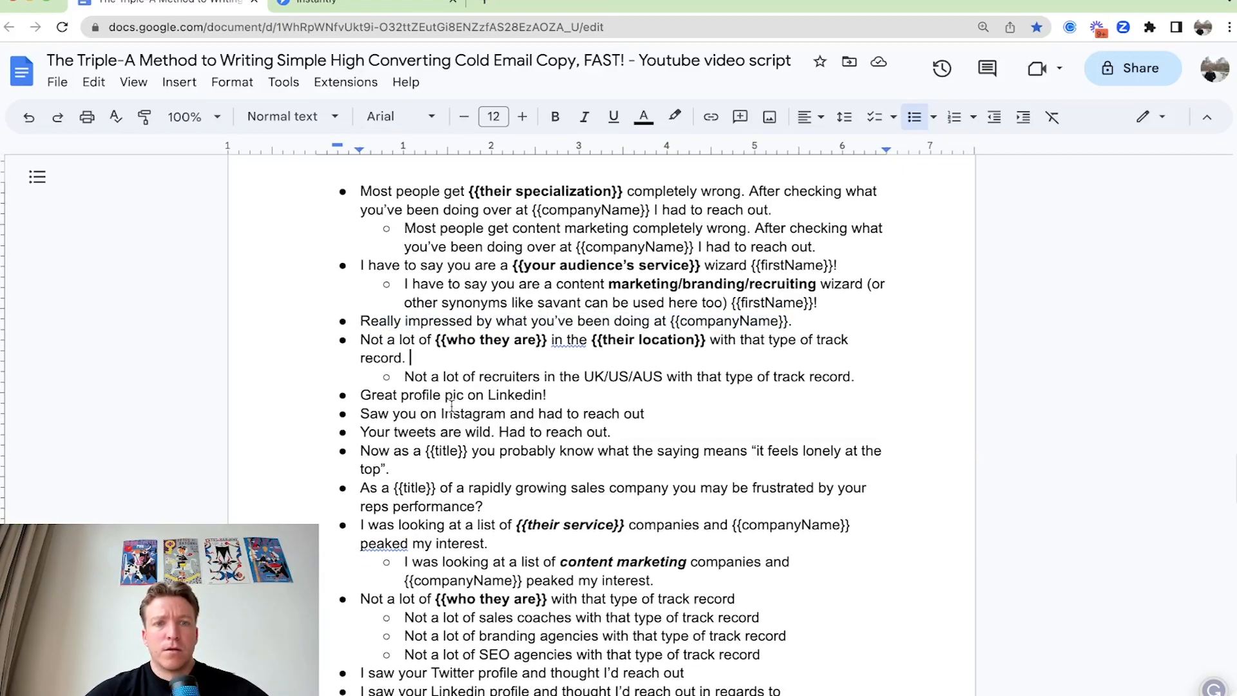
scroll(down, 3)
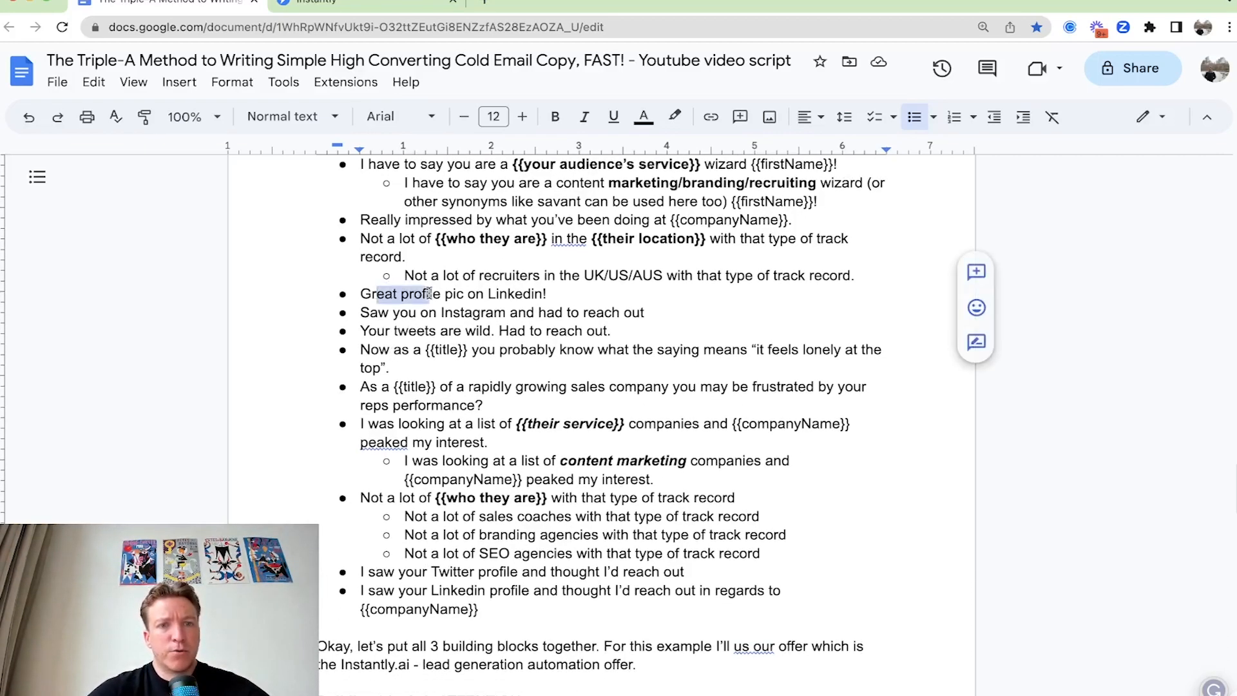
scroll(down, 3)
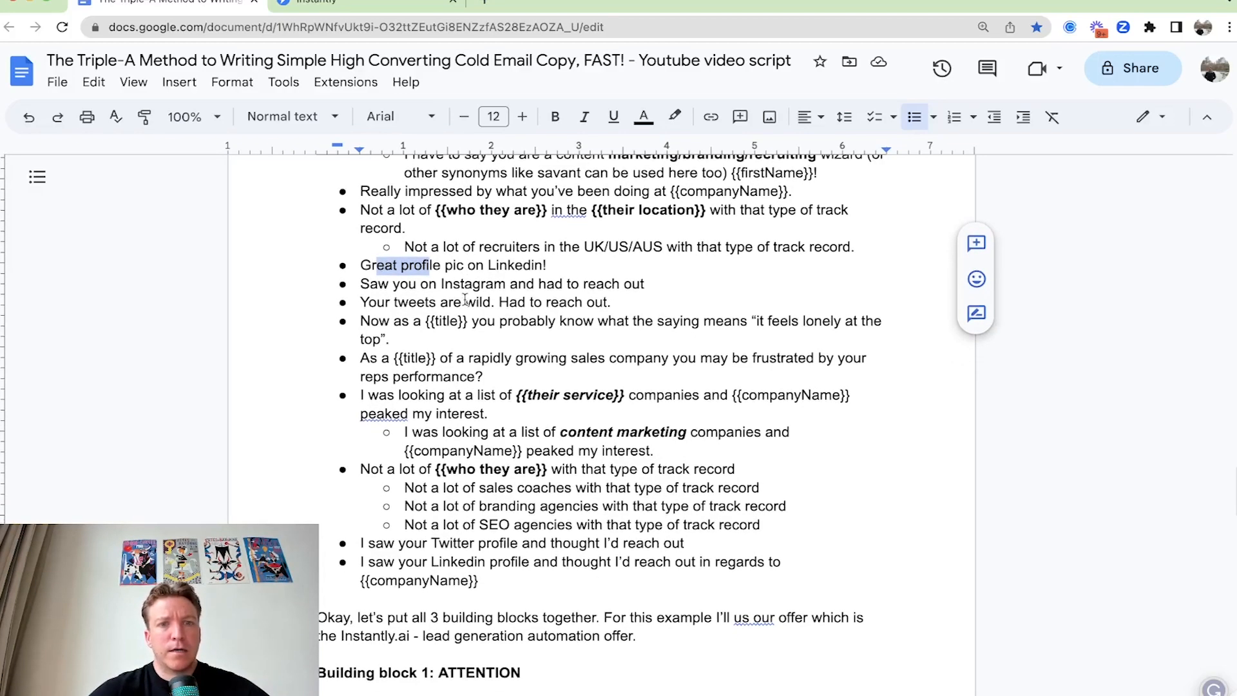
drag(360, 265, 546, 265)
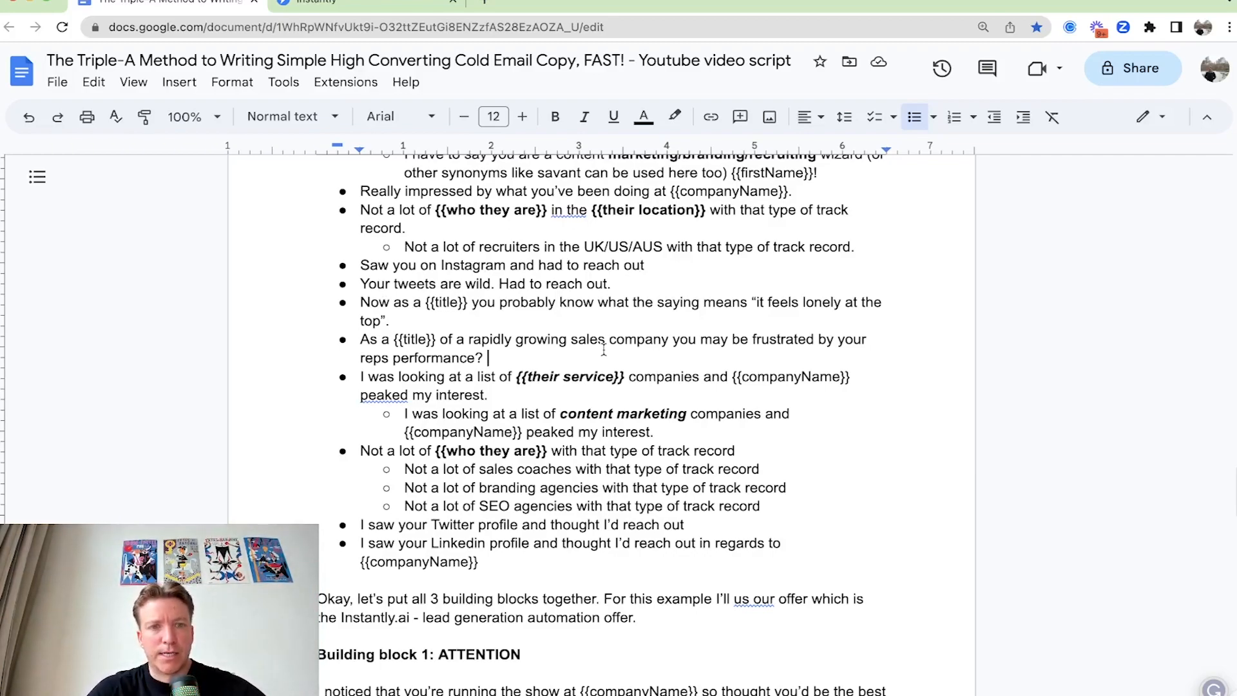
scroll(down, 3)
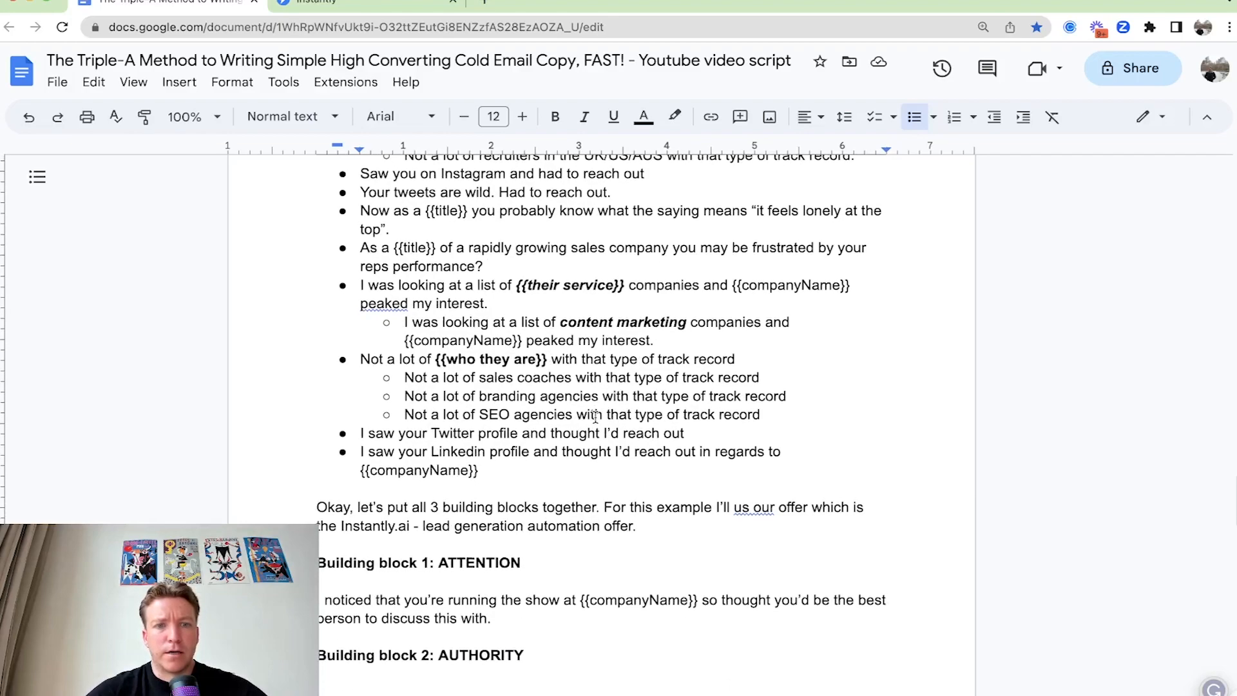
click(482, 471)
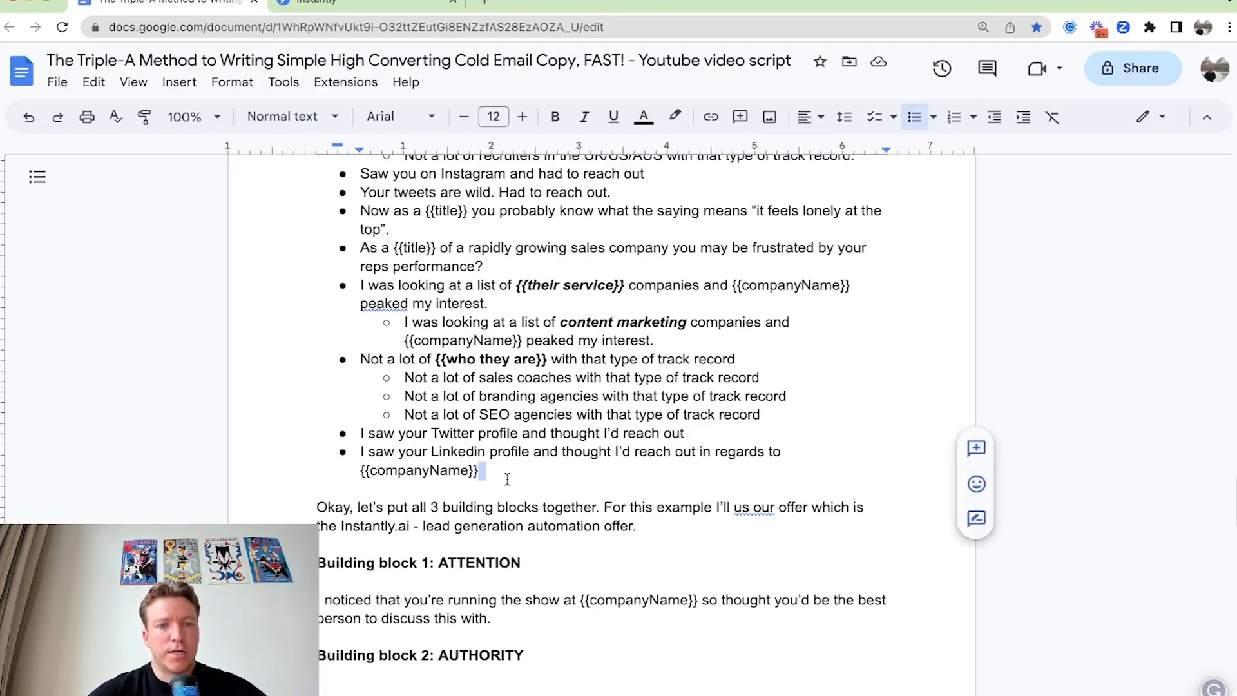
scroll(down, 3)
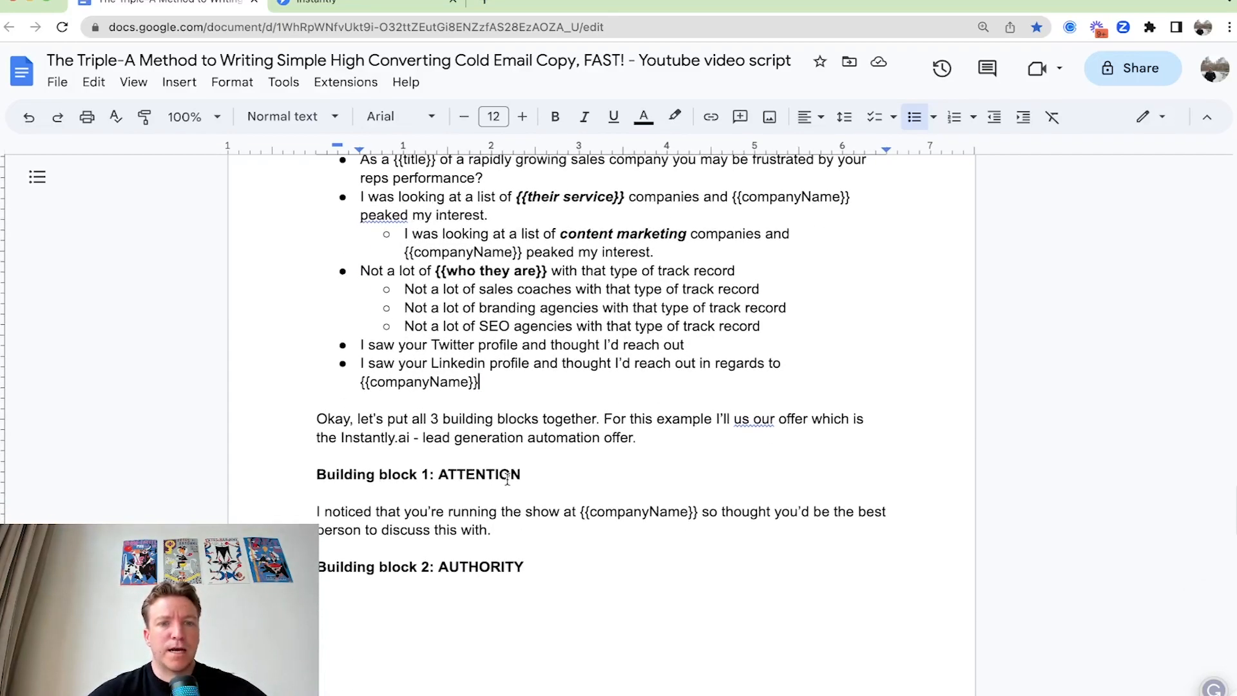
scroll(down, 3)
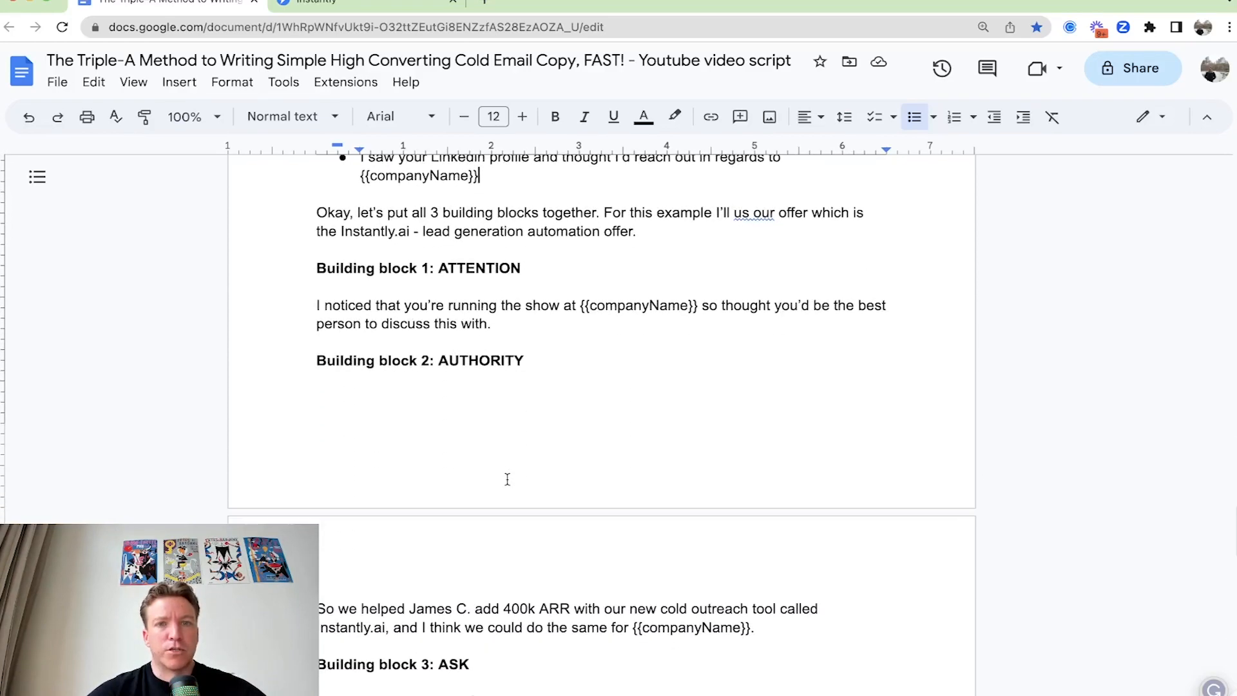
scroll(down, 3)
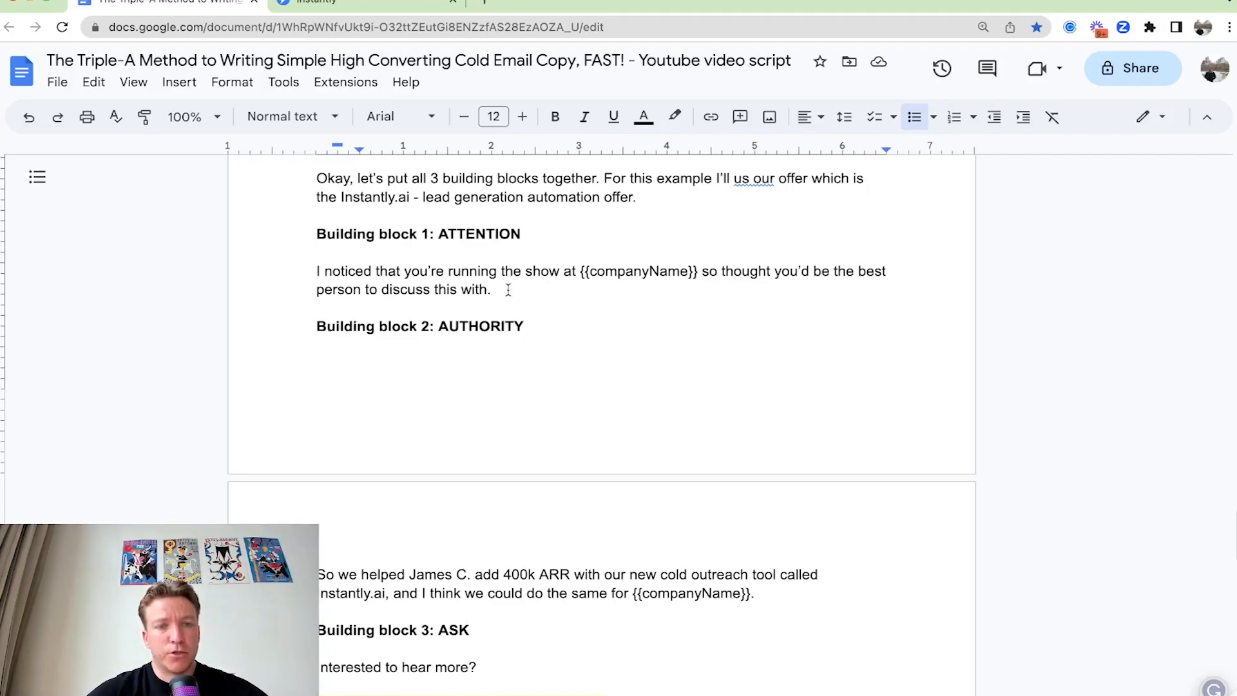
click(374, 2)
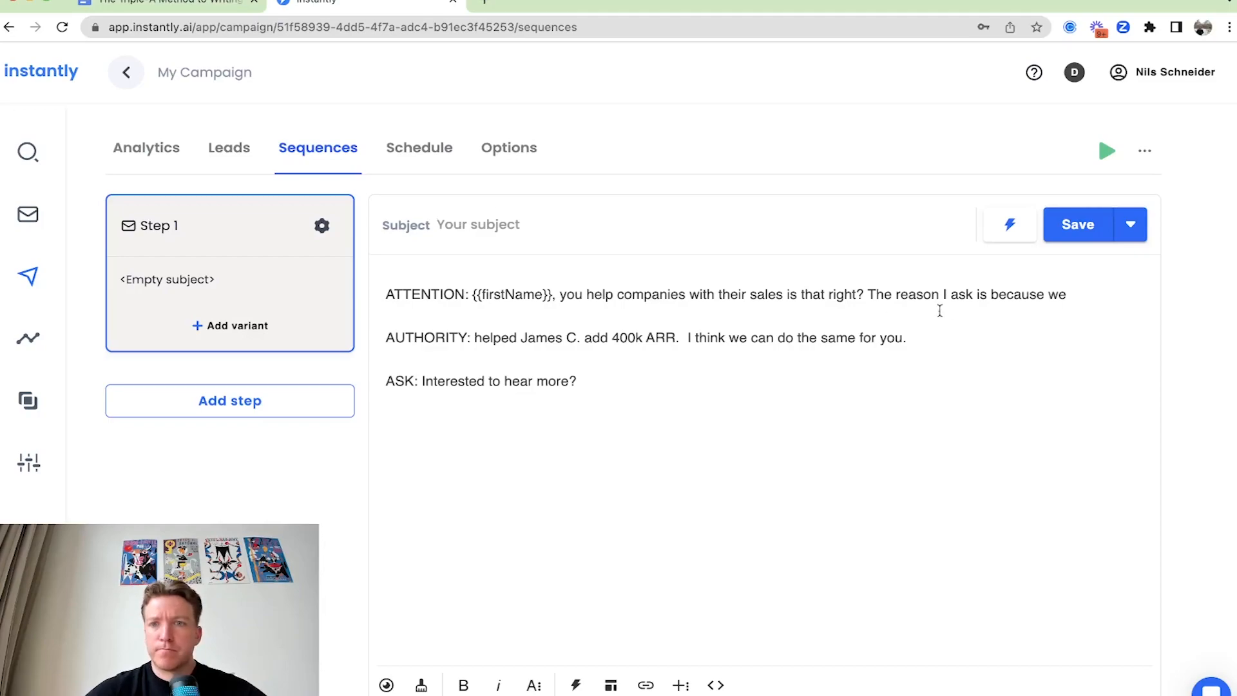
- Type the subject '{{firstName}} - quick question' for the Step 1 email
text({)
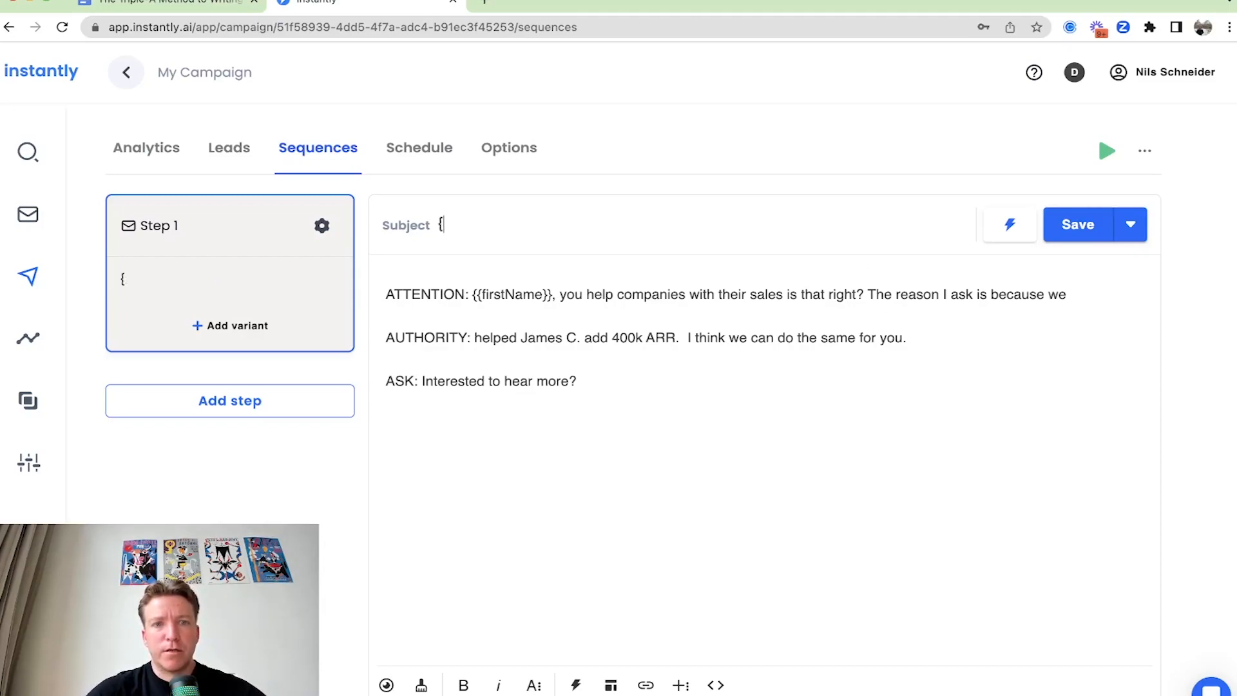
text({firstName)
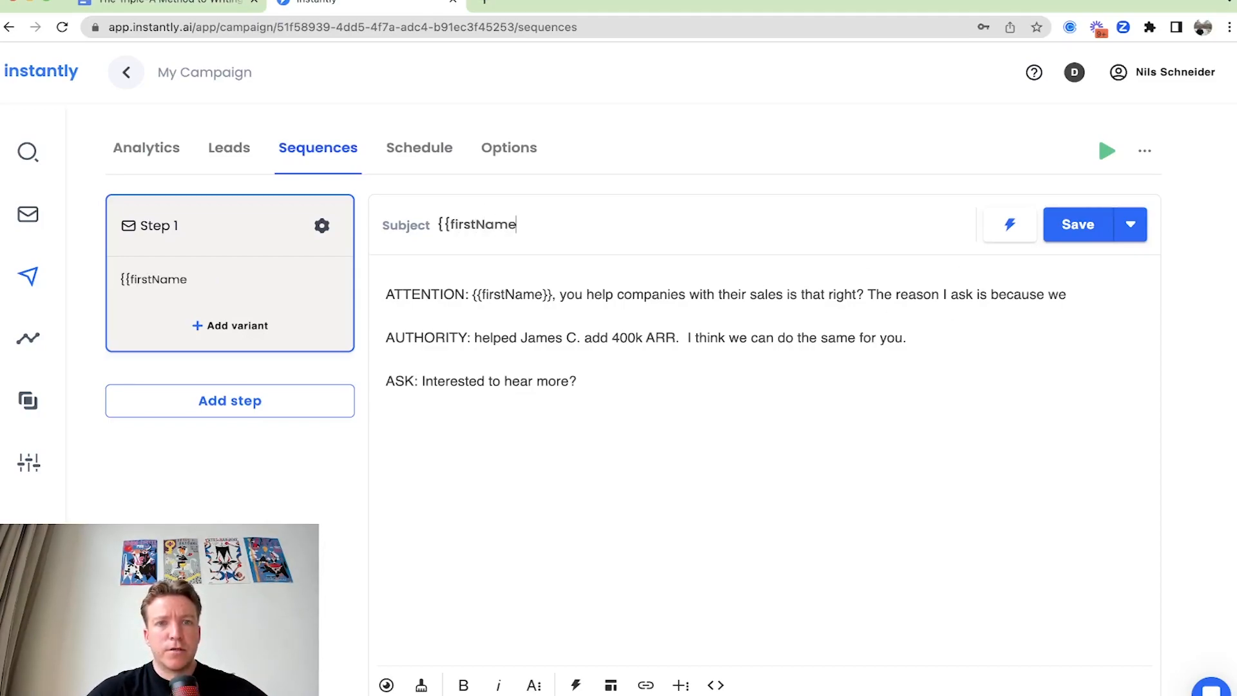
text(}} - quick quest)
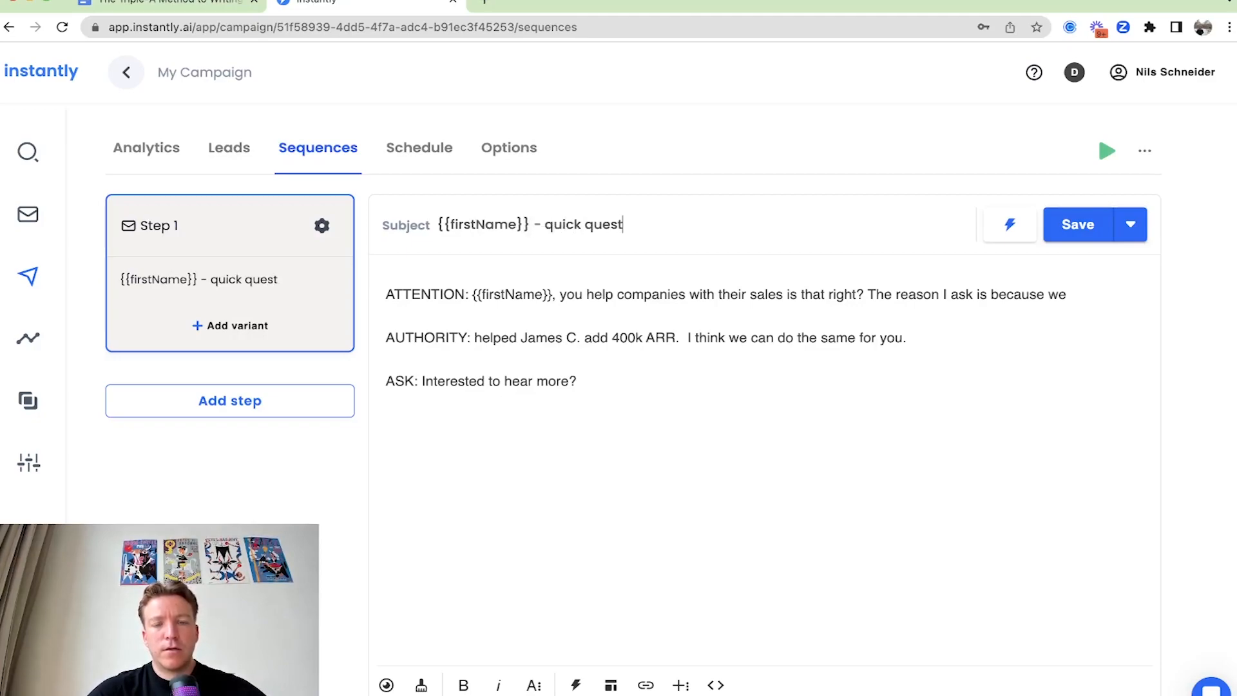
click(1077, 224)
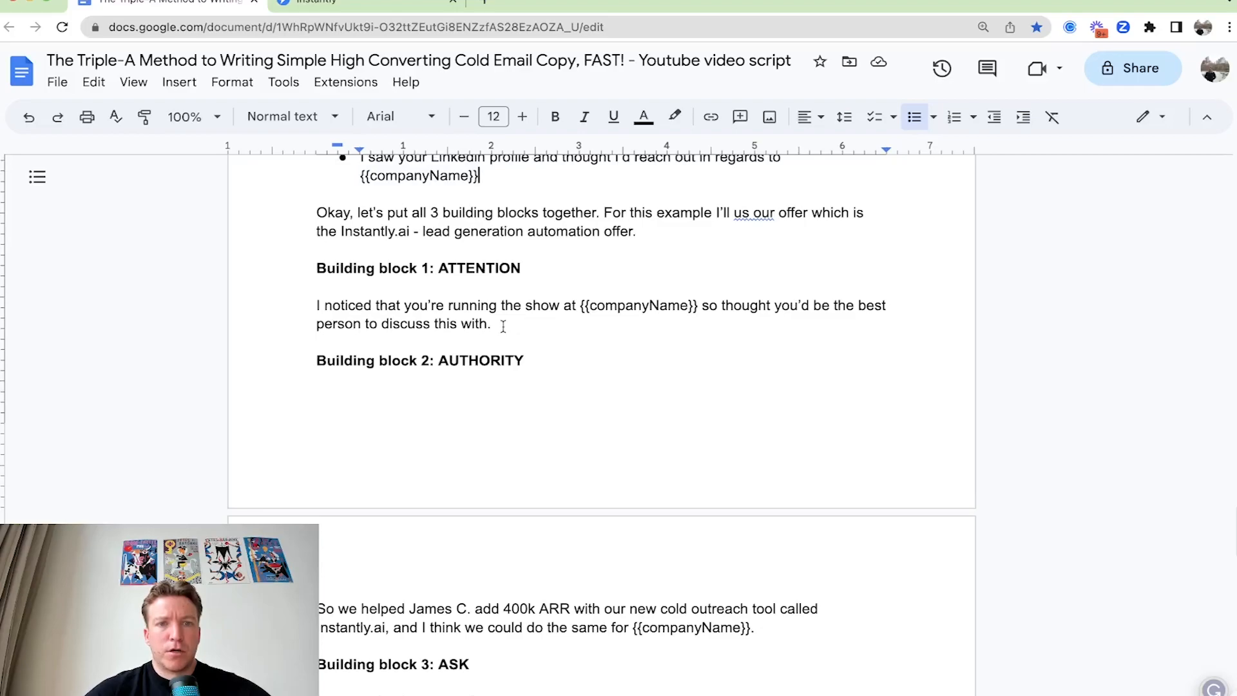
scroll(down, 3)
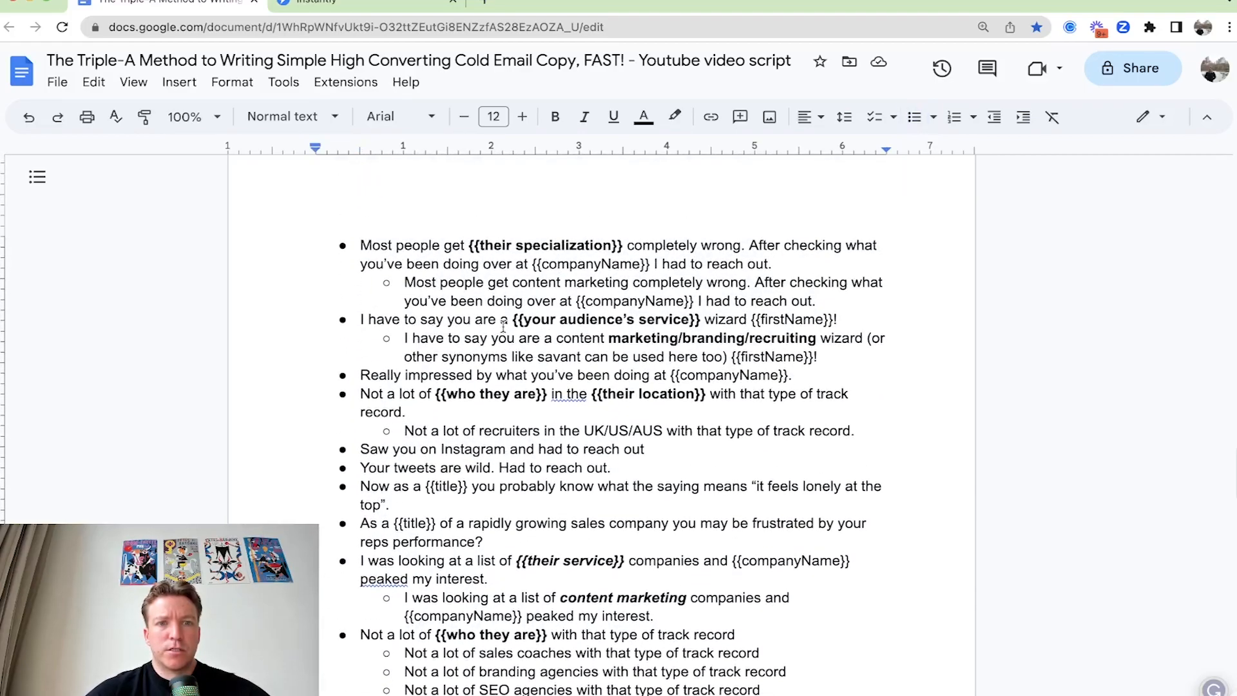
scroll(down, 3)
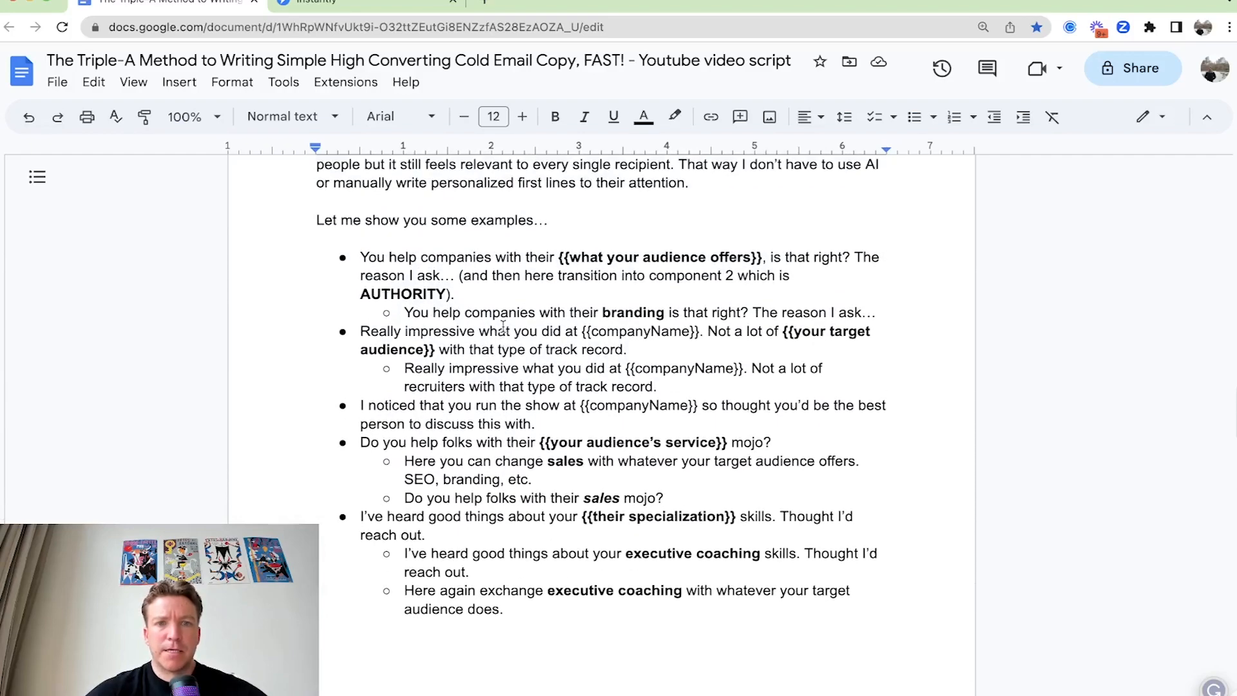
scroll(down, 3)
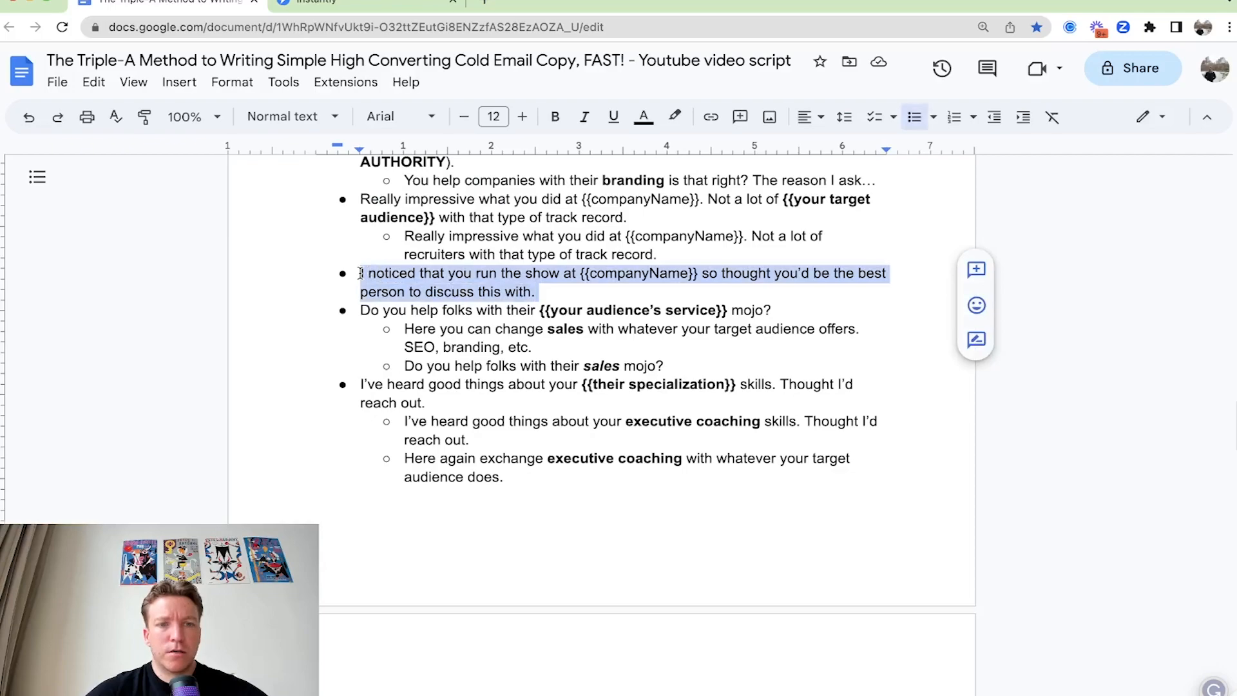
click(547, 291)
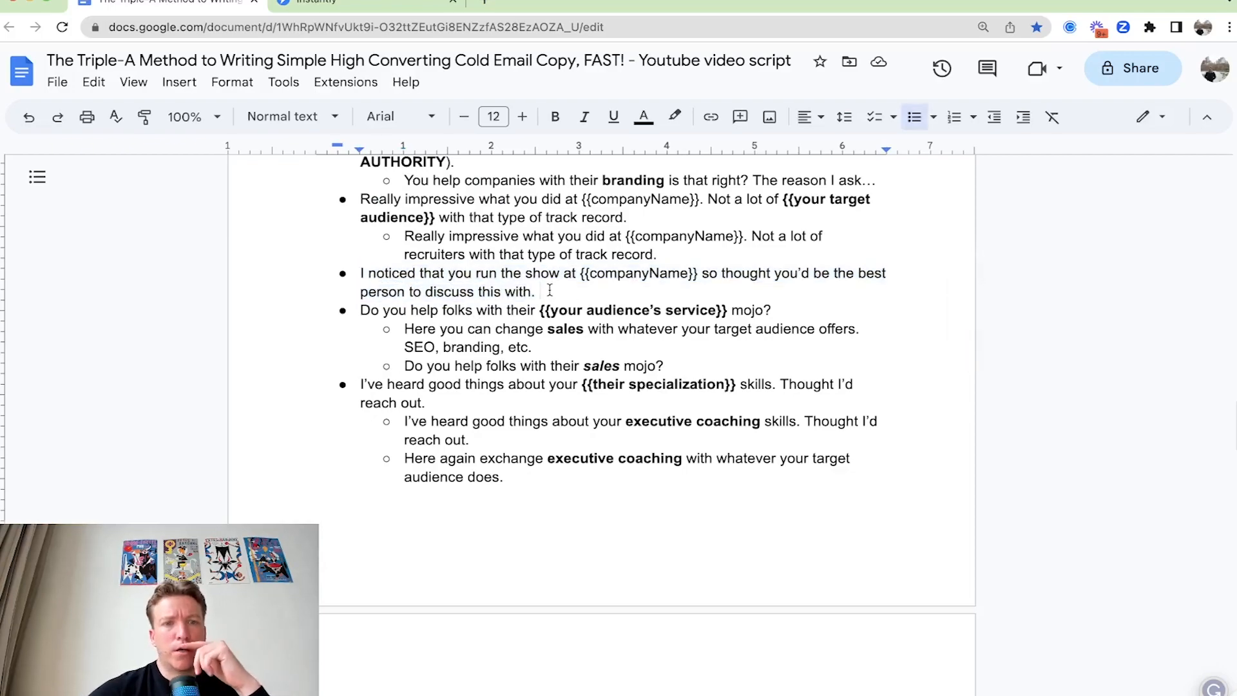
- Copy the 'running the show at {{companyName}}' sentence and paste it after ATTENTION:
scroll(down, 3)
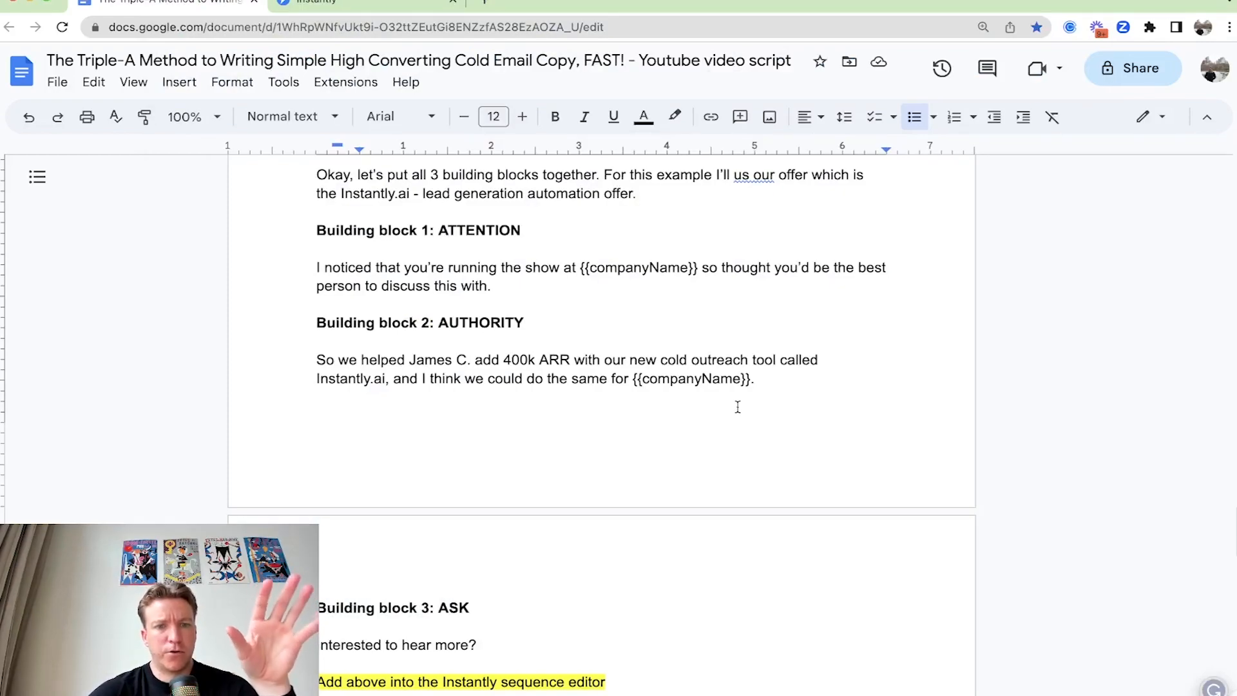
drag(362, 286, 489, 285)
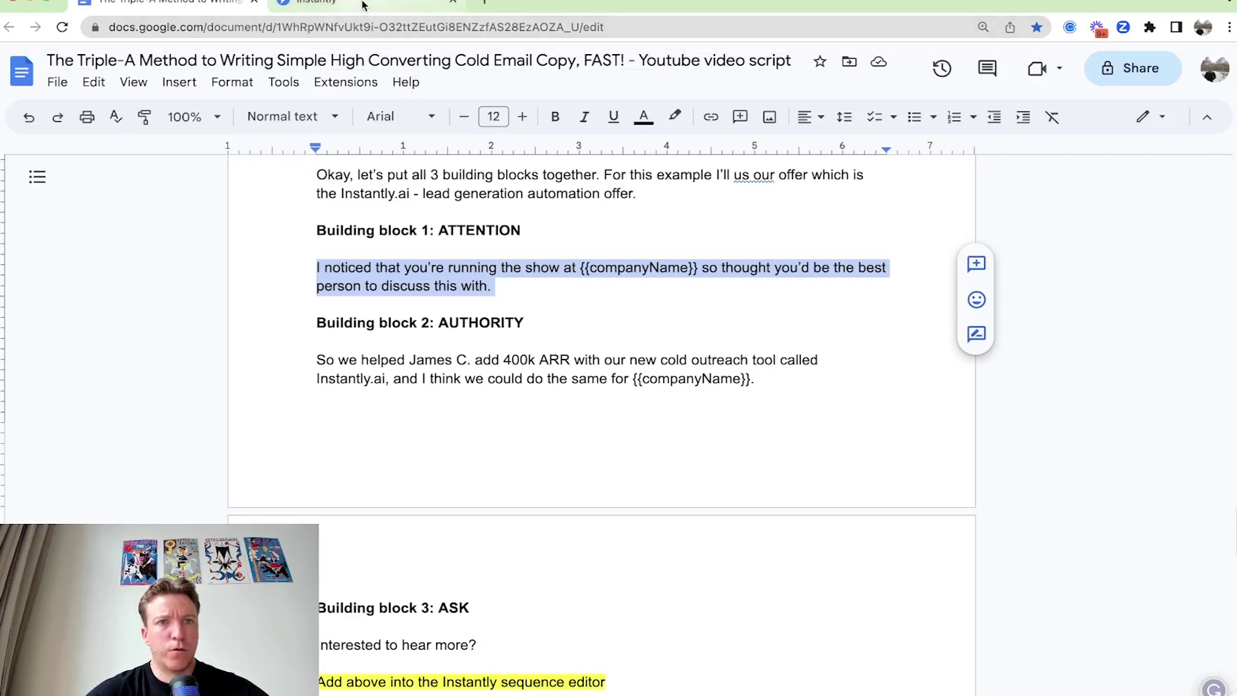
click(368, 1)
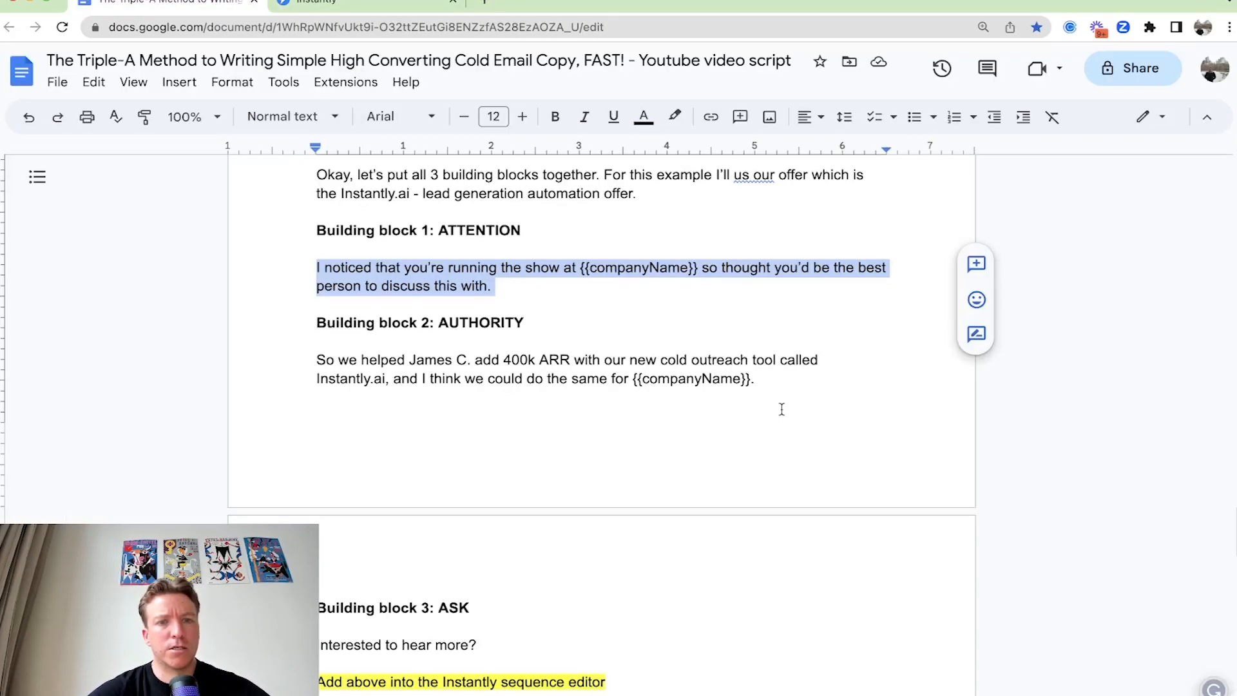
click(316, 359)
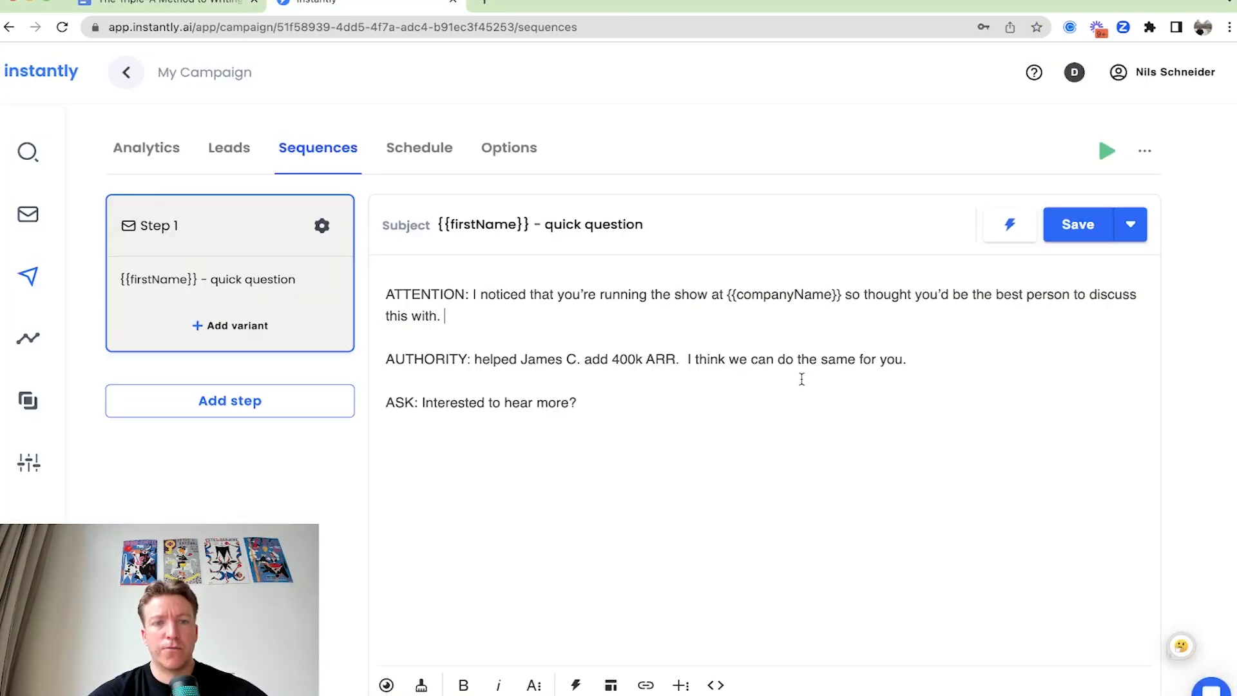
text(So we helped James C. add 400k ARR with our new cold outreach tool called Instantly.ai, and I think we could do the same for {{companyName}}.)
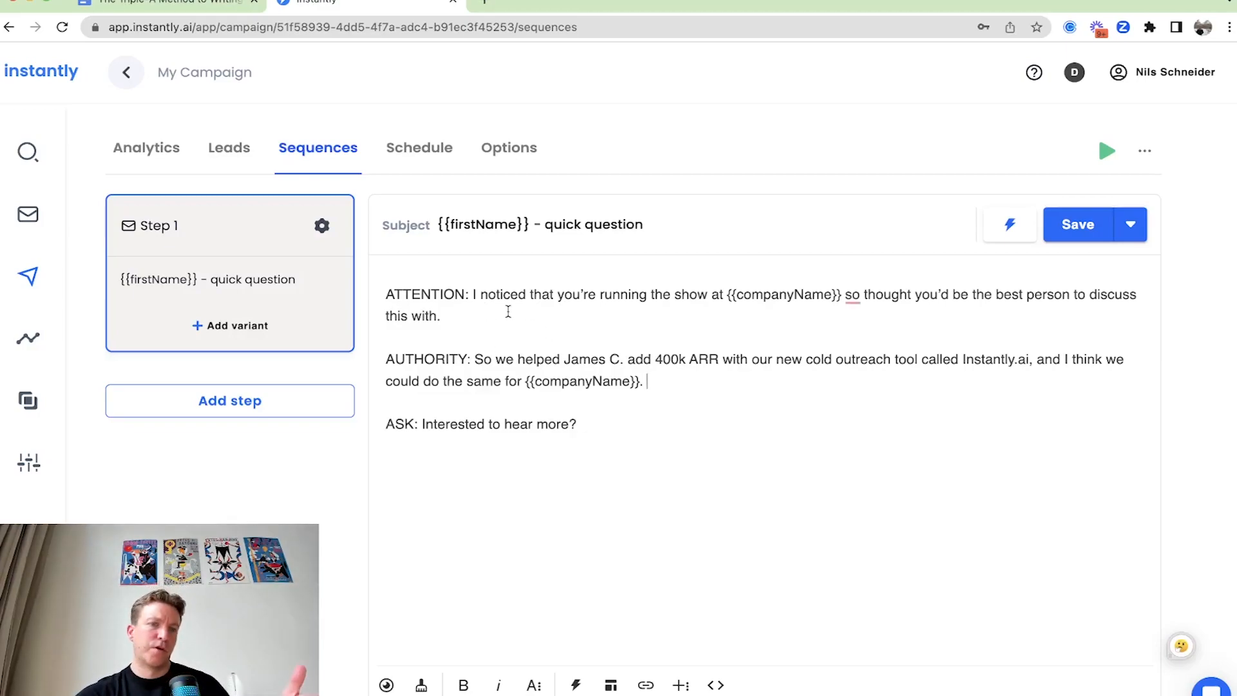
double_click(484, 359)
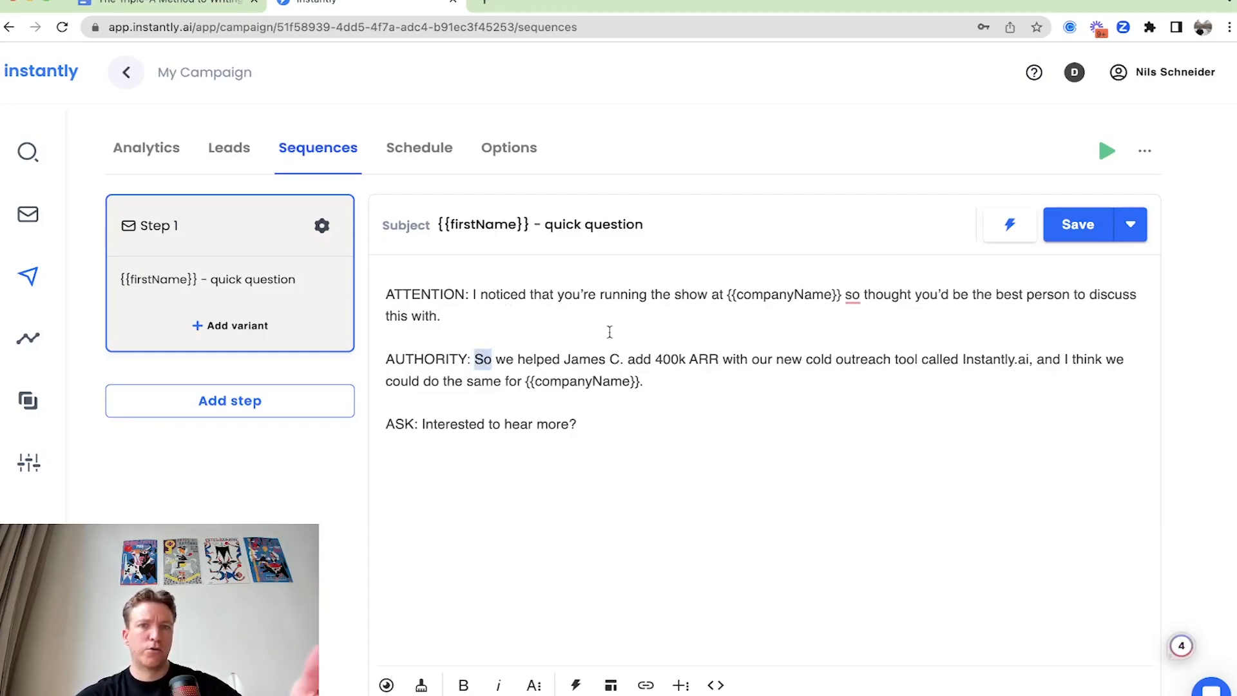
mouse_move(731, 326)
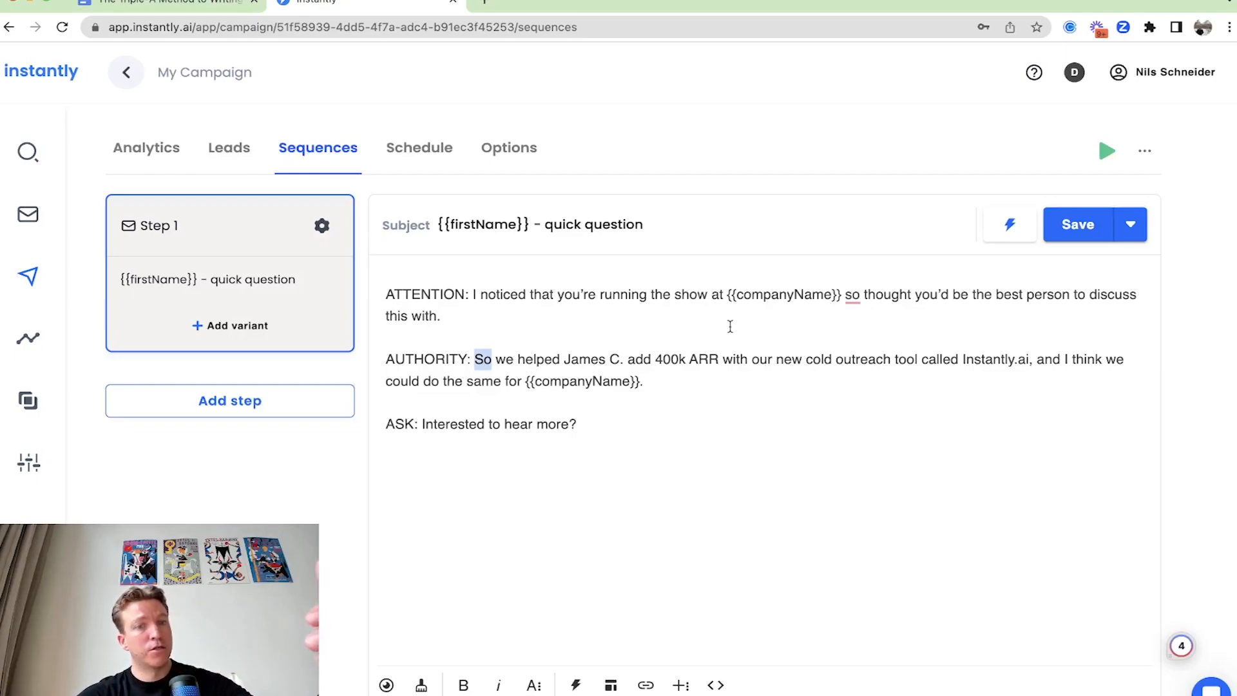
mouse_move(668, 387)
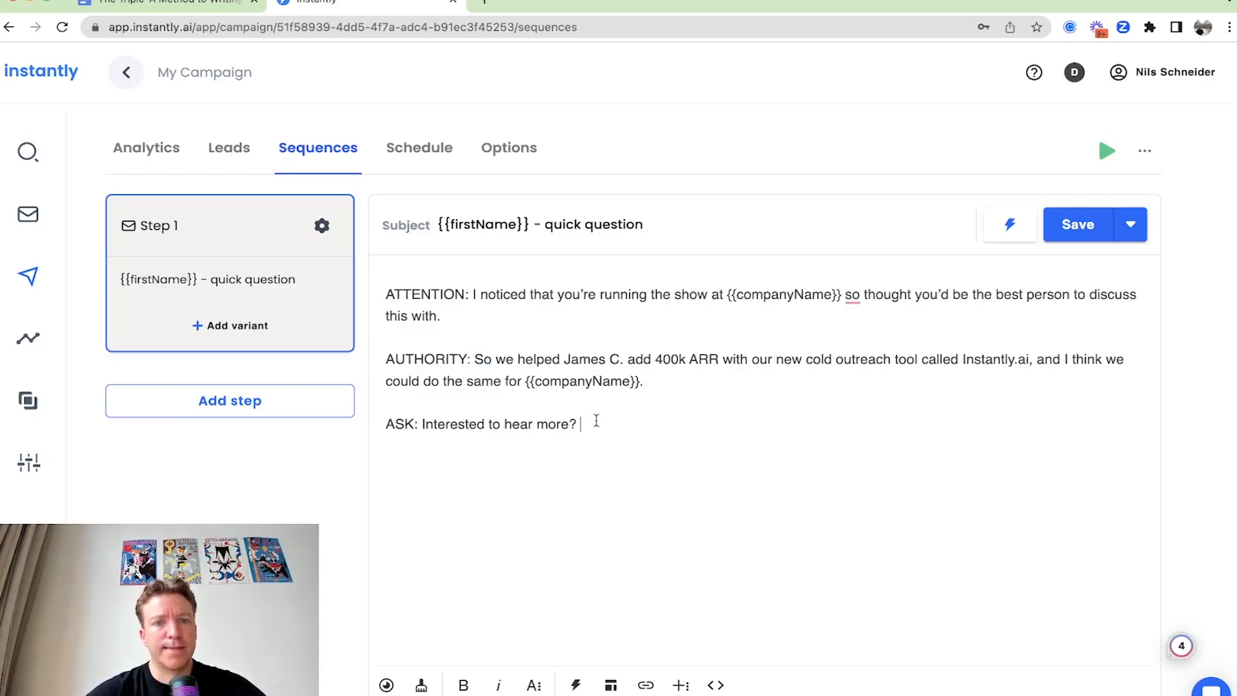
drag(422, 424, 577, 424)
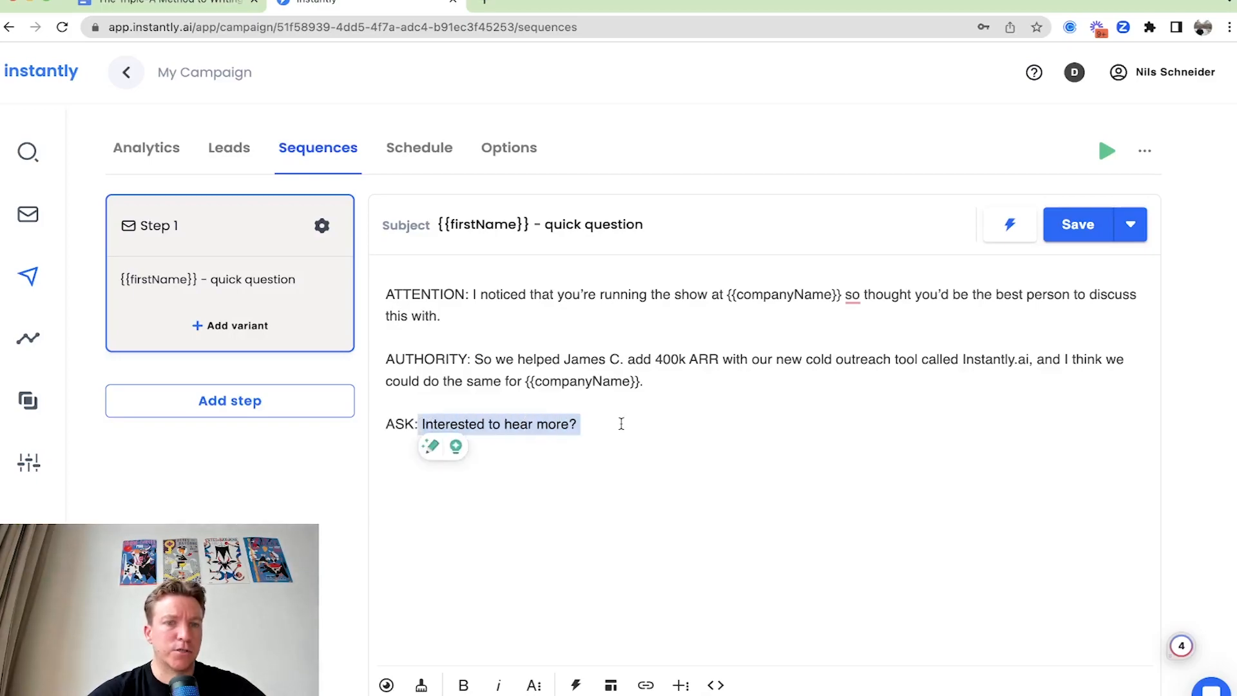
- Click into the Step 1 email body holding the ATTENTION, AUTHORITY and ASK paragraphs
click(621, 424)
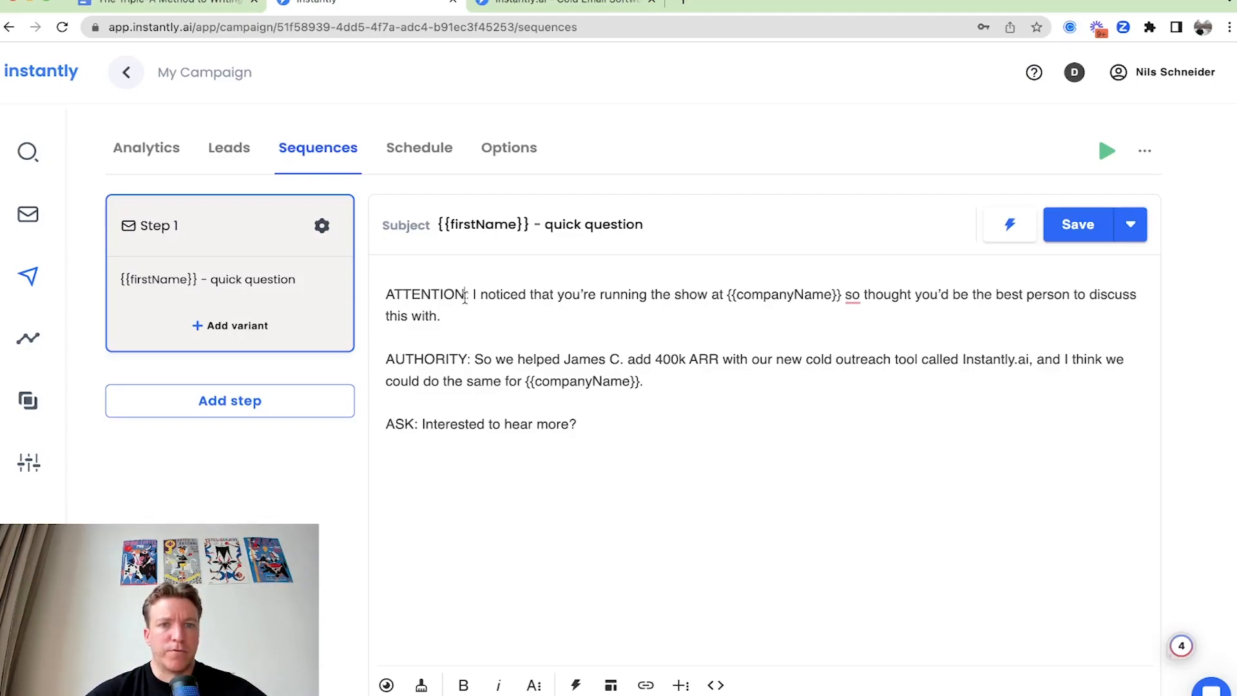
mouse_move(248, 47)
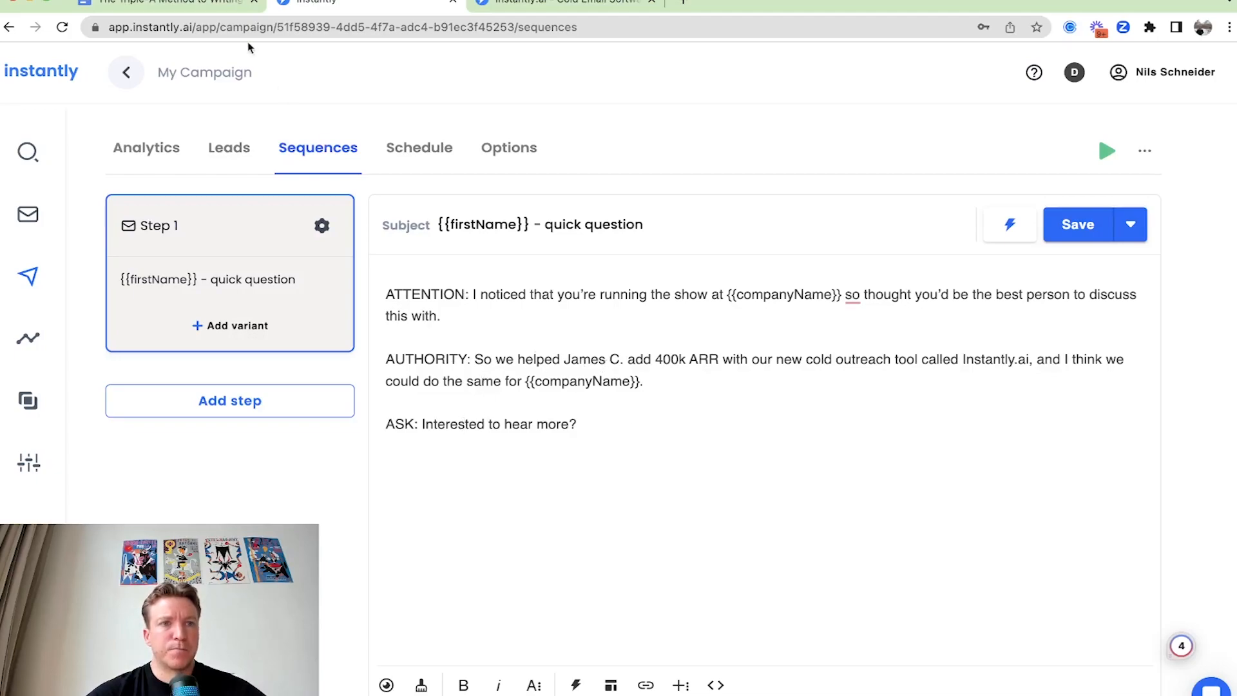
click(161, 2)
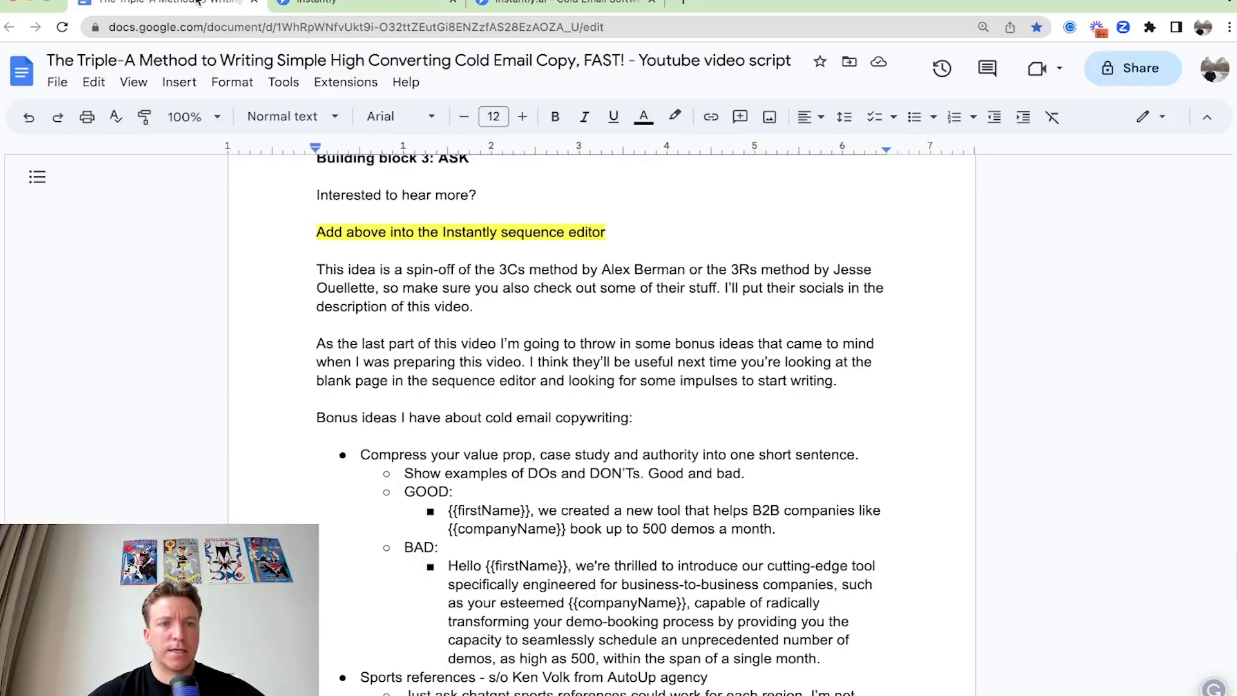
scroll(down, 3)
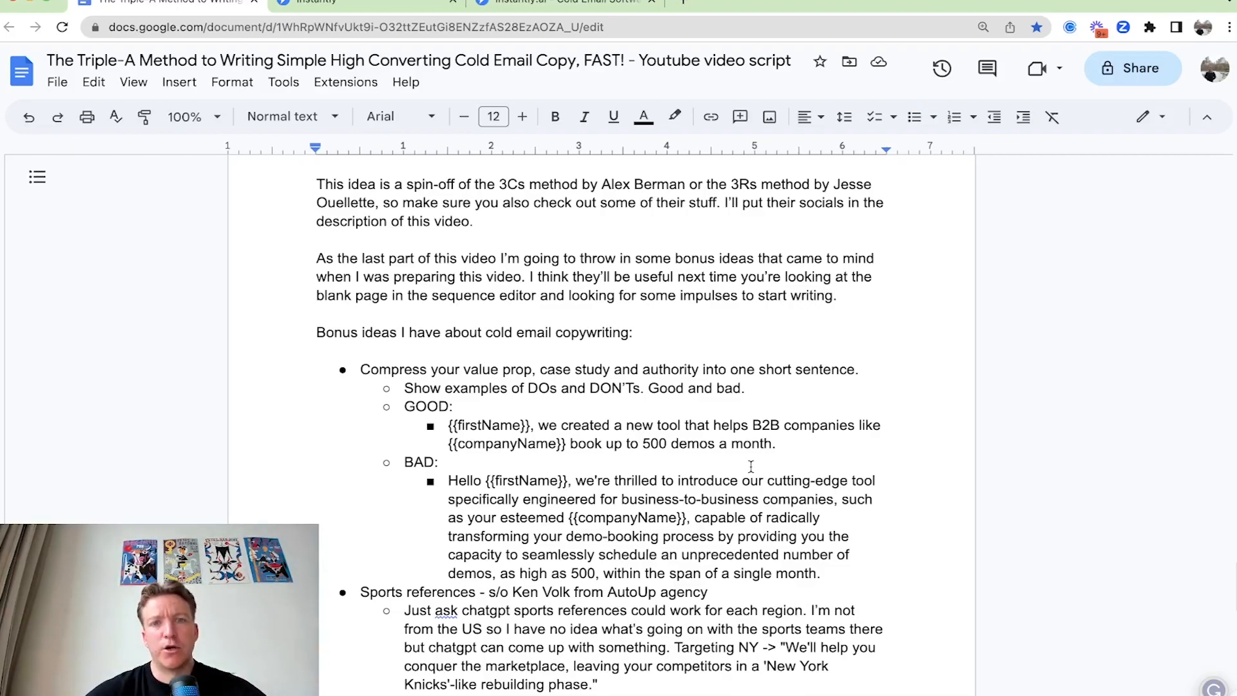
scroll(down, 3)
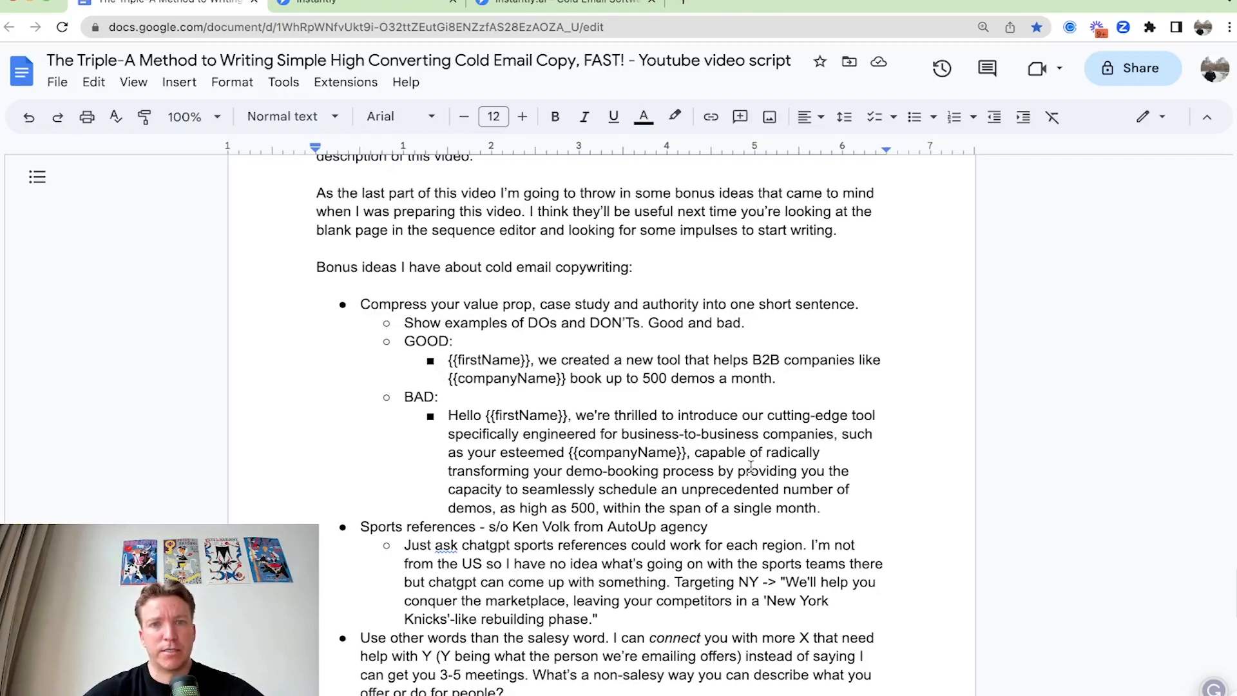
scroll(down, 3)
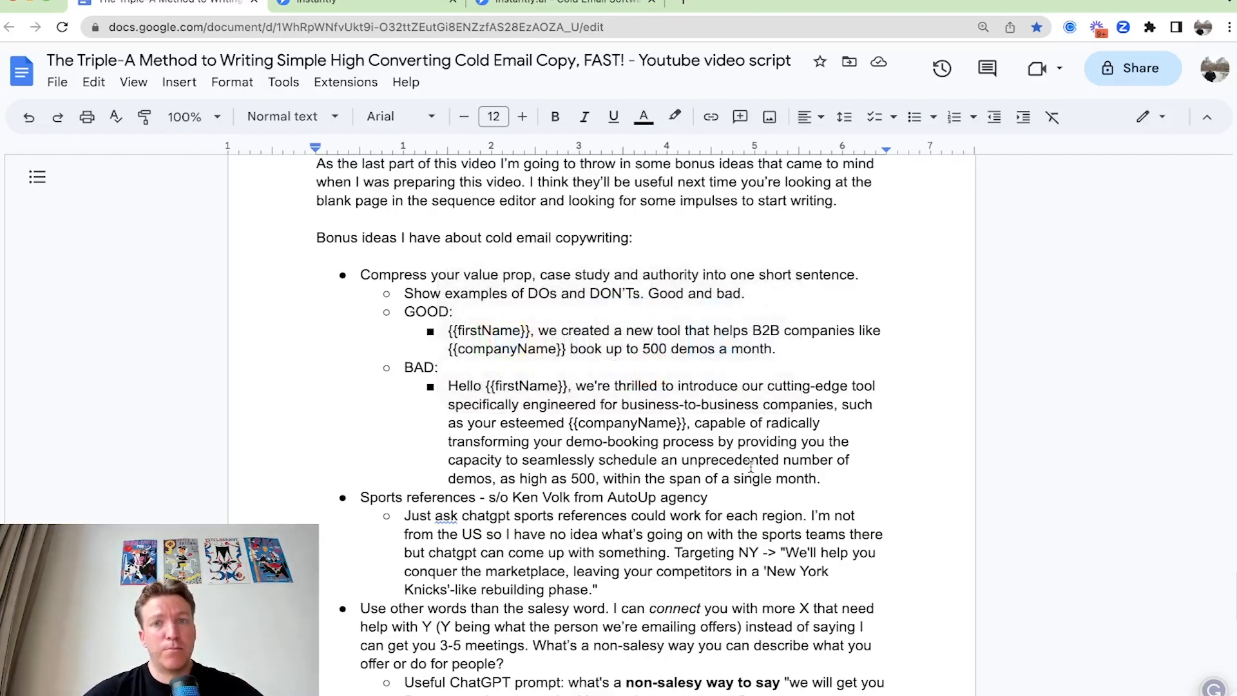
scroll(down, 3)
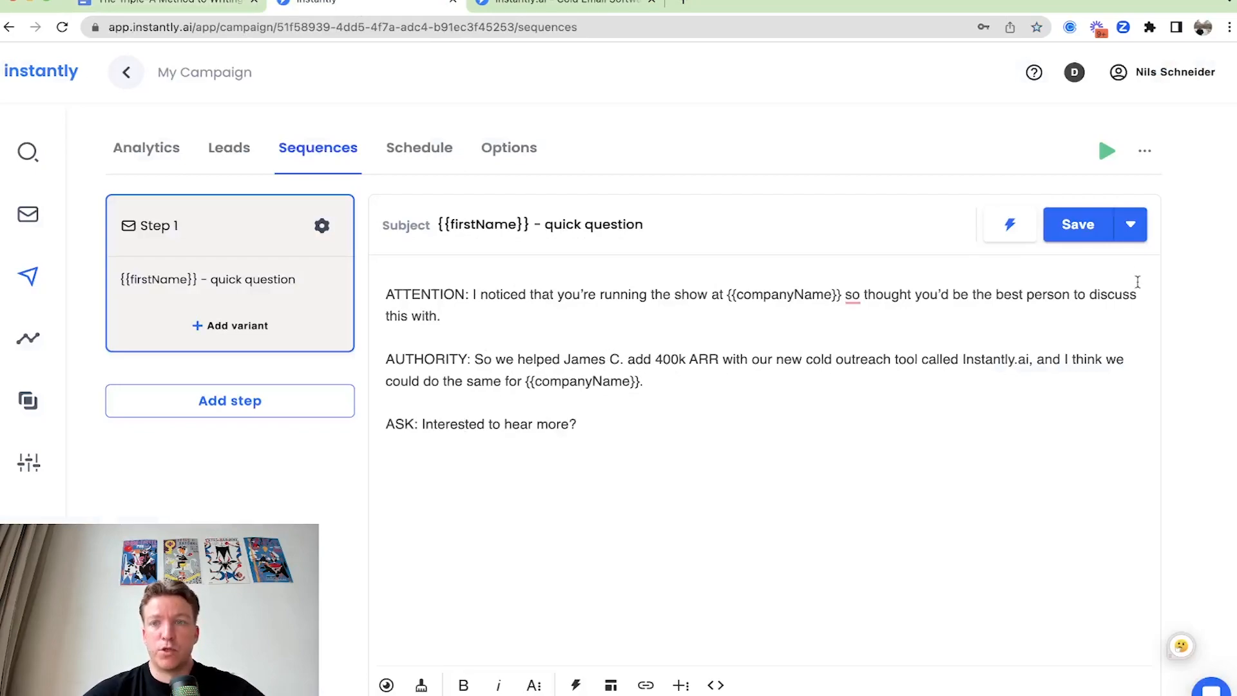
- Delete the ATTENTION, AUTHORITY and ASK labels and open the email with 'Hi {{firstName}},'
click(1077, 224)
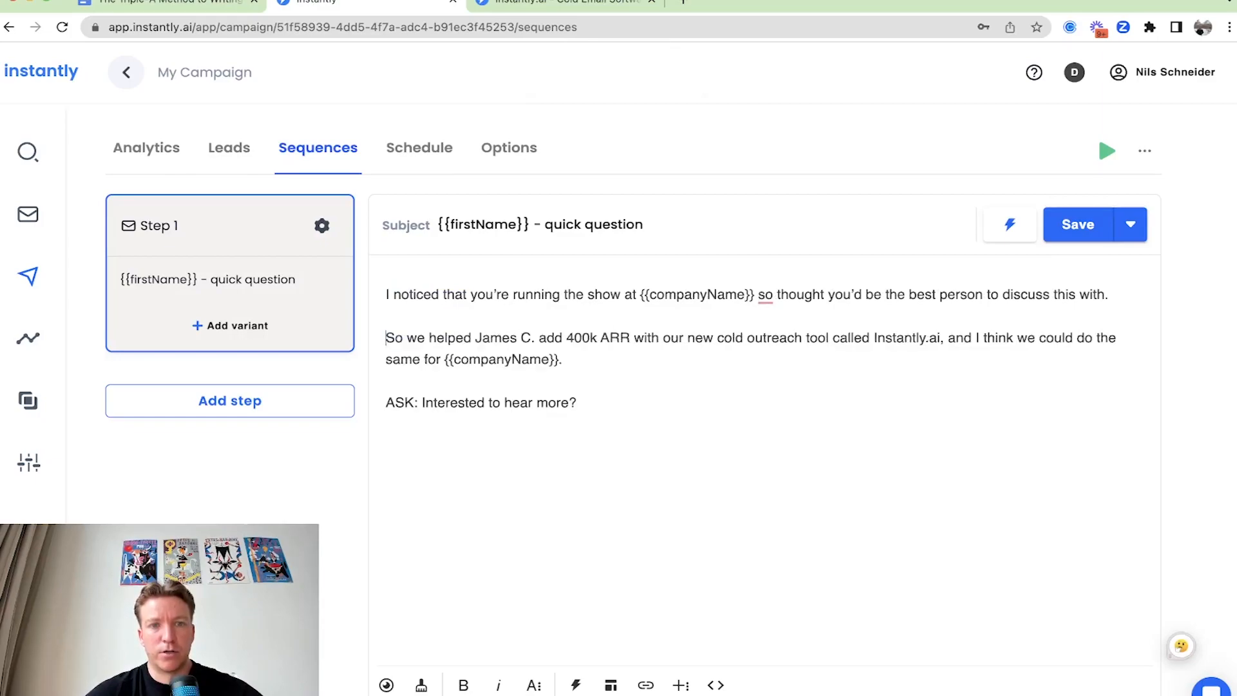
double_click(398, 403)
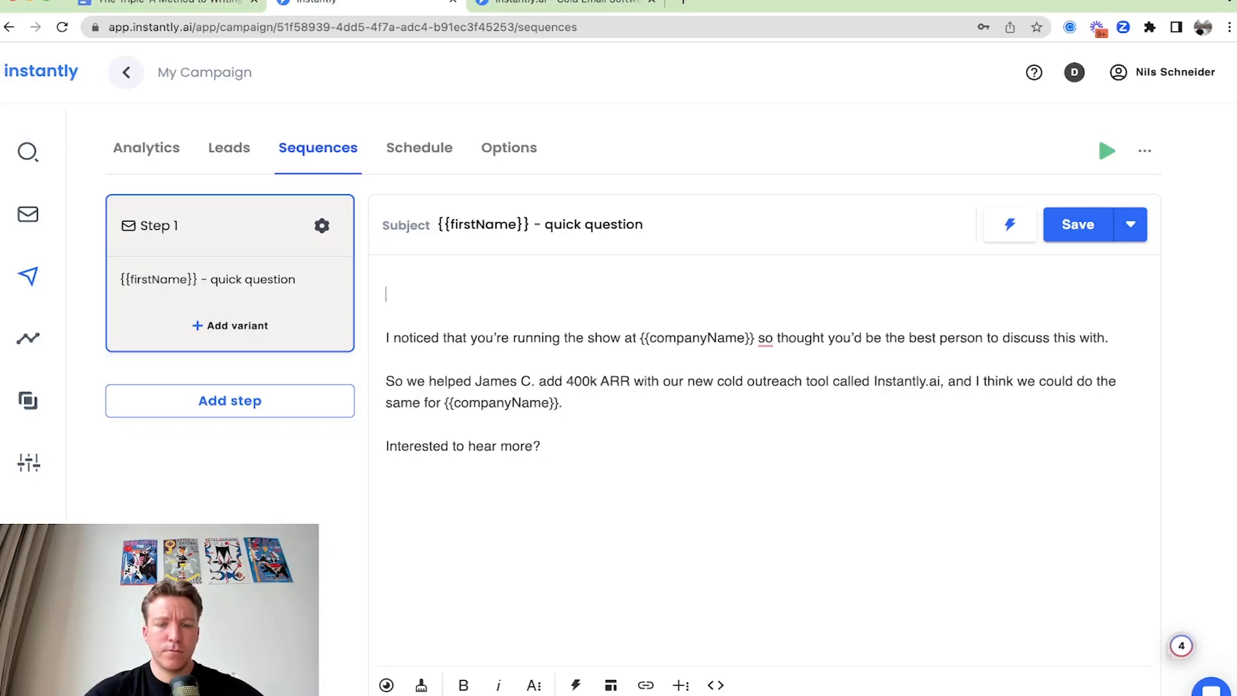
text(H)
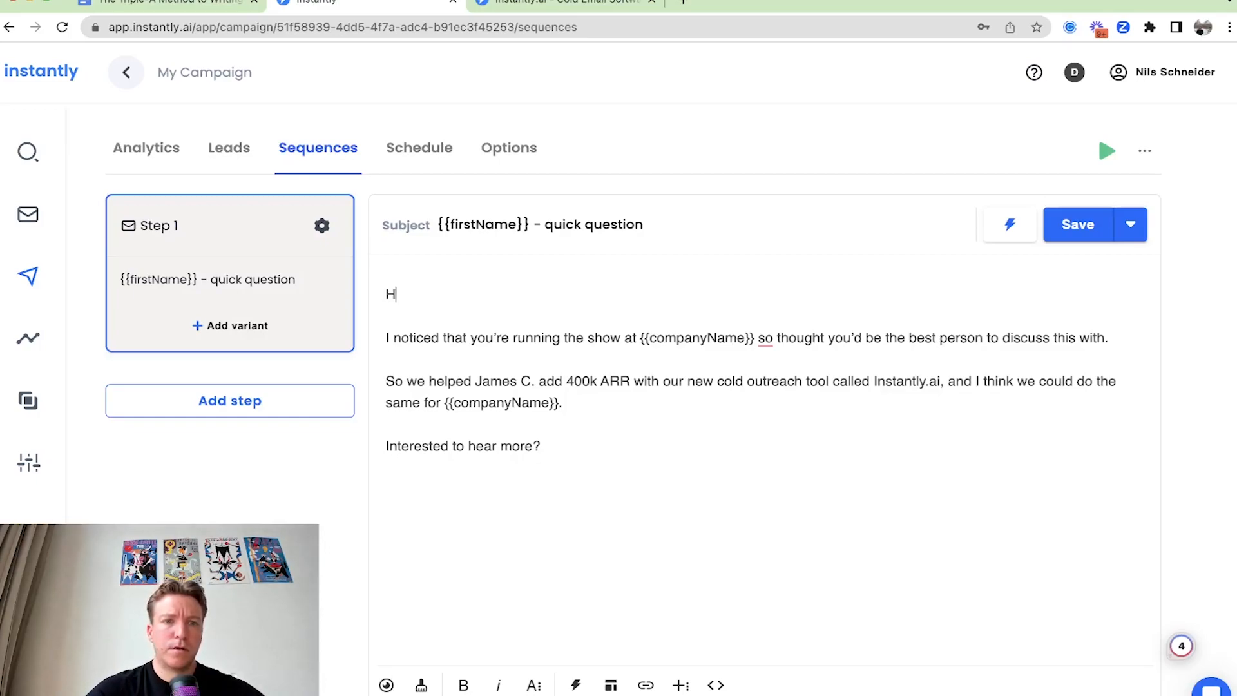
text(i {{firstName}},)
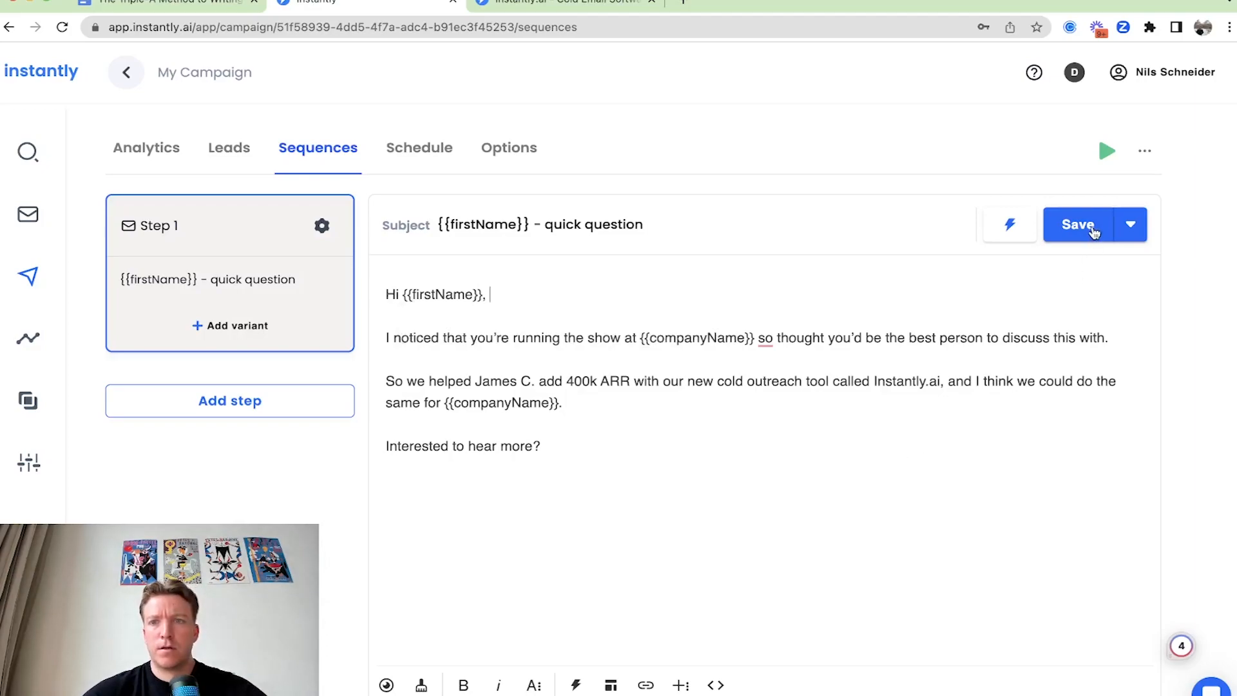
- End the email with 'Best,', save the campaign, and view its schedule settings
click(1078, 224)
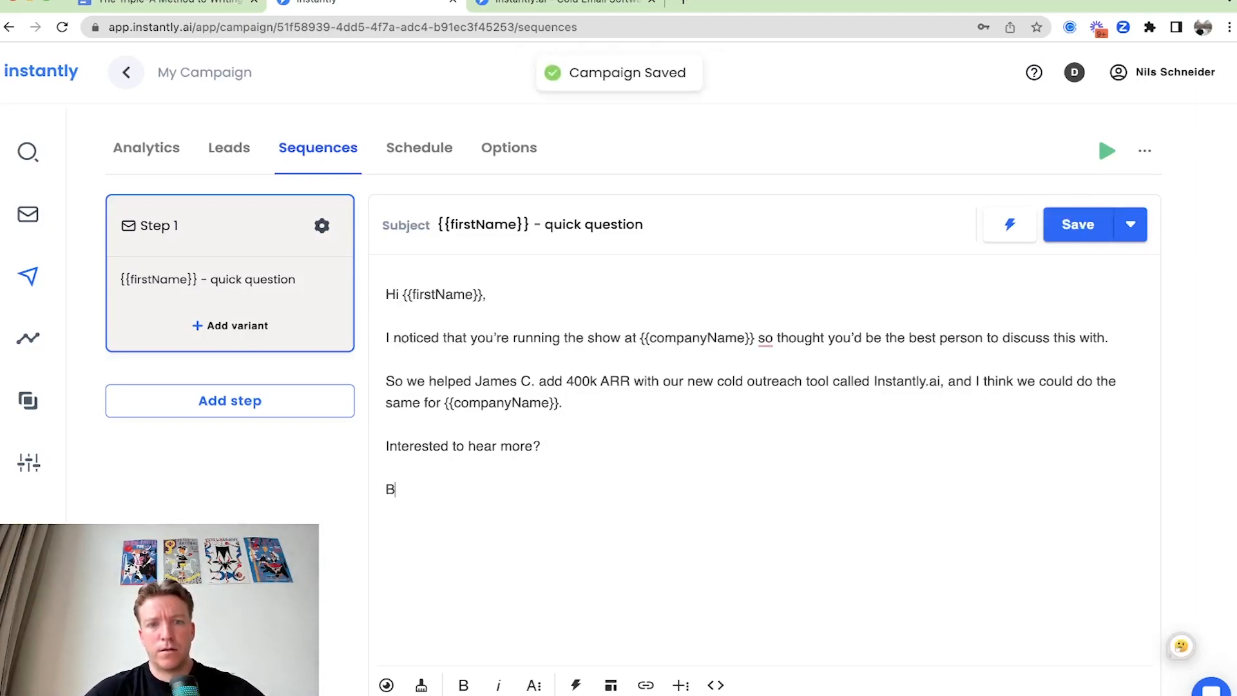
text(est,)
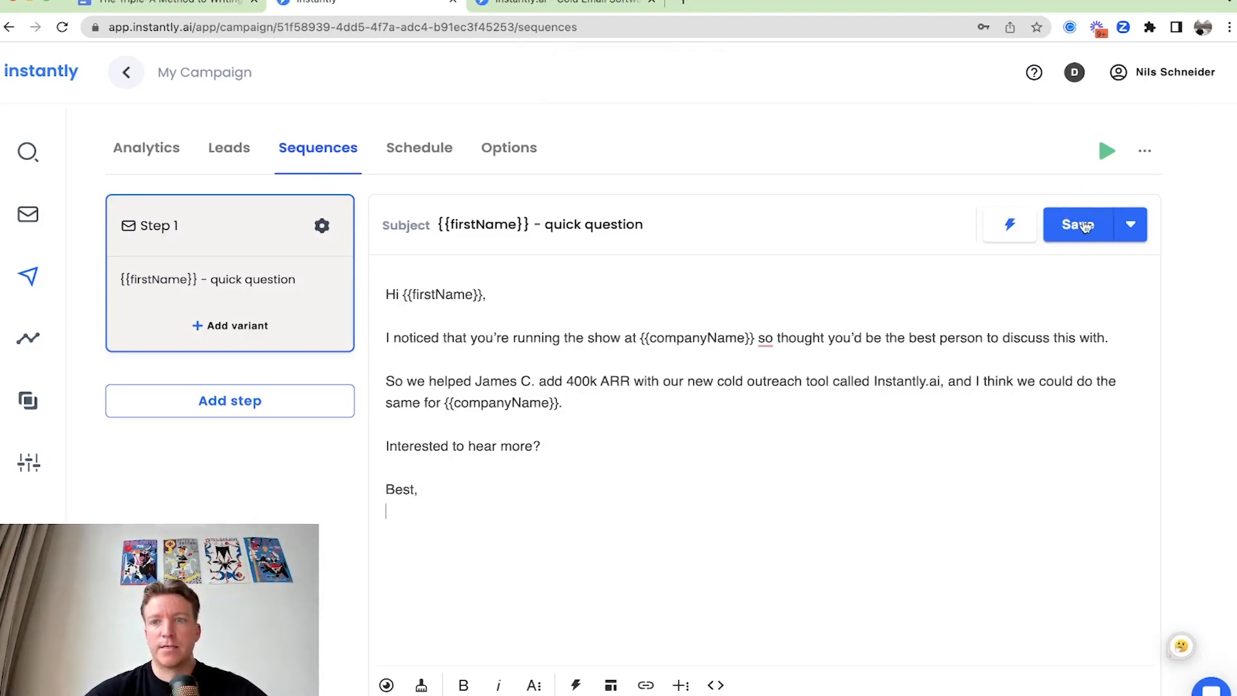
click(1078, 224)
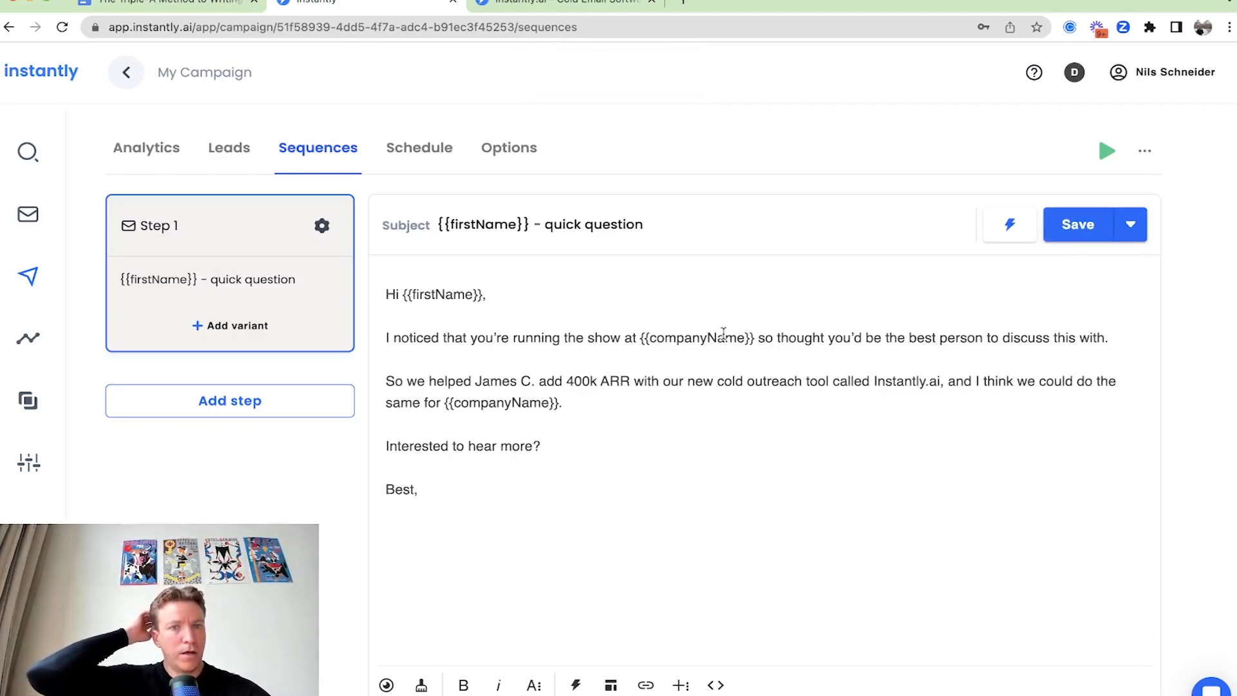
click(419, 148)
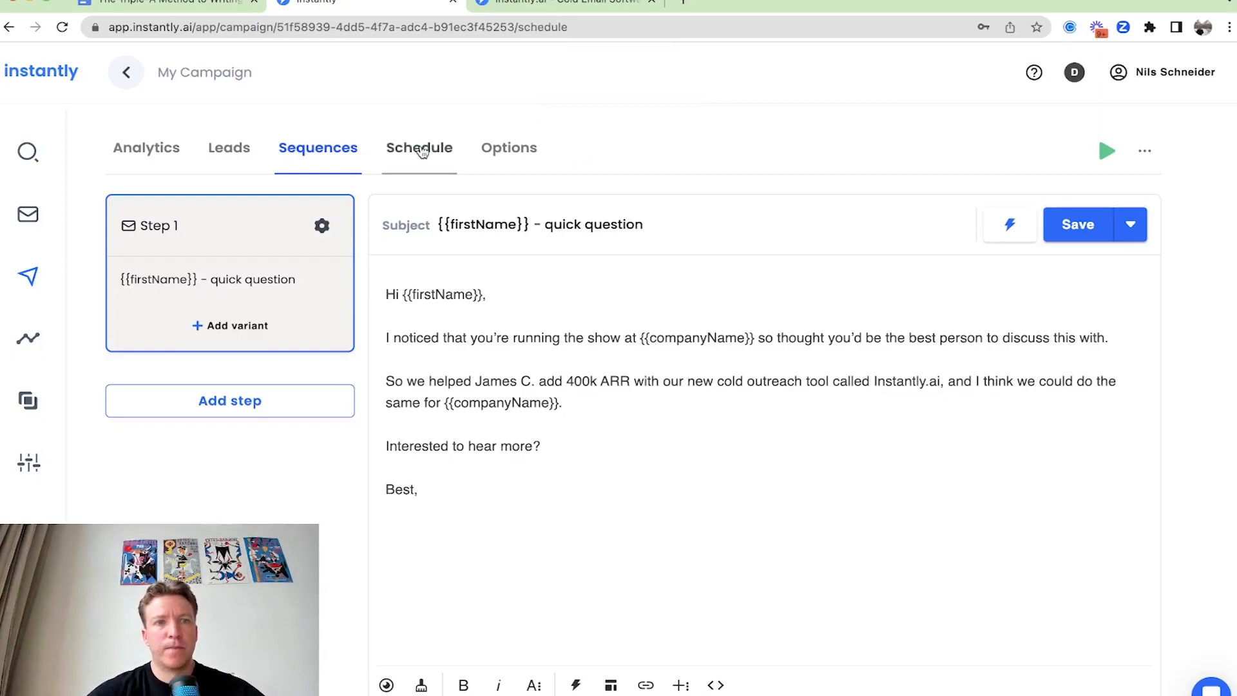
click(508, 147)
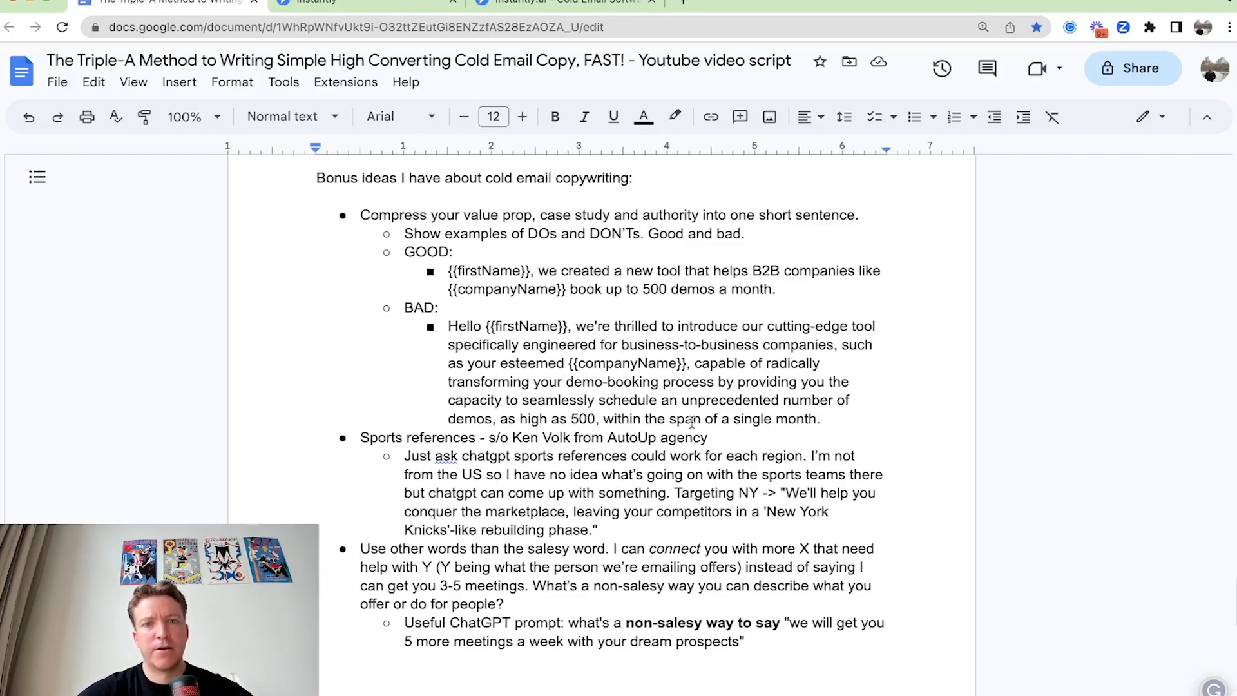
- Read the script's bonus tips, selecting the salesy BAD example and the New York Knicks quote
drag(574, 326, 819, 418)
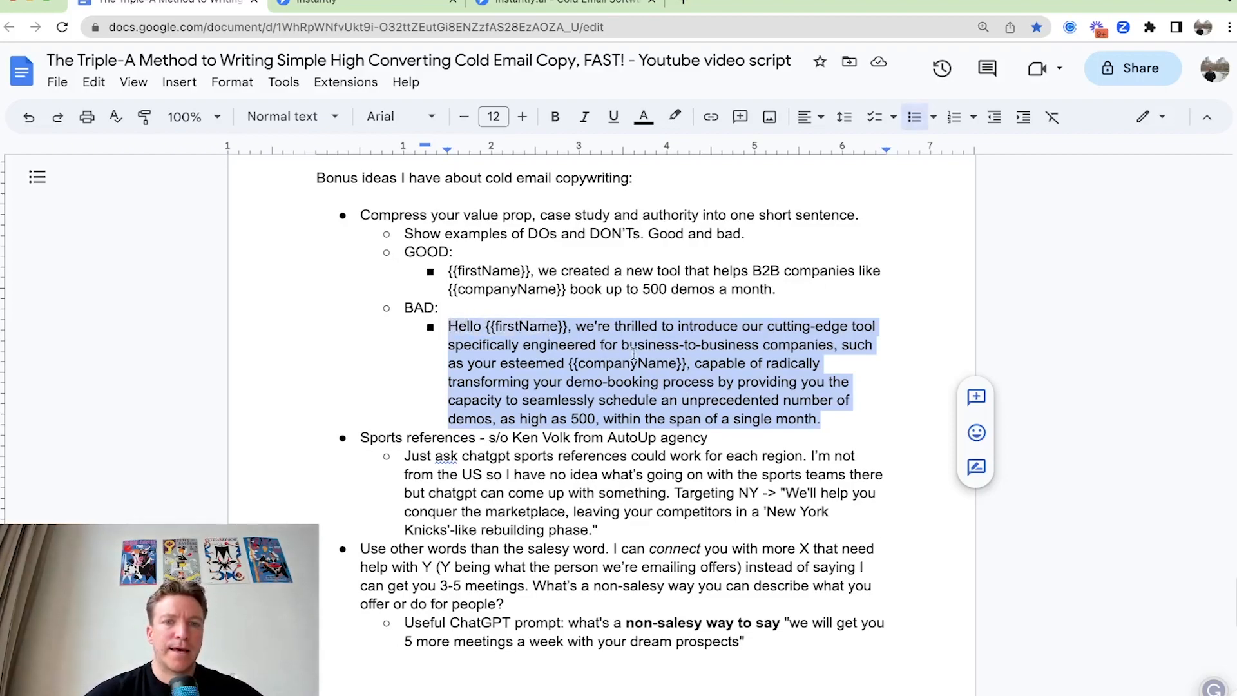
click(594, 328)
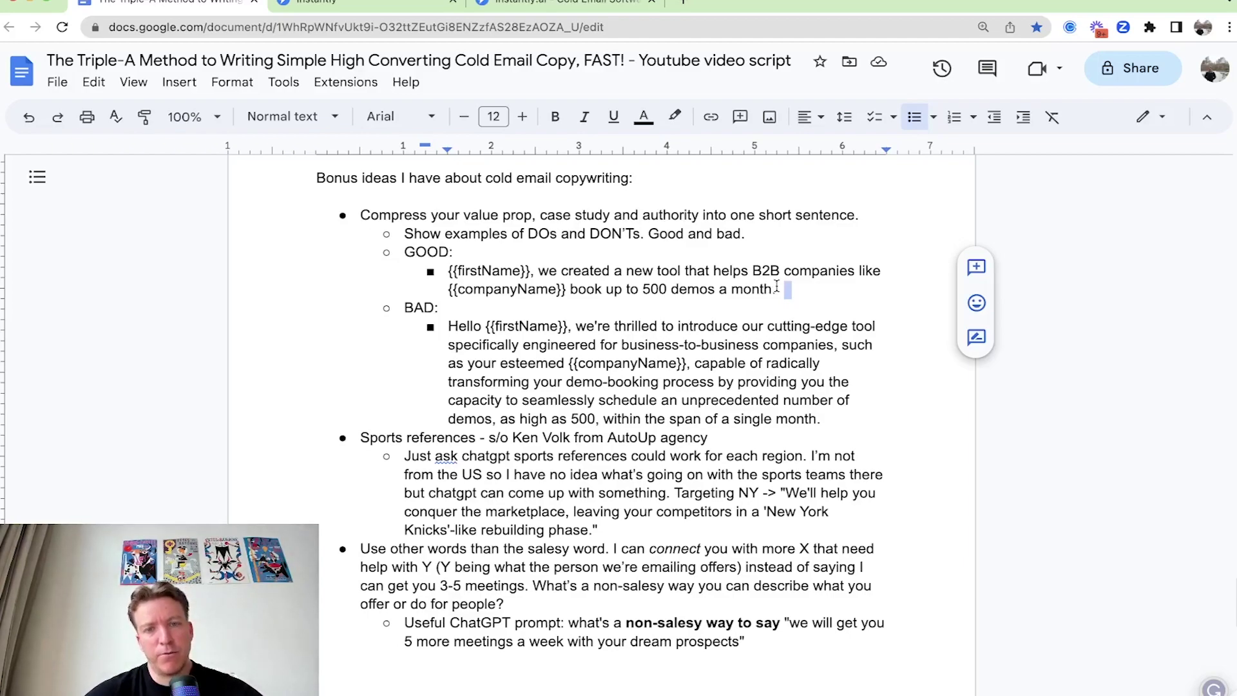
scroll(down, 3)
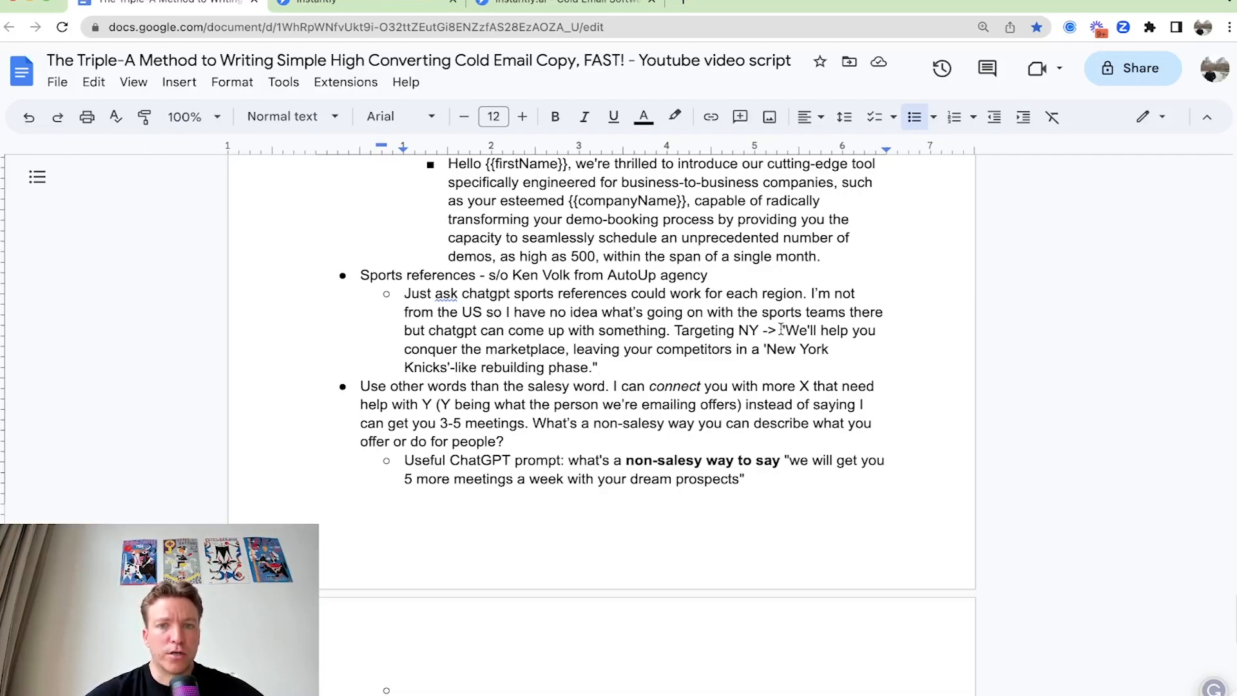
drag(782, 330, 600, 368)
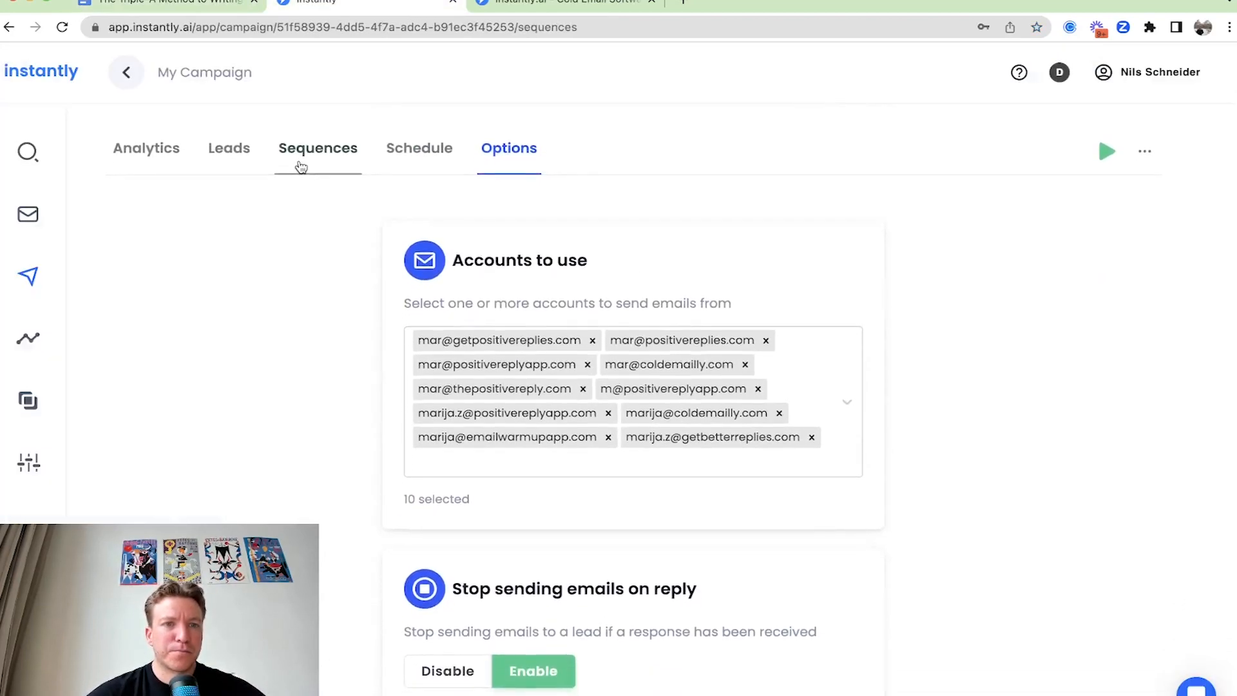
- Sign the email 'Best, Nils' with a P.S. line, then scroll the script document
click(317, 148)
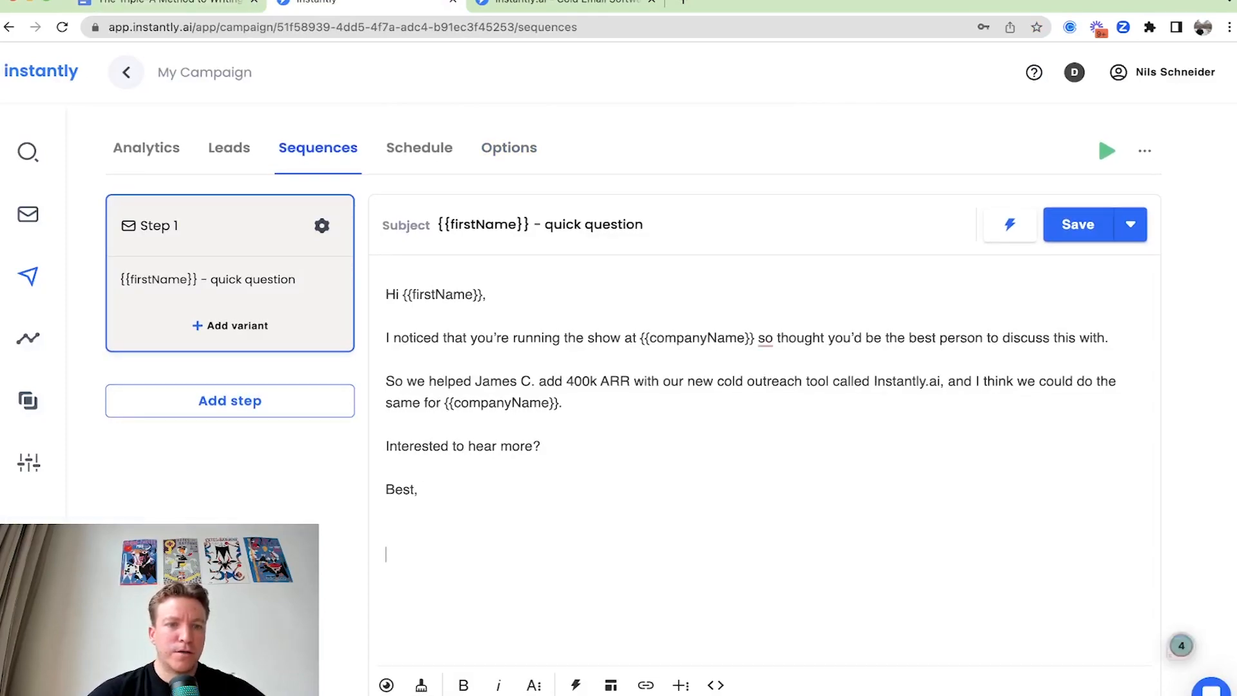
text(P)
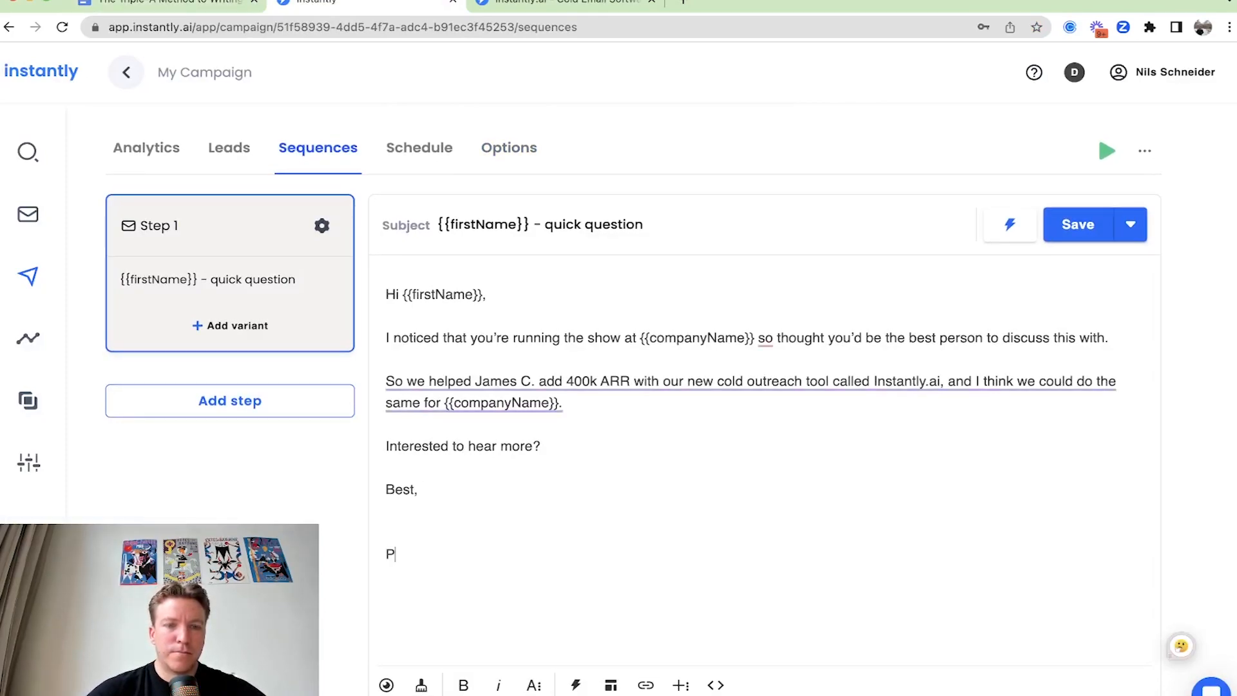
text(.S.)
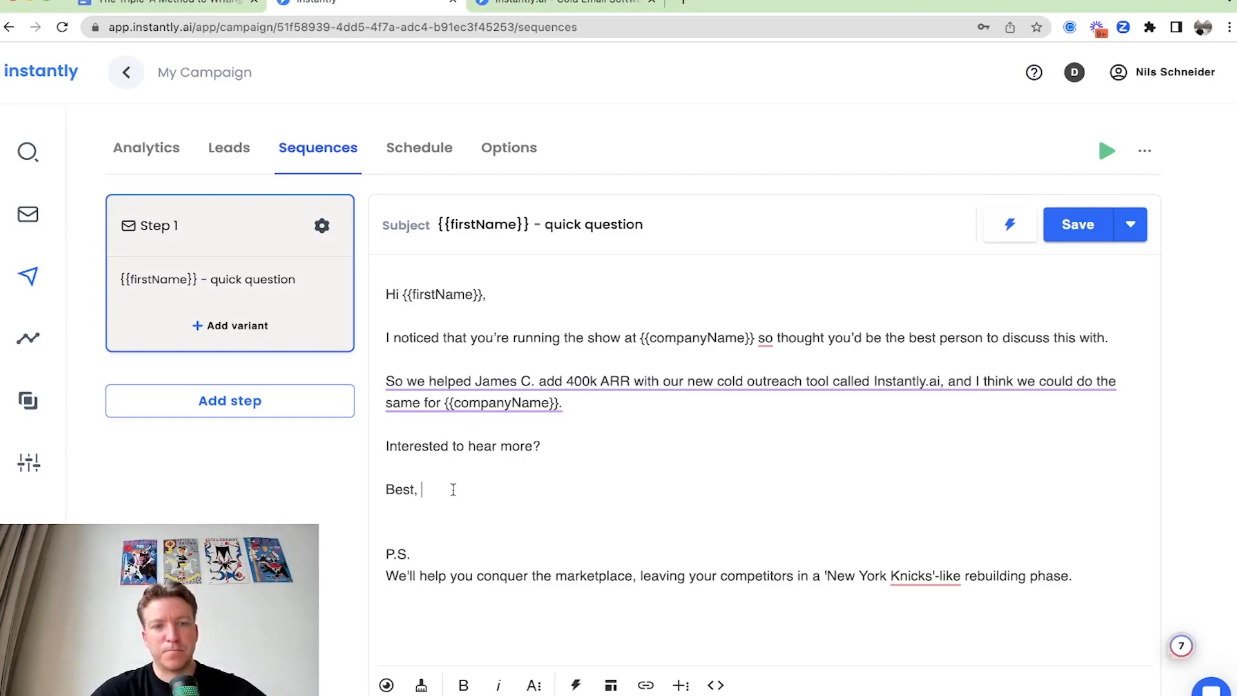
text(Nils)
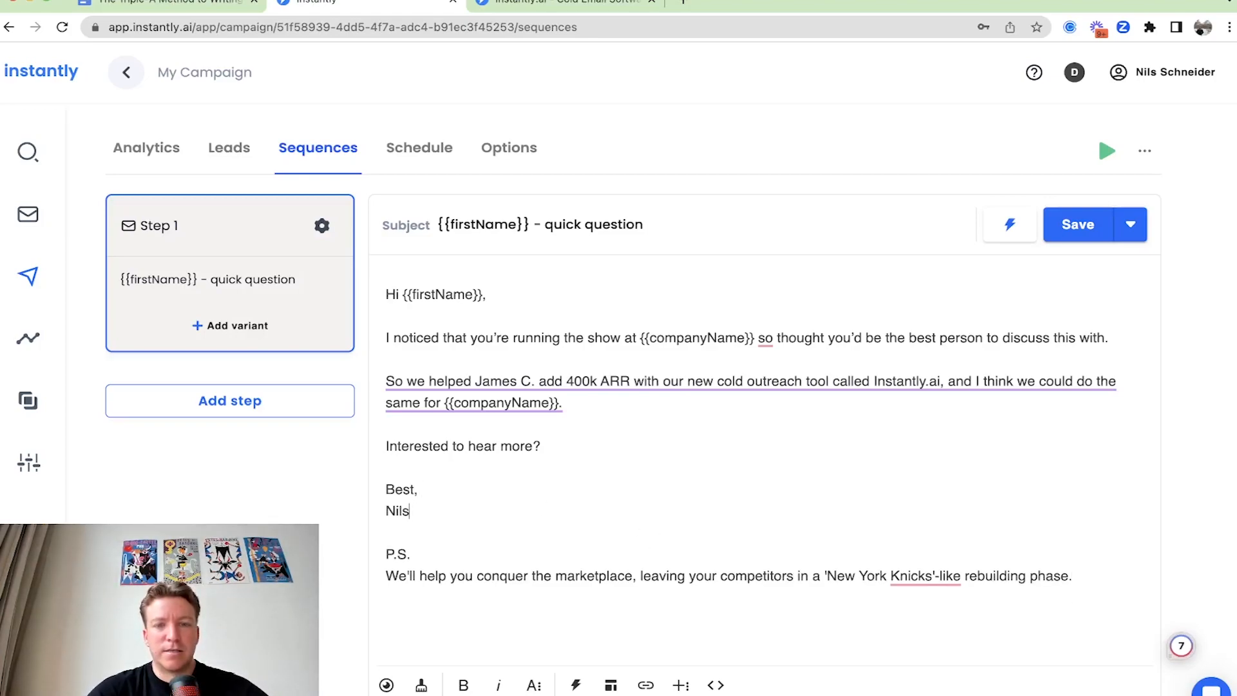
click(1076, 225)
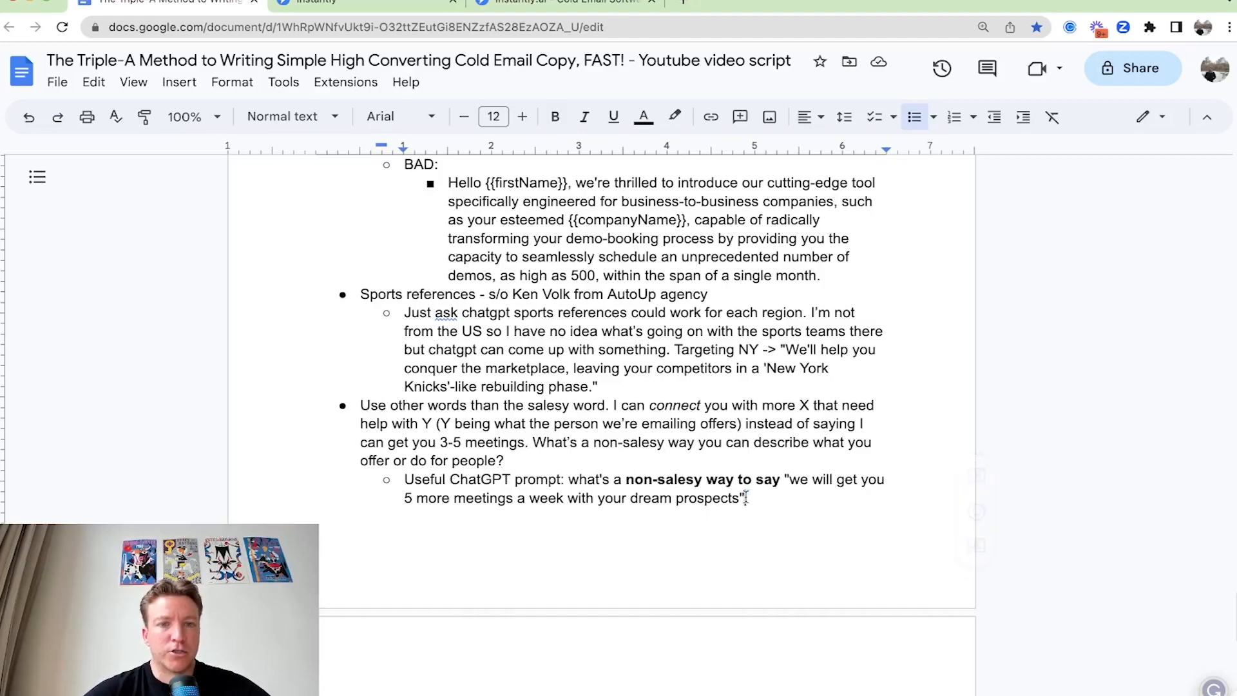
scroll(down, 3)
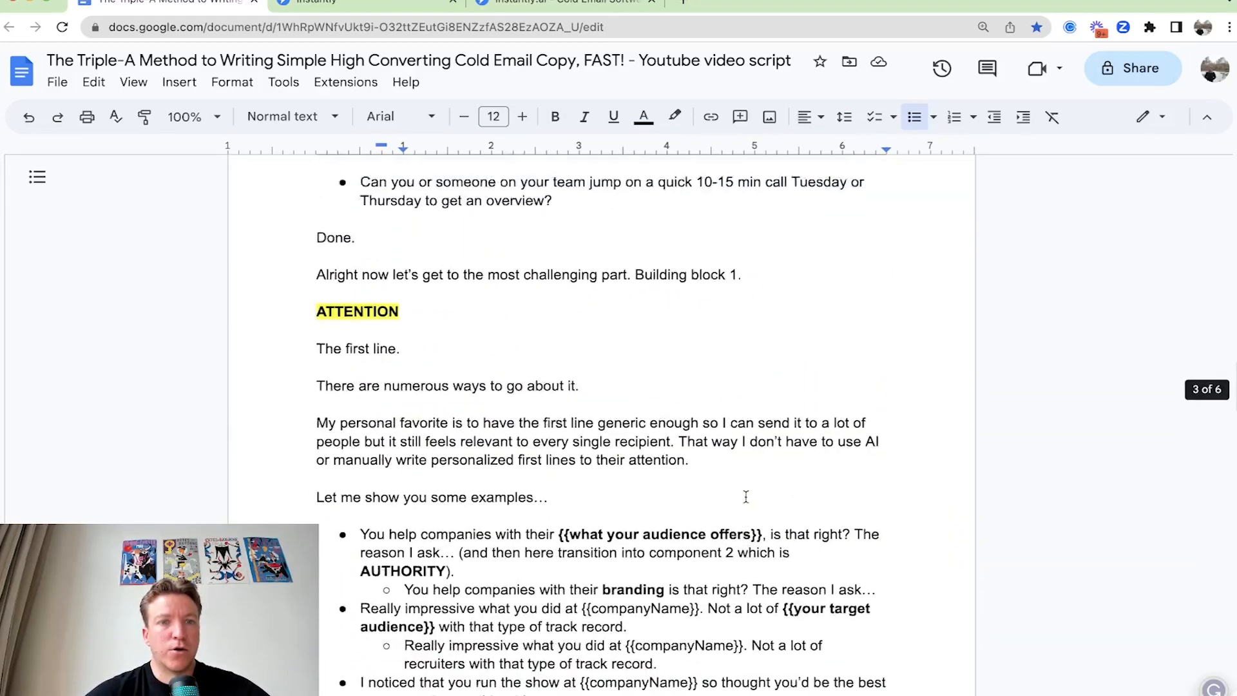